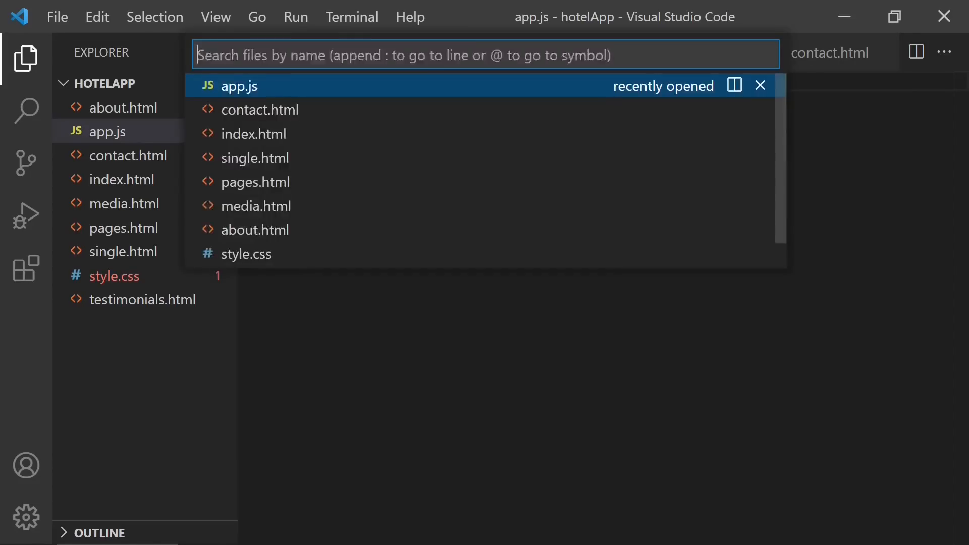
# - Watch the intro montage of quick open, split editor and console error link, ending on Get Started
pyautogui.click(170, 83)
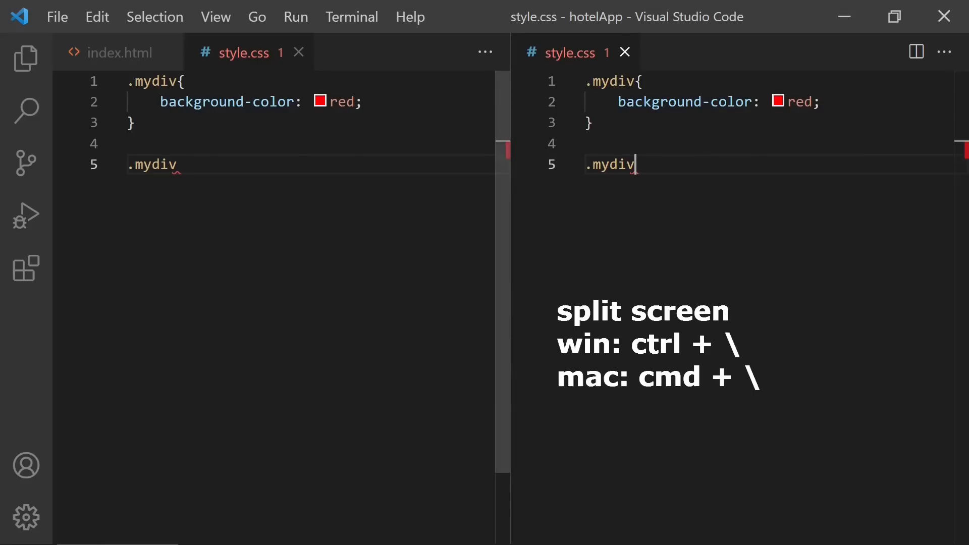
pyautogui.click(118, 52)
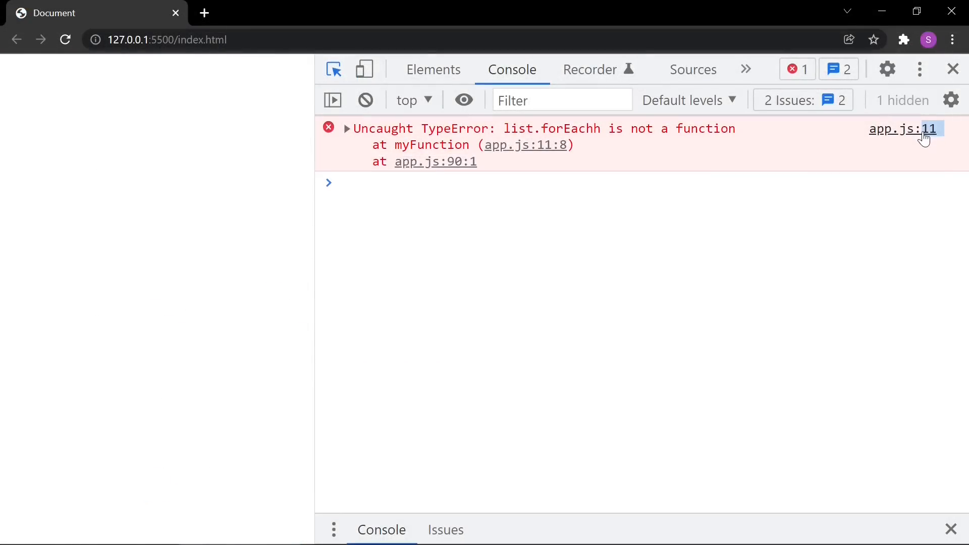
pyautogui.click(921, 129)
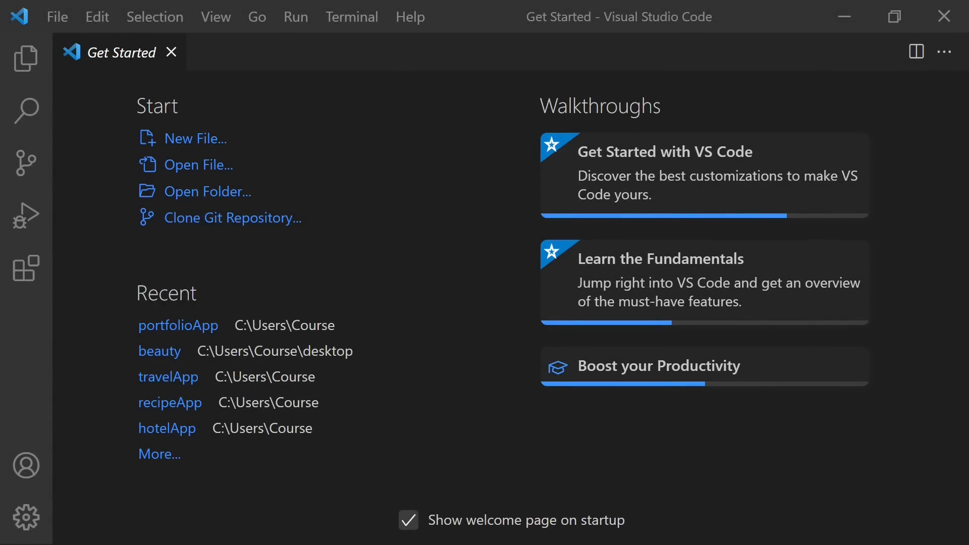
pyautogui.moveTo(758, 281)
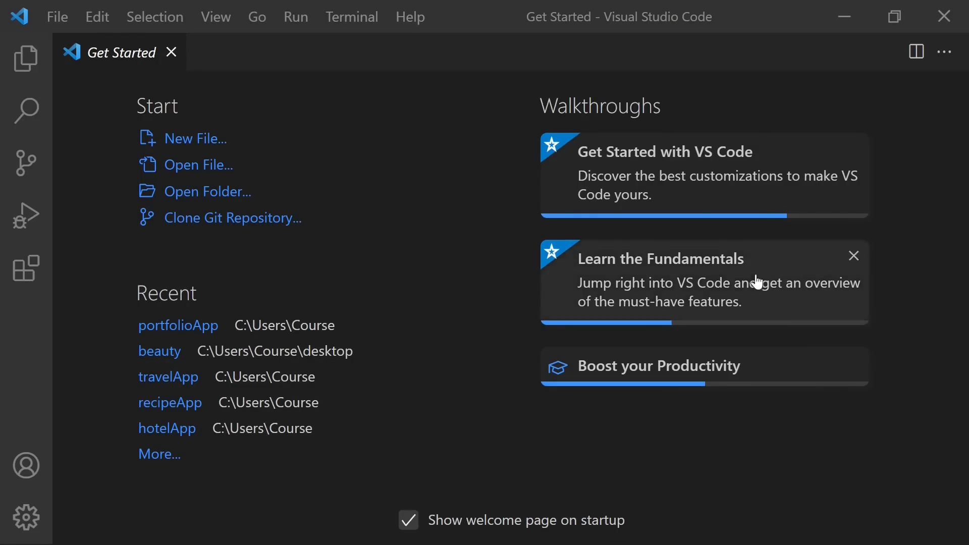
pyautogui.click(206, 190)
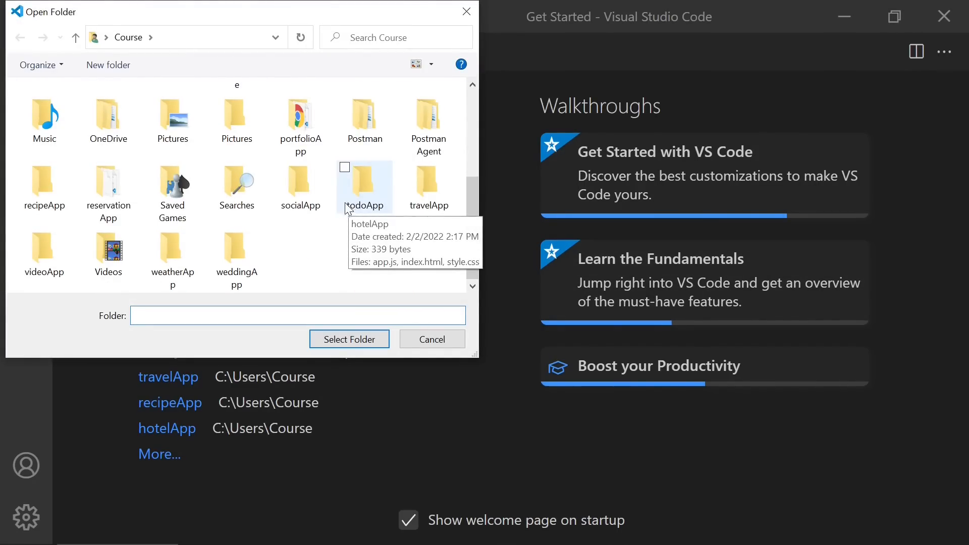
pyautogui.click(300, 186)
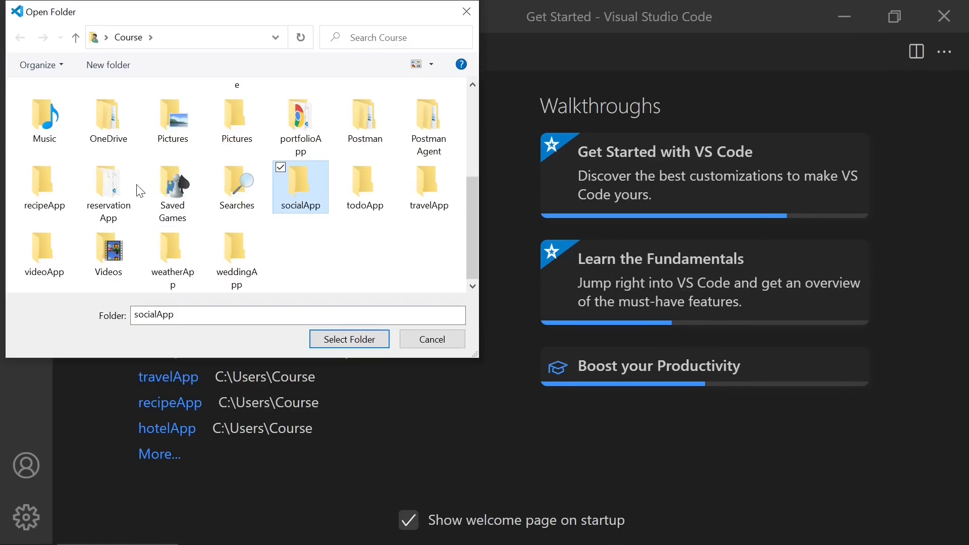
pyautogui.scroll(3)
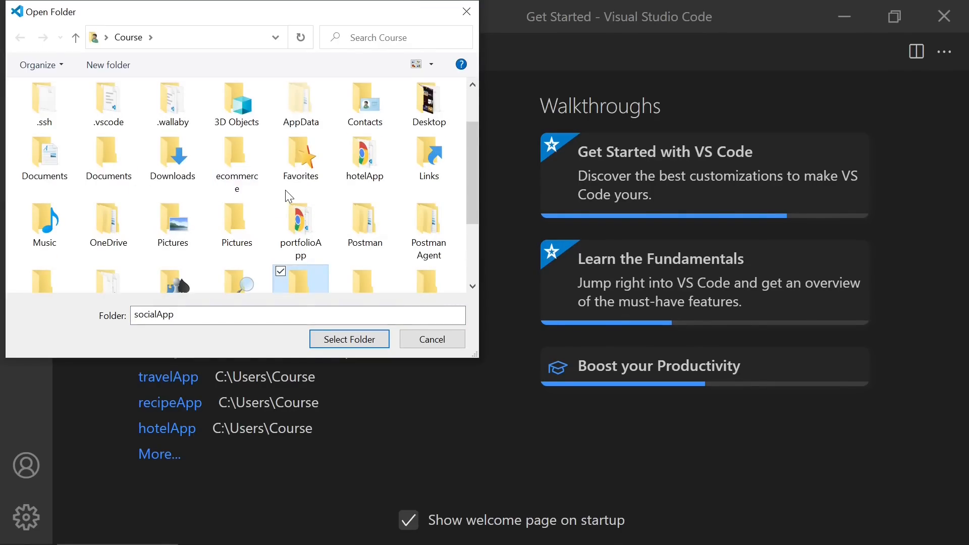
pyautogui.click(365, 157)
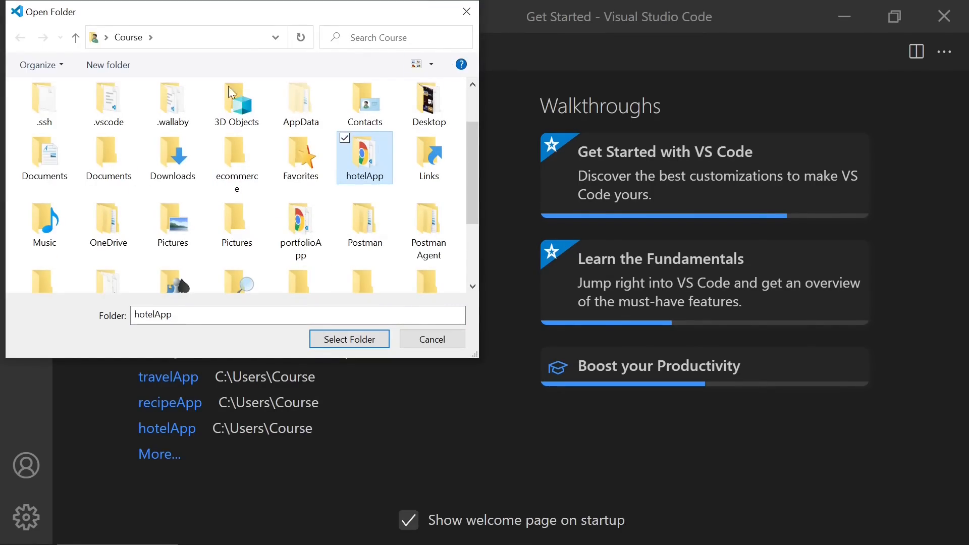
pyautogui.scroll(-3)
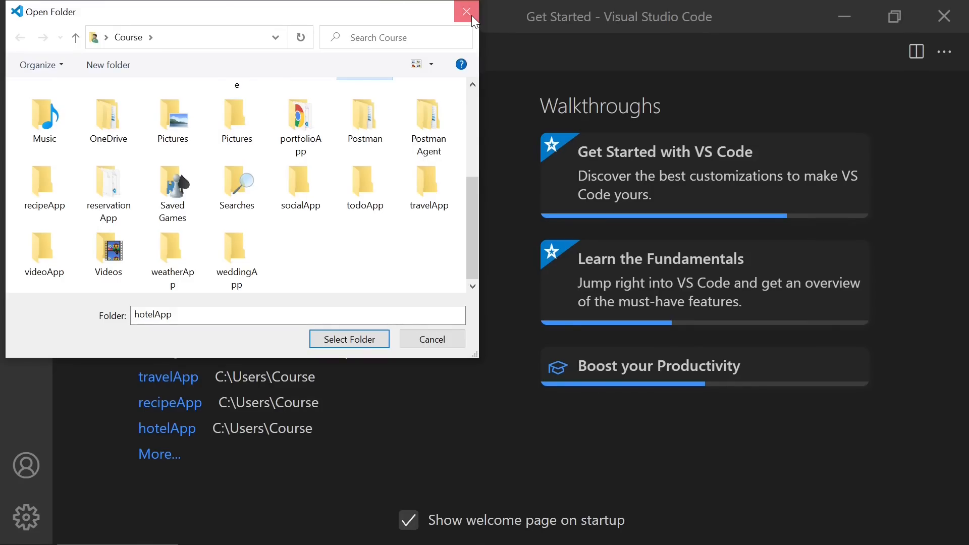
pyautogui.click(466, 12)
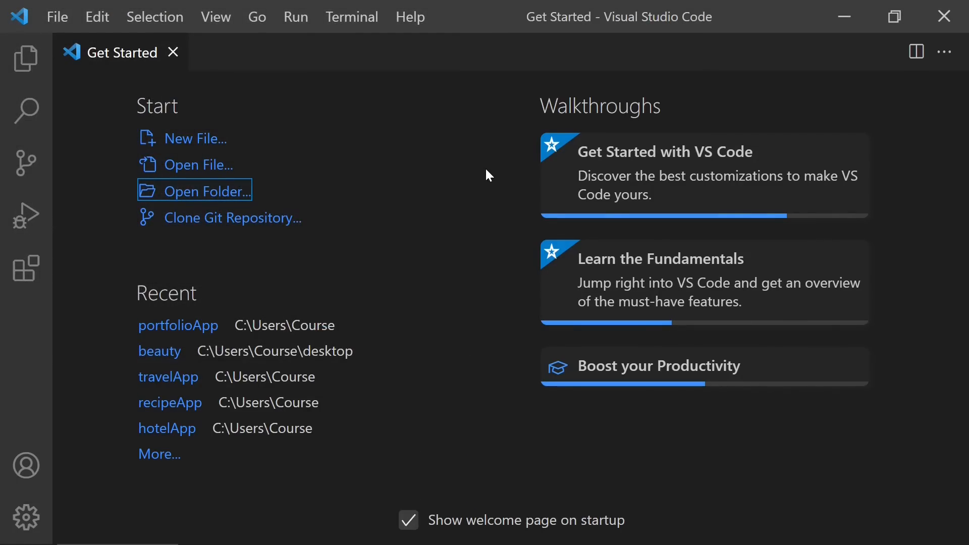
# - Launch the hotelApp project from the integrated terminal with 'code hotelApp'
pyautogui.click(351, 17)
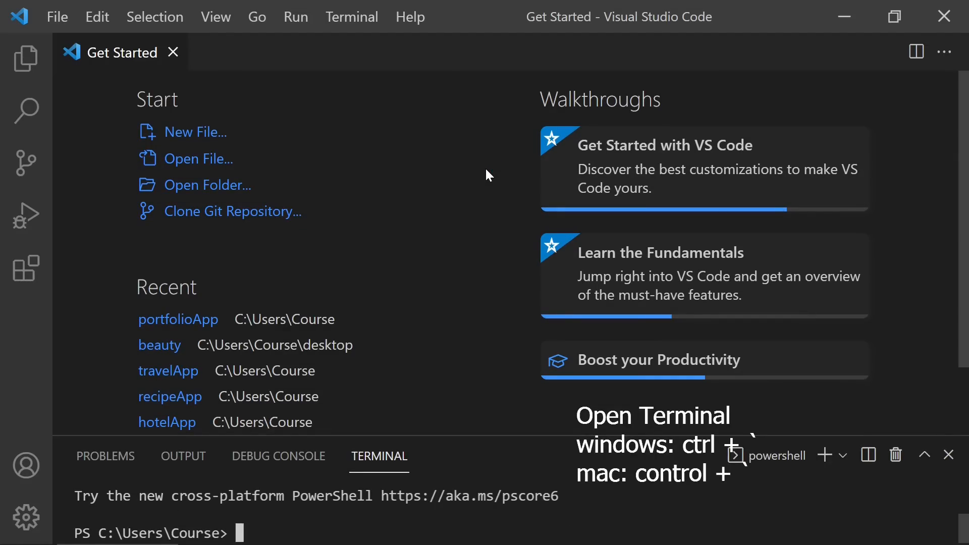
pyautogui.write('code')
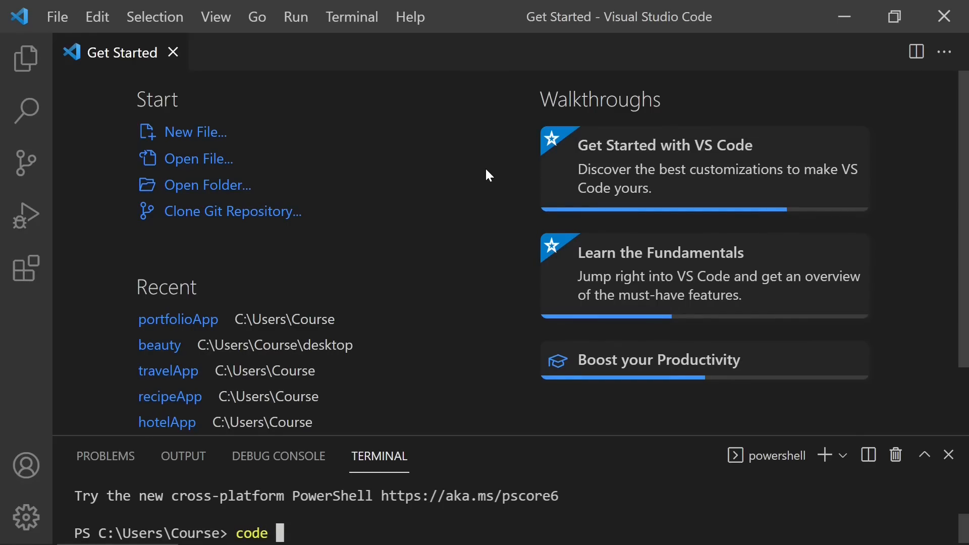
pyautogui.write('hotelApp')
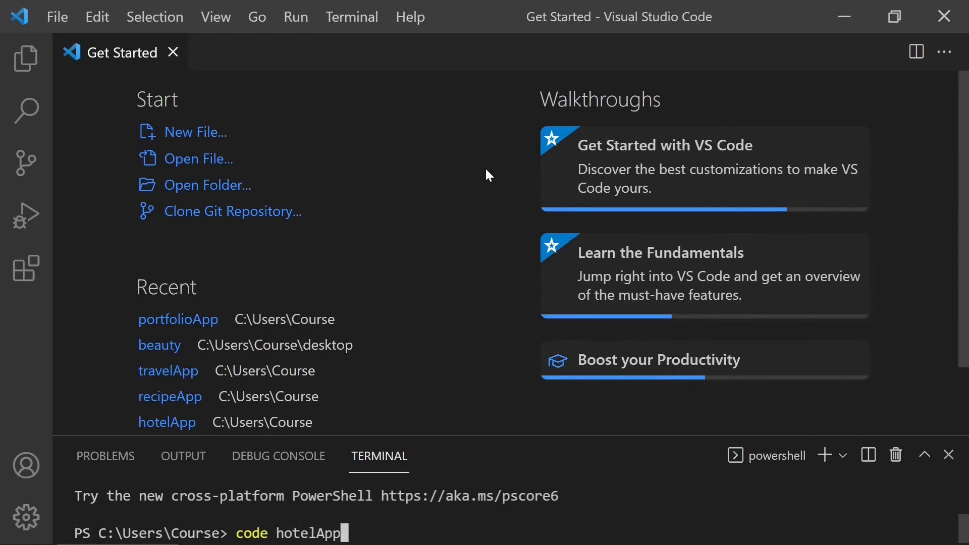
pyautogui.press('Return')
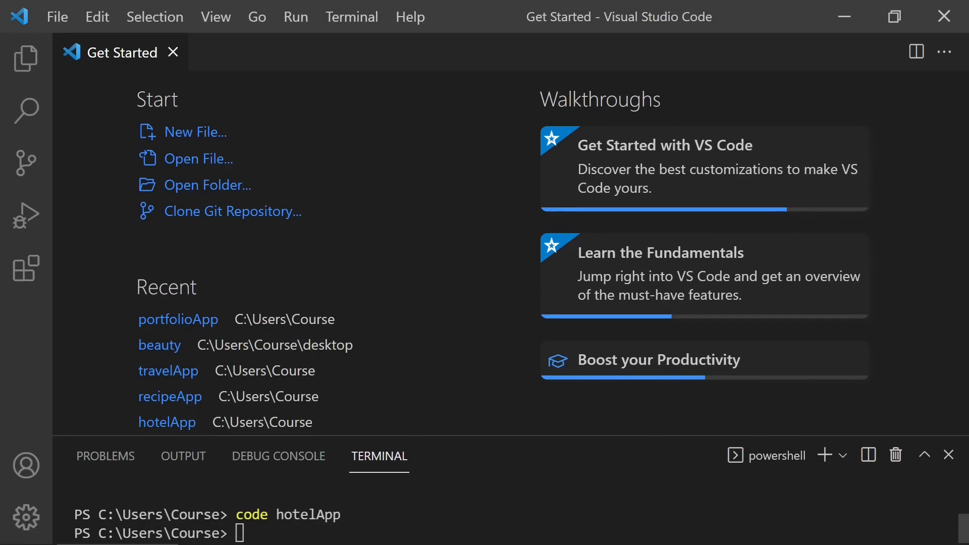
# - Open the beauty project from the desktop folder via the terminal, then close its window
pyautogui.write('cd desktop')
pyautogui.write('cod')
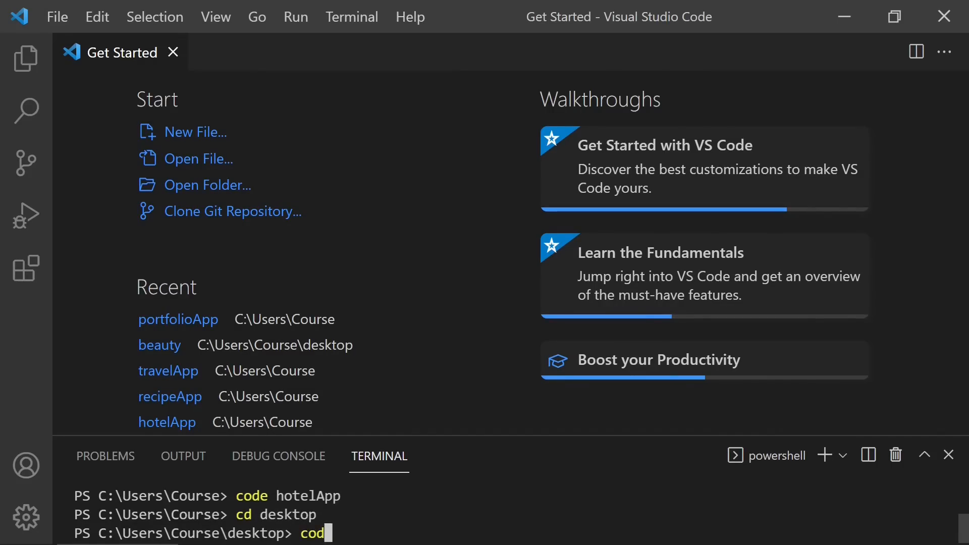
pyautogui.write('e beaut')
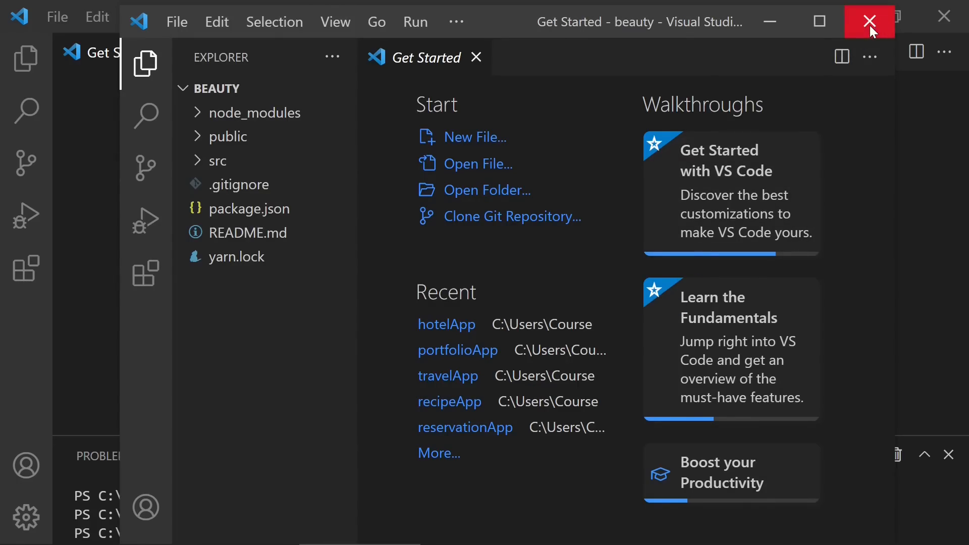
pyautogui.click(869, 22)
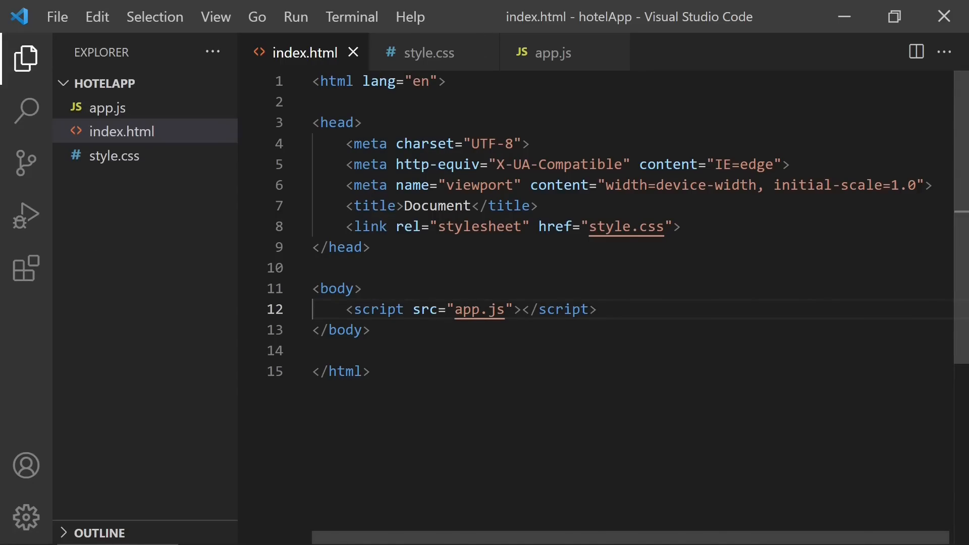
# - Review style.css and app.js, then add a div with class mydiv to index.html's body and save
pyautogui.click(249, 247)
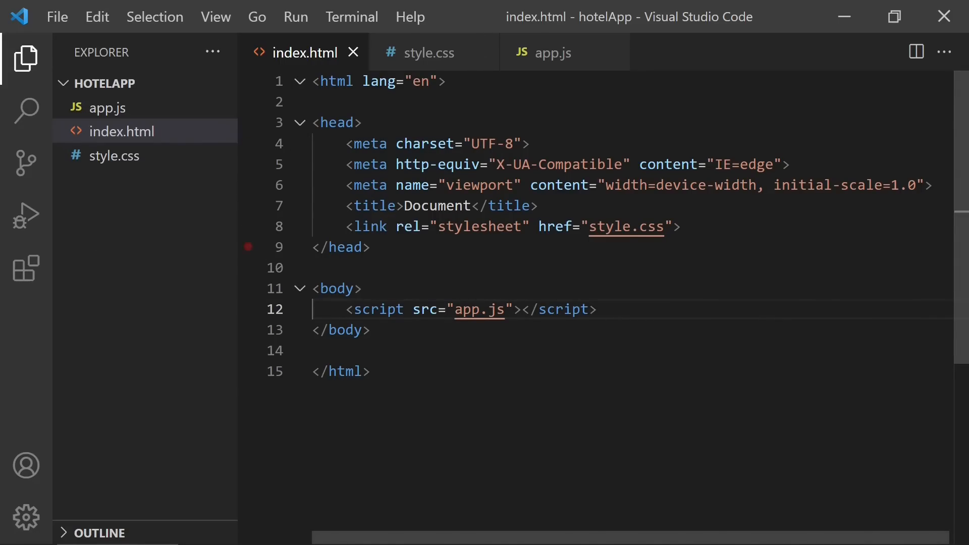
pyautogui.click(426, 52)
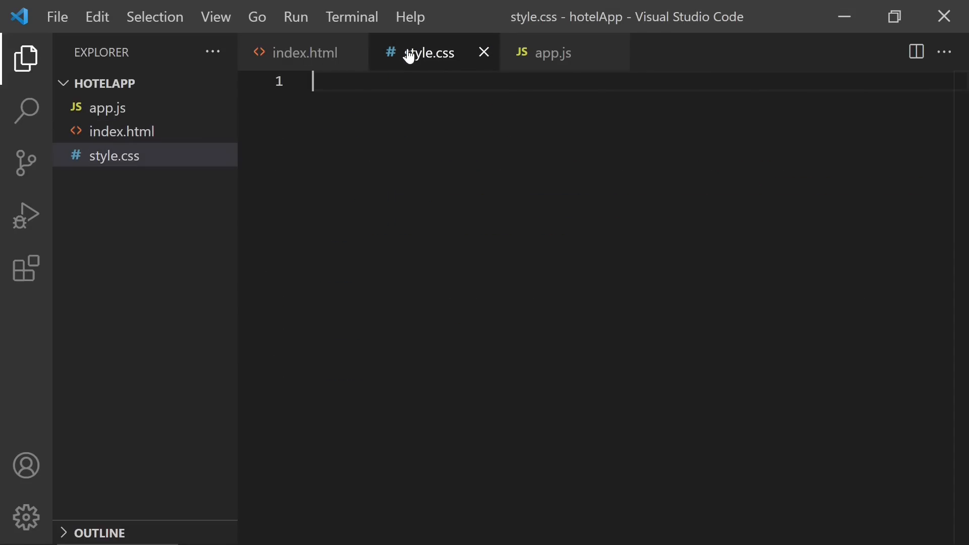
pyautogui.click(552, 51)
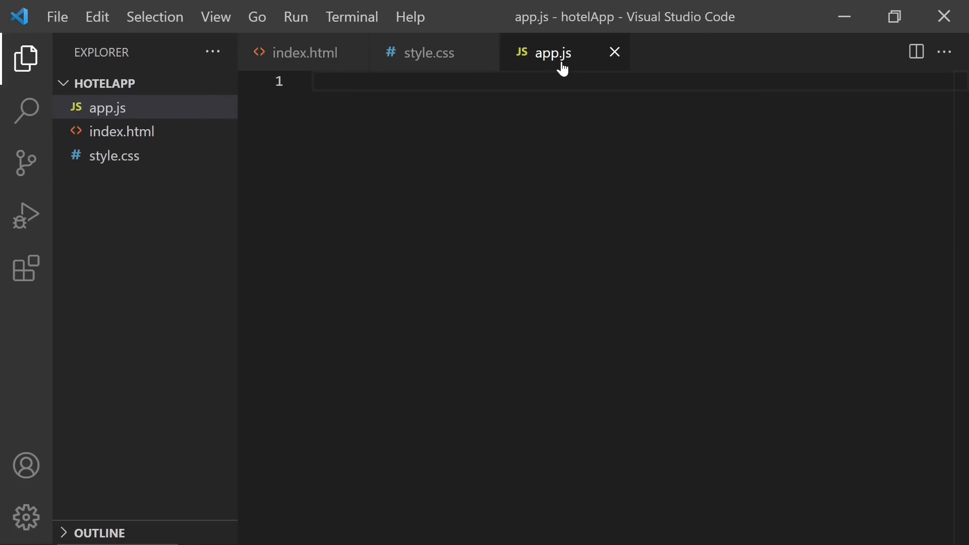
pyautogui.click(303, 51)
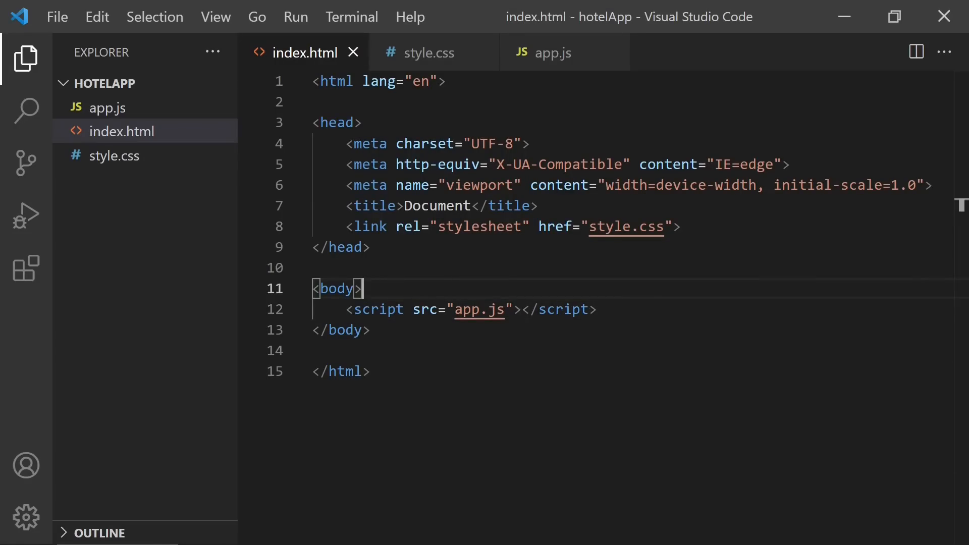
pyautogui.press('Enter')
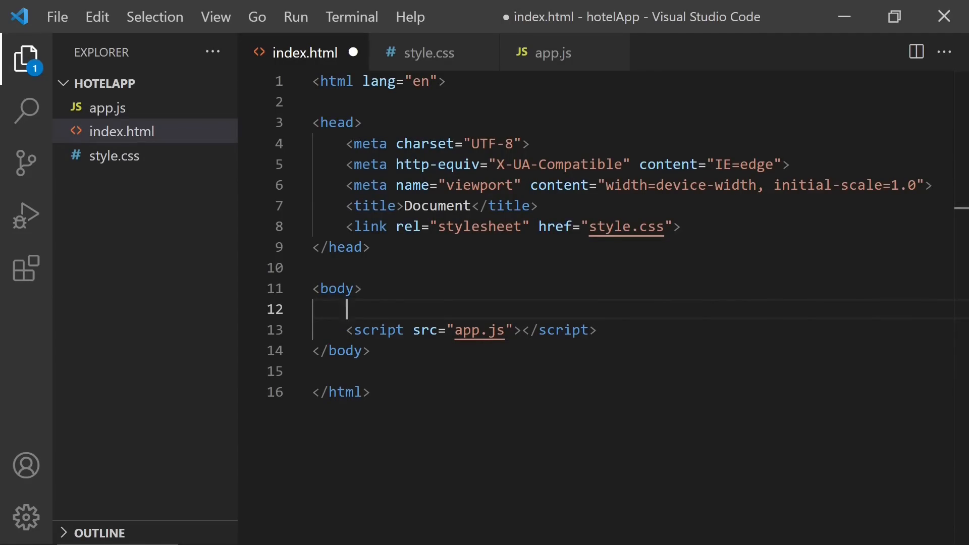
pyautogui.write('<div cl></div>')
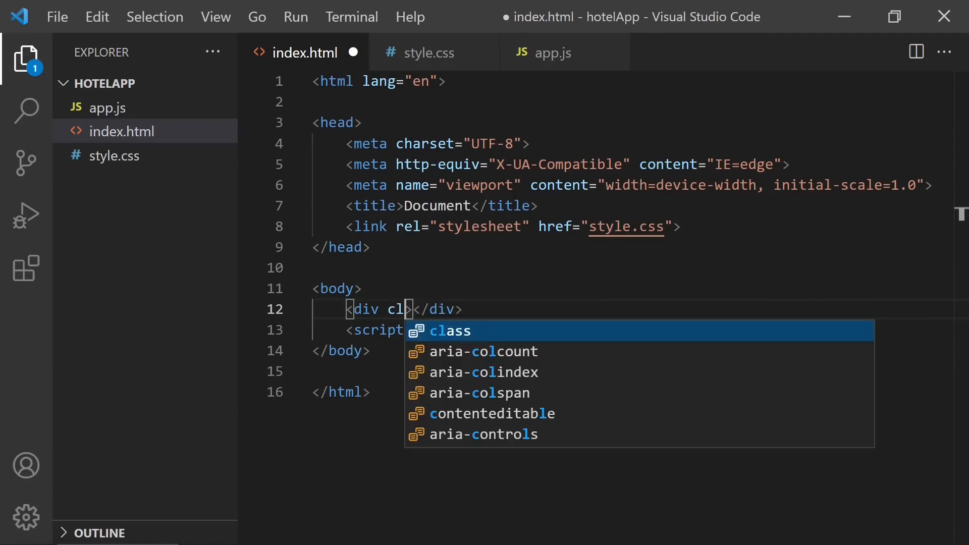
pyautogui.write('="mydiv"')
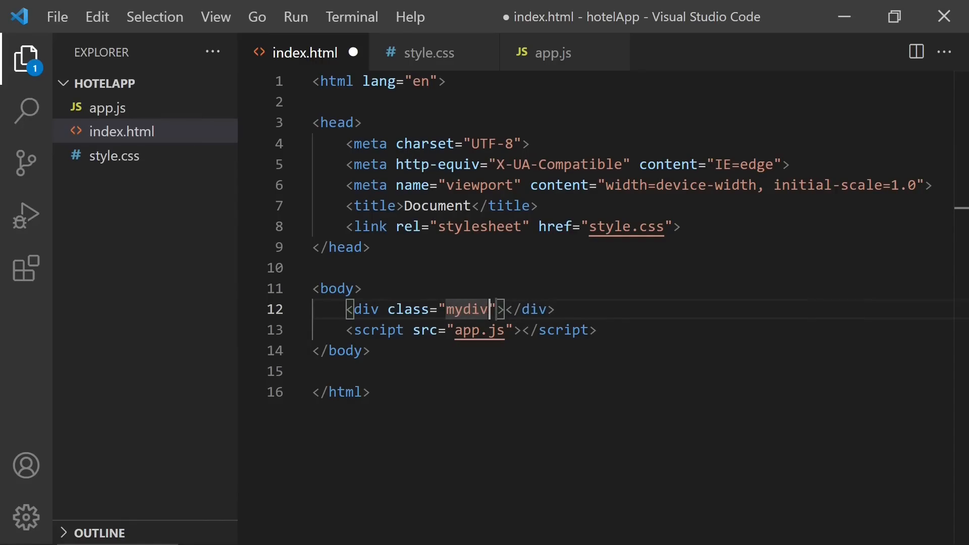
pyautogui.press('ctrl+s')
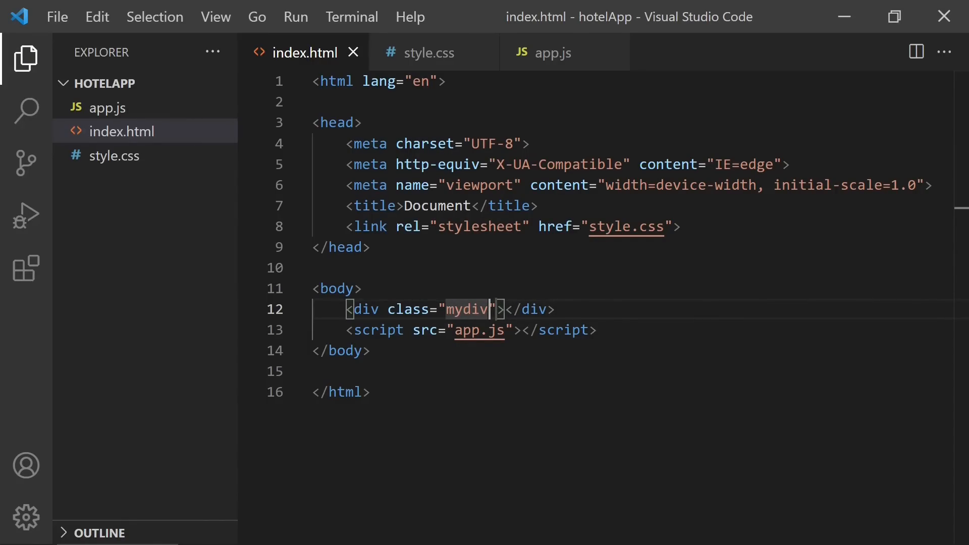
# - Start a rule in style.css, rename the second div's class to mydiv2, and return to style.css
pyautogui.click(426, 52)
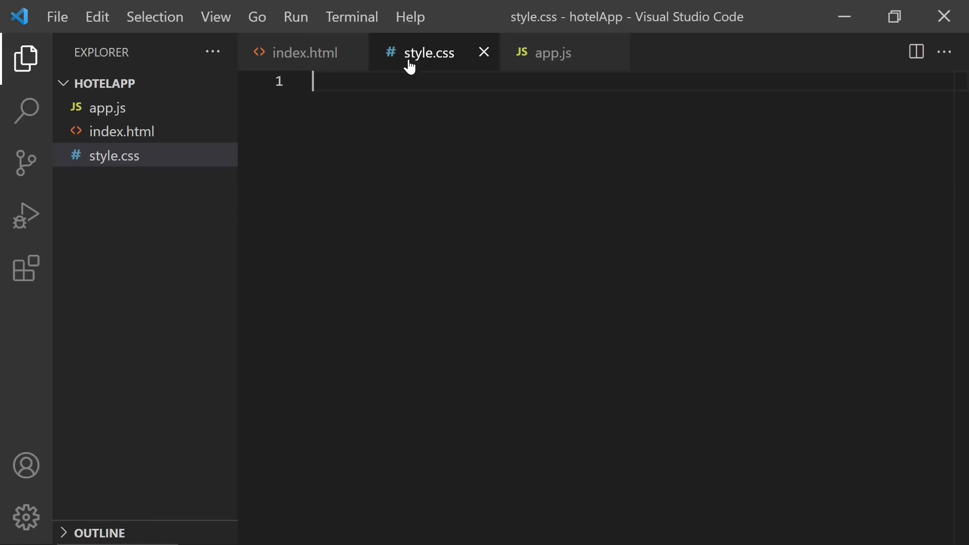
pyautogui.write('.mydiv{')
pyautogui.write('background-color: red;')
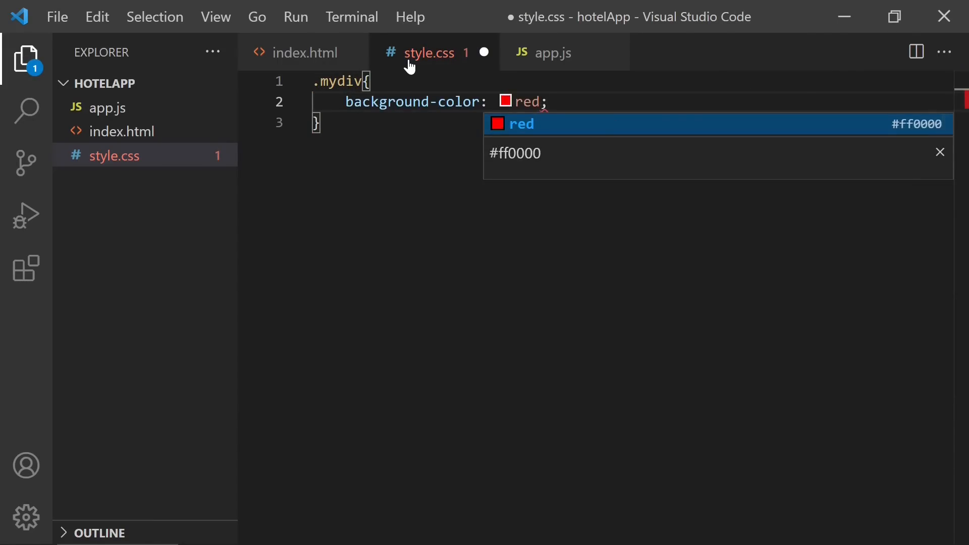
pyautogui.click(303, 52)
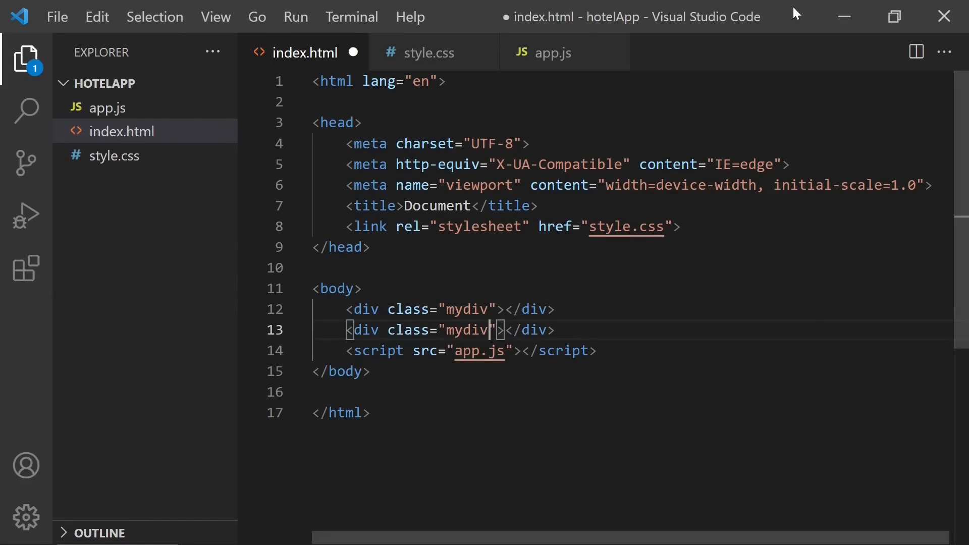
pyautogui.write('2')
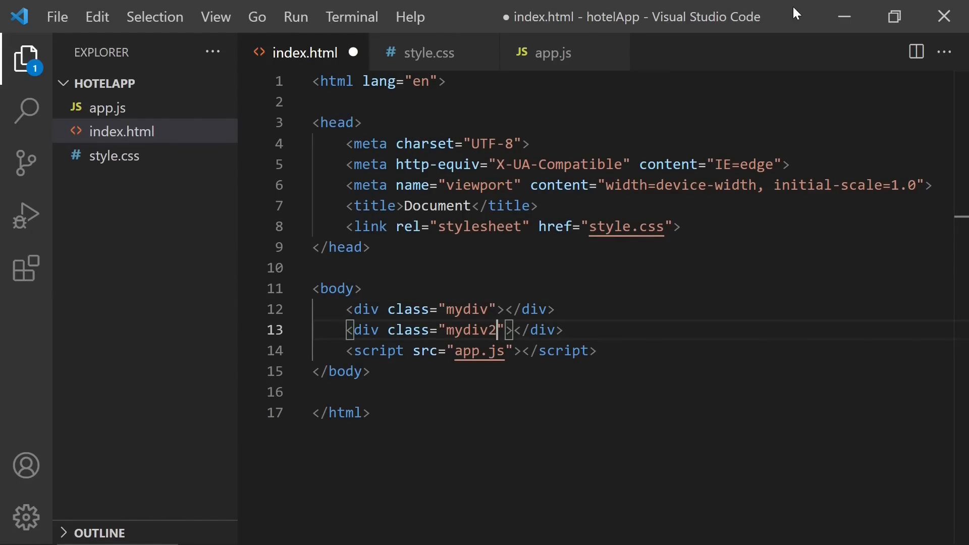
pyautogui.click(429, 52)
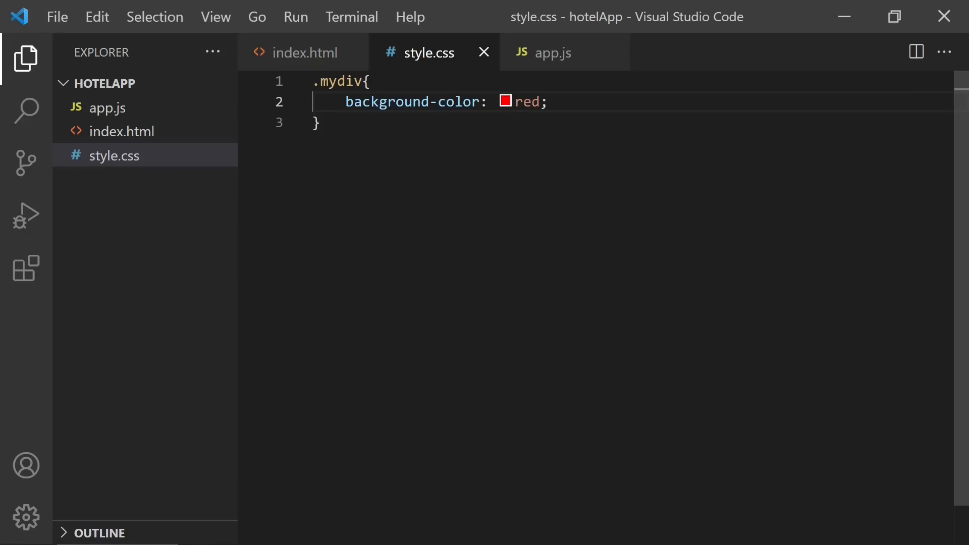
pyautogui.moveTo(305, 51)
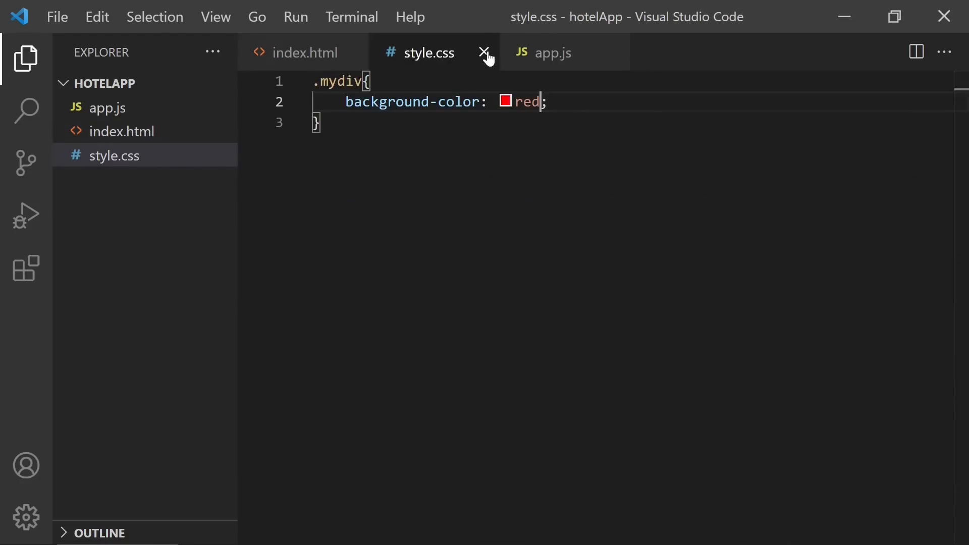
# - Copy the div line down in index.html and add blank lines below the .mydiv rule in style.css
pyautogui.click(552, 51)
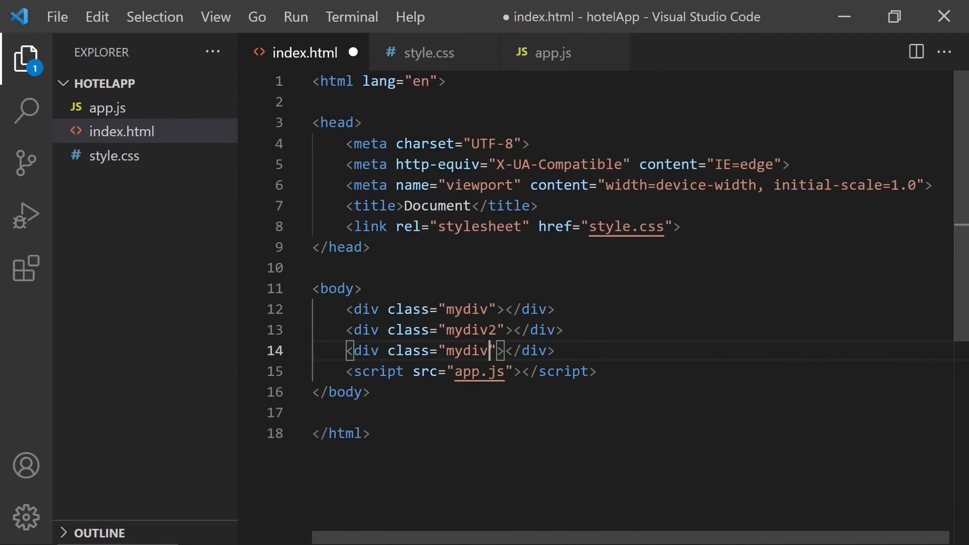
pyautogui.click(428, 52)
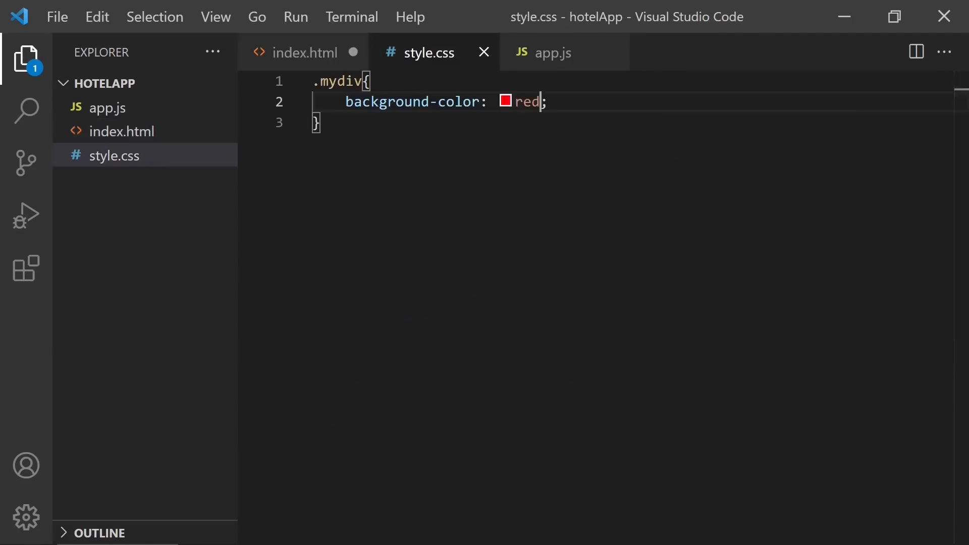
pyautogui.press('Enter')
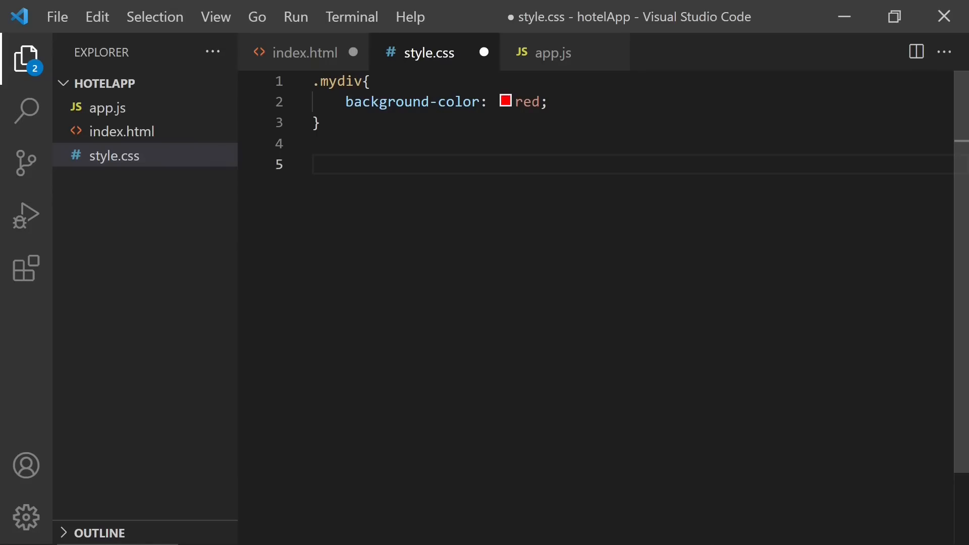
# - Open contact.html and then style.css through the quick file search, beginning a second .mydiv rule
pyautogui.click(304, 51)
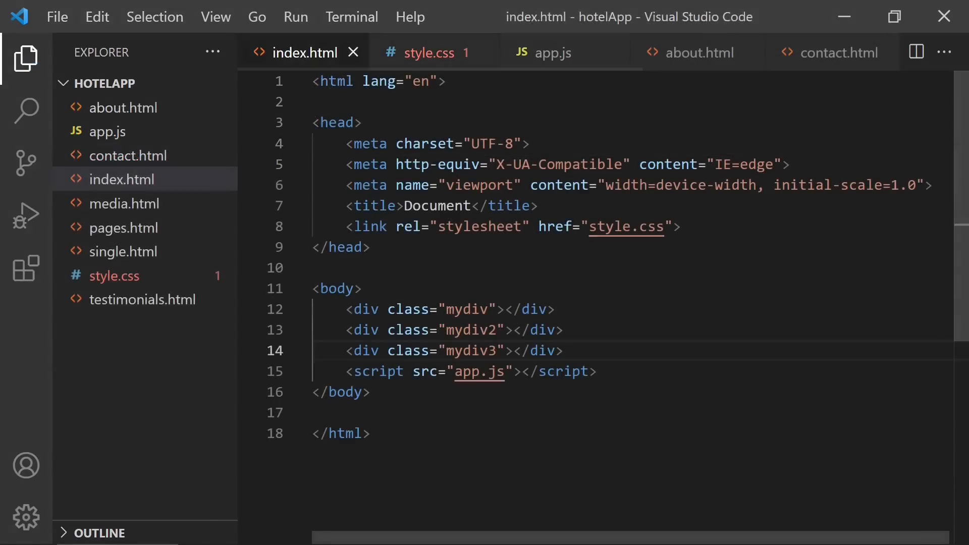
pyautogui.moveTo(838, 52)
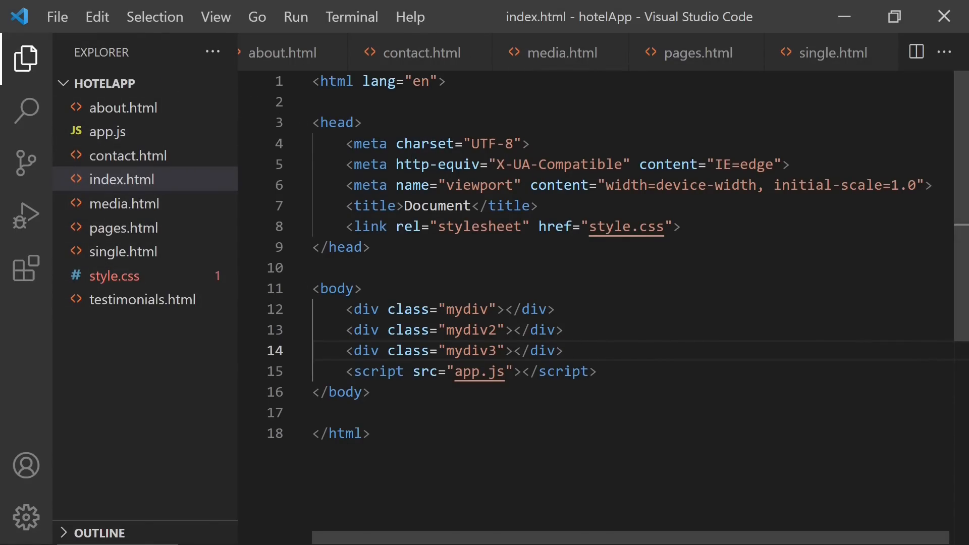
pyautogui.moveTo(457, 52)
pyautogui.write('c')
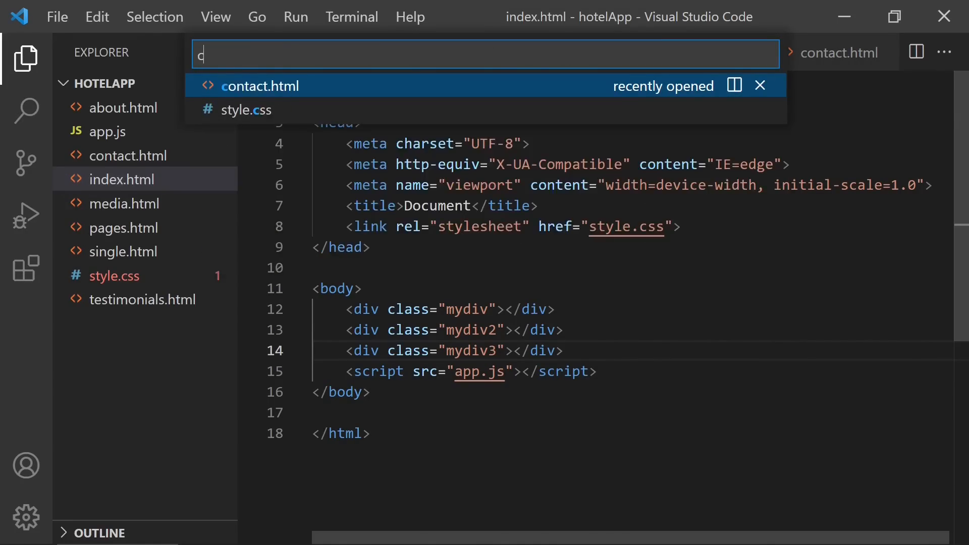
pyautogui.write('on')
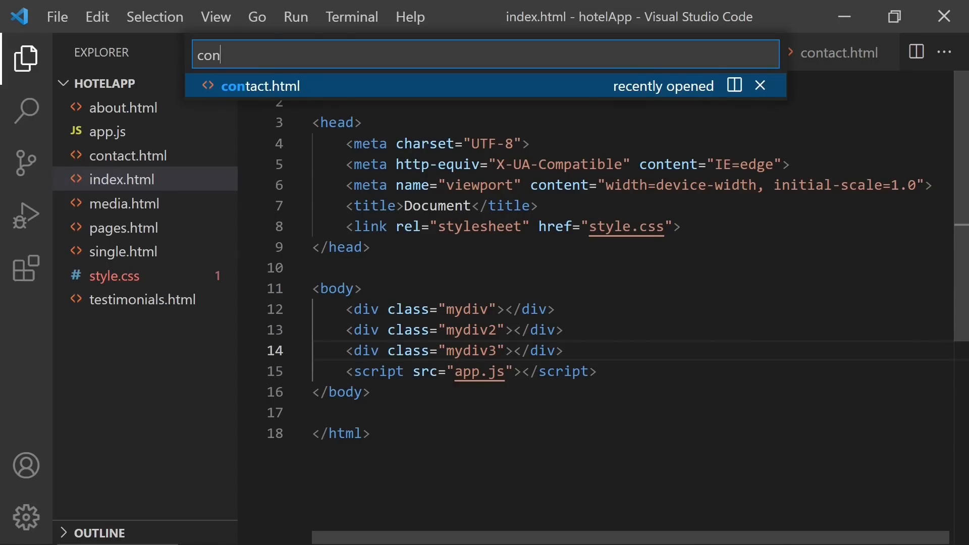
pyautogui.click(260, 85)
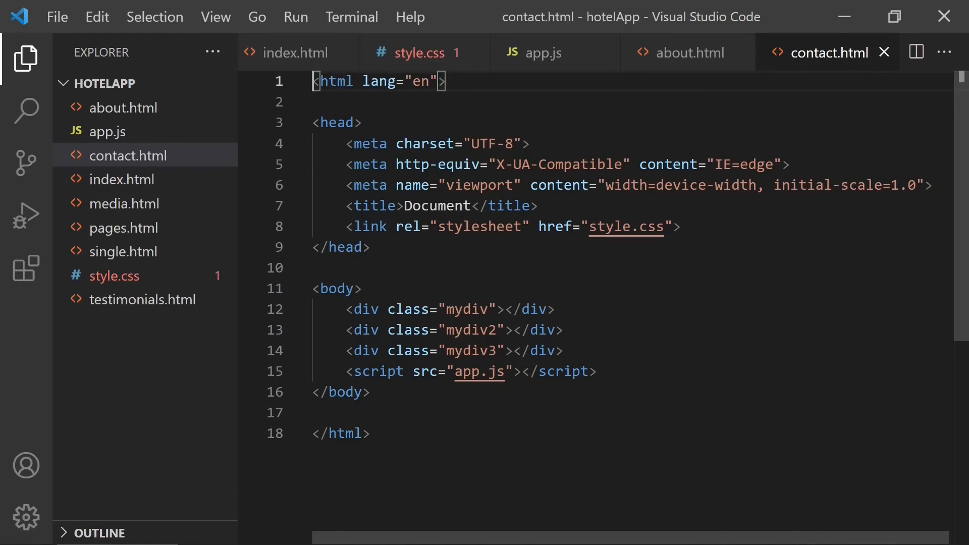
pyautogui.write('ap')
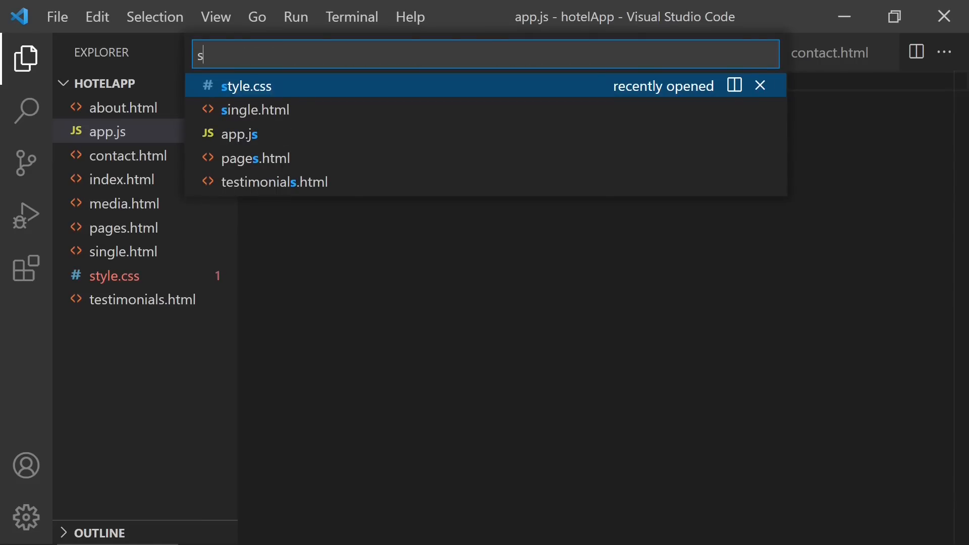
pyautogui.click(247, 85)
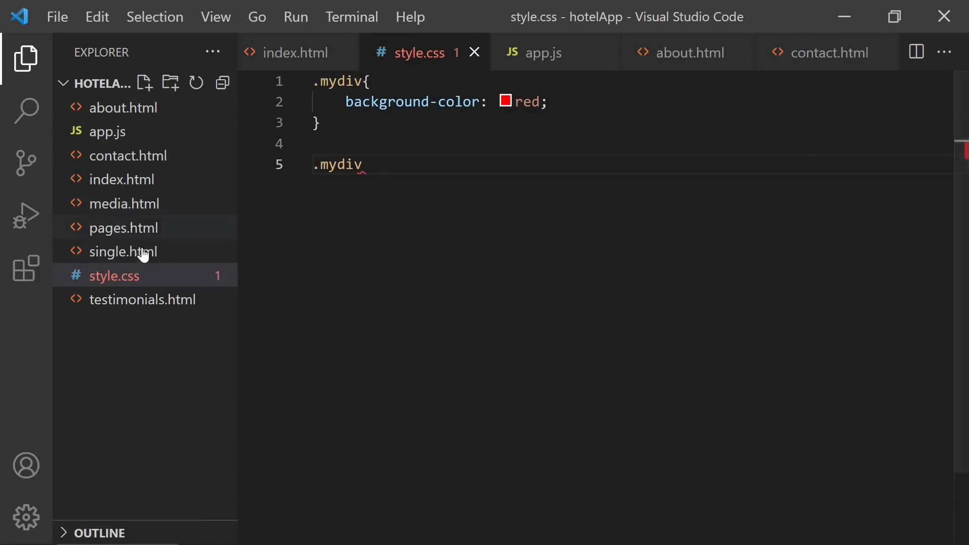
pyautogui.moveTo(127, 204)
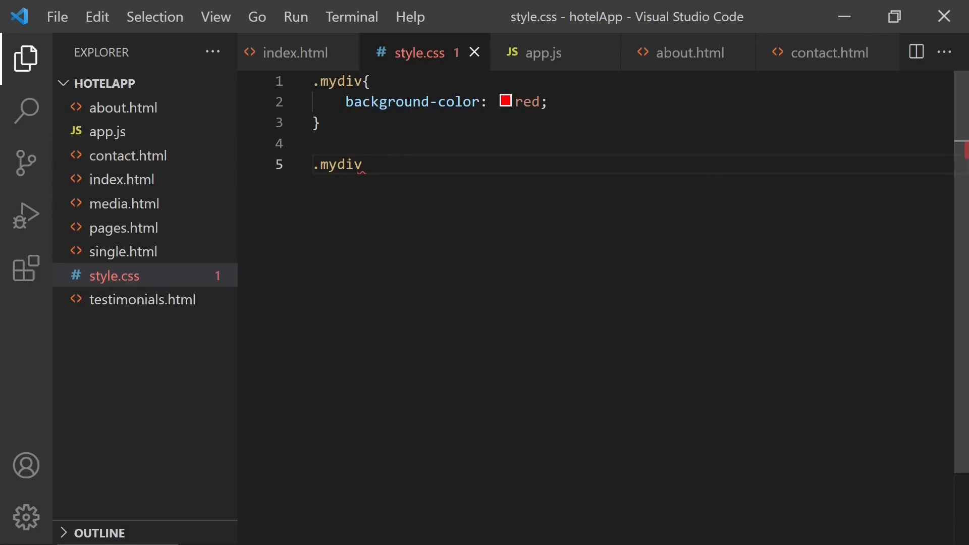
pyautogui.moveTo(160, 187)
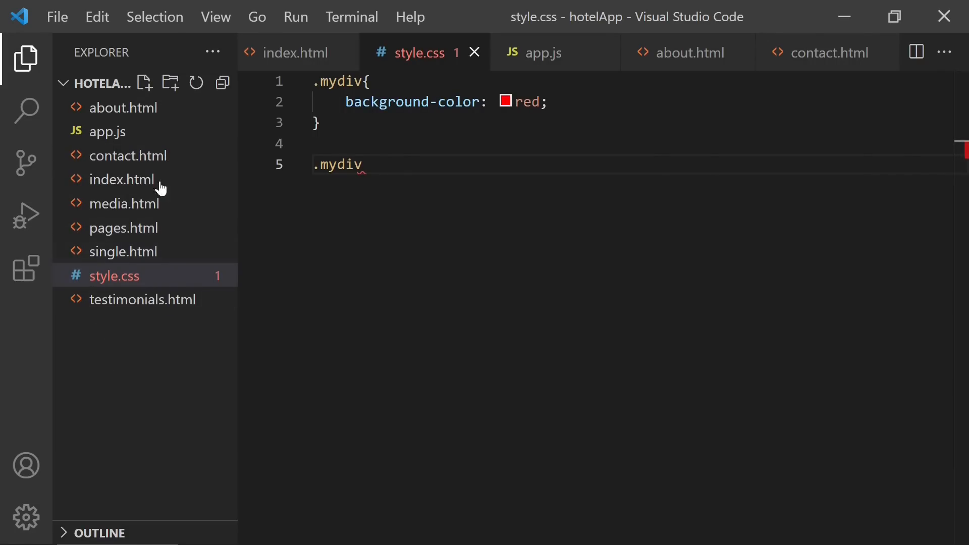
# - Dismiss the file search and close all open editor tabs with Ctrl+W
pyautogui.press('ctrl+p')
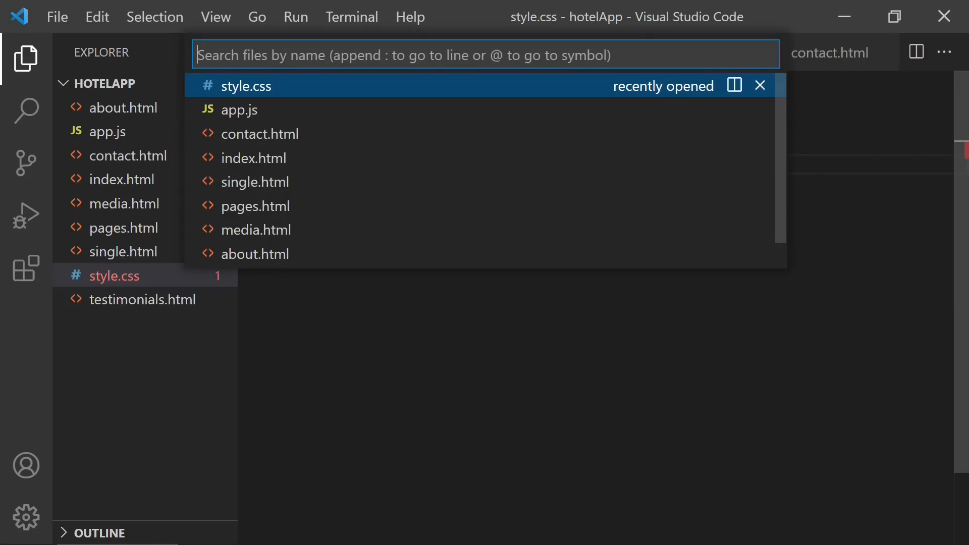
pyautogui.click(246, 86)
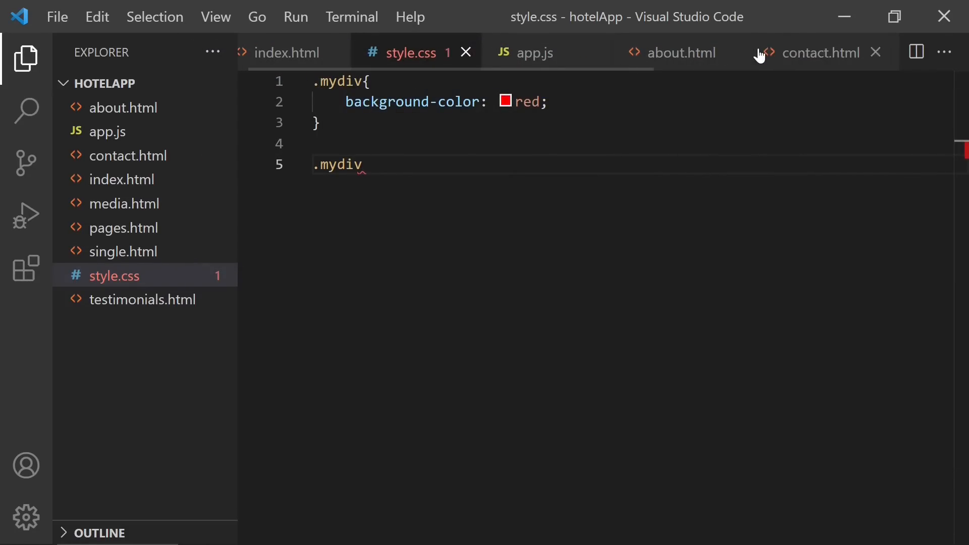
pyautogui.click(125, 251)
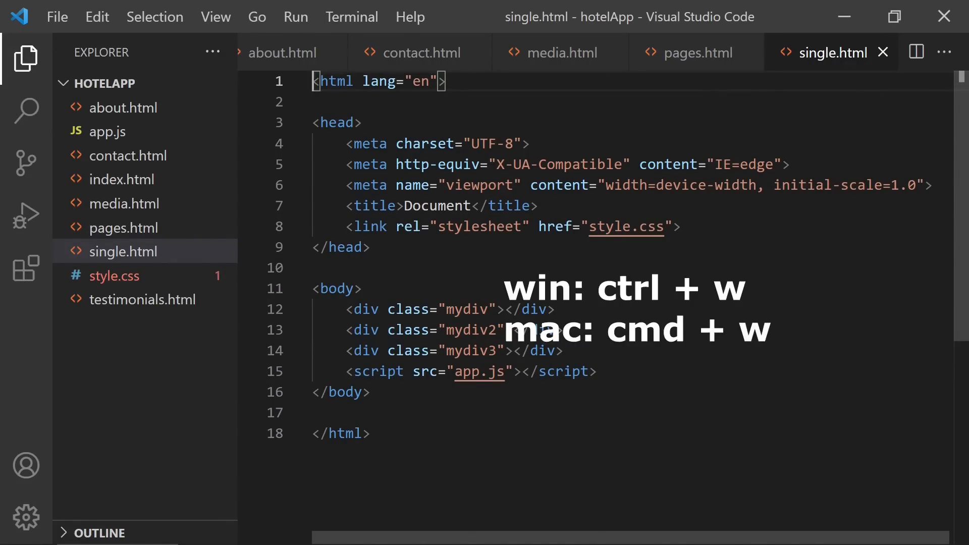
pyautogui.press('ctrl+w')
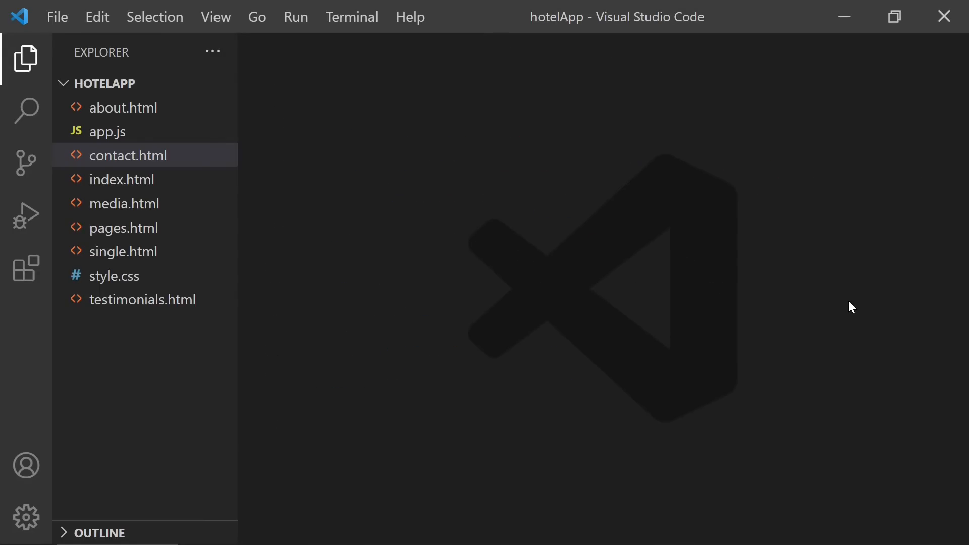
pyautogui.moveTo(346, 114)
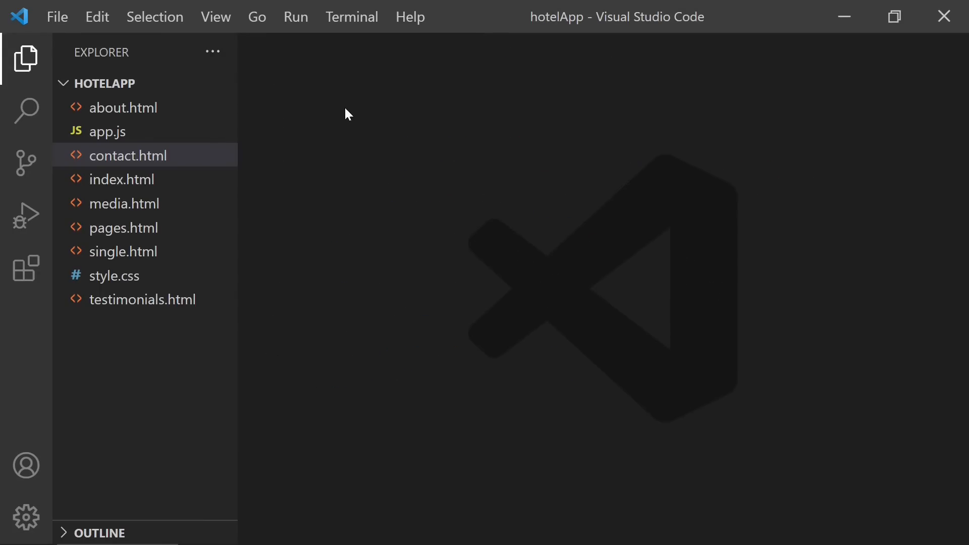
# - Create a folder named 'folder' with a folder2 subfolder, then delete folder2 again
pyautogui.click(172, 82)
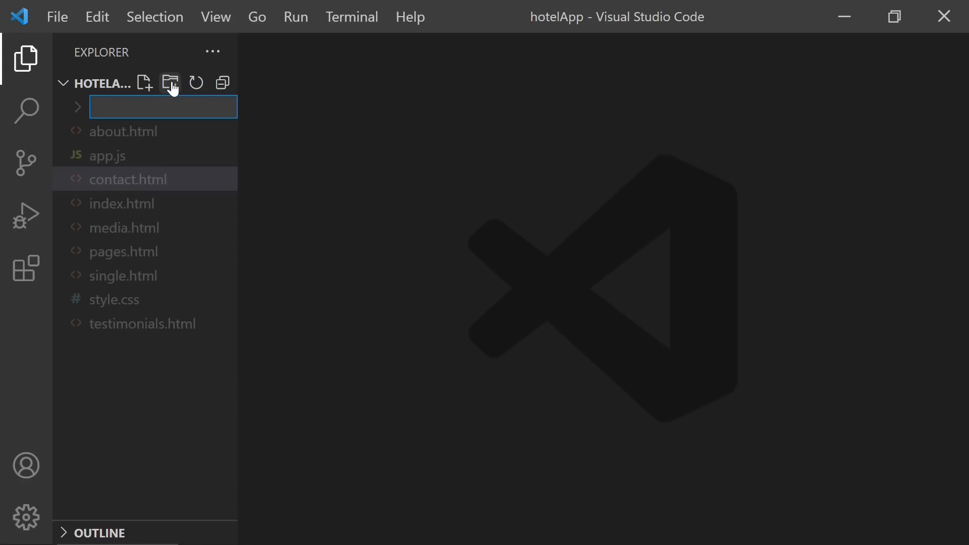
pyautogui.write('folder')
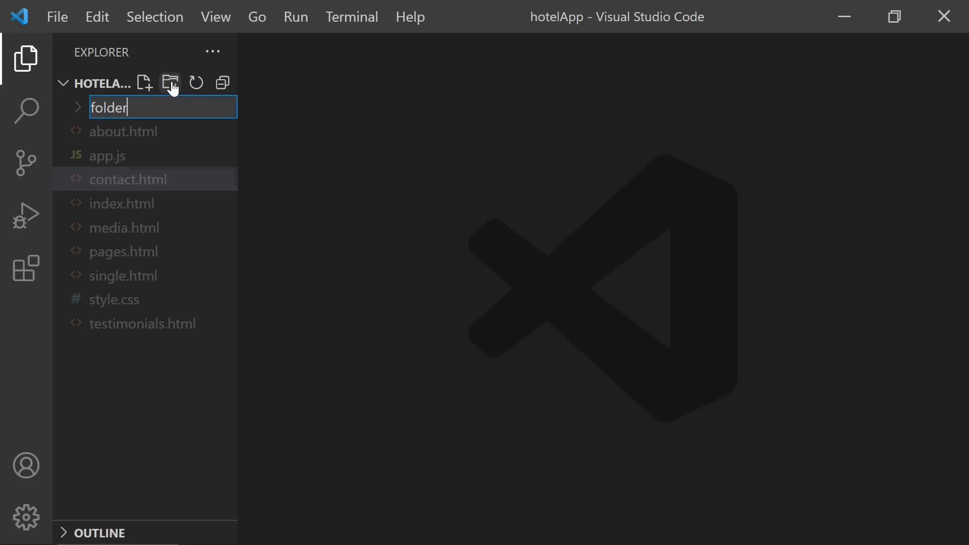
pyautogui.rightClick(108, 107)
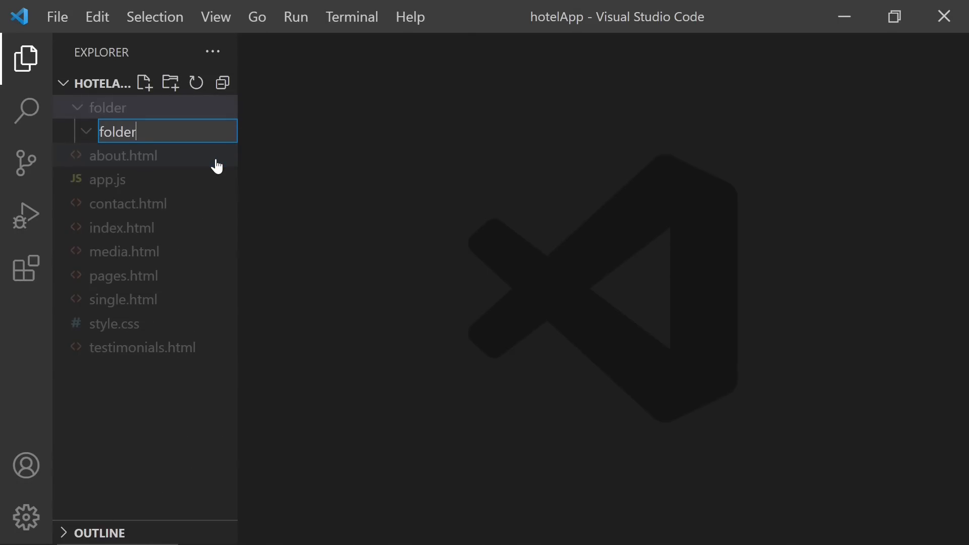
pyautogui.rightClick(146, 107)
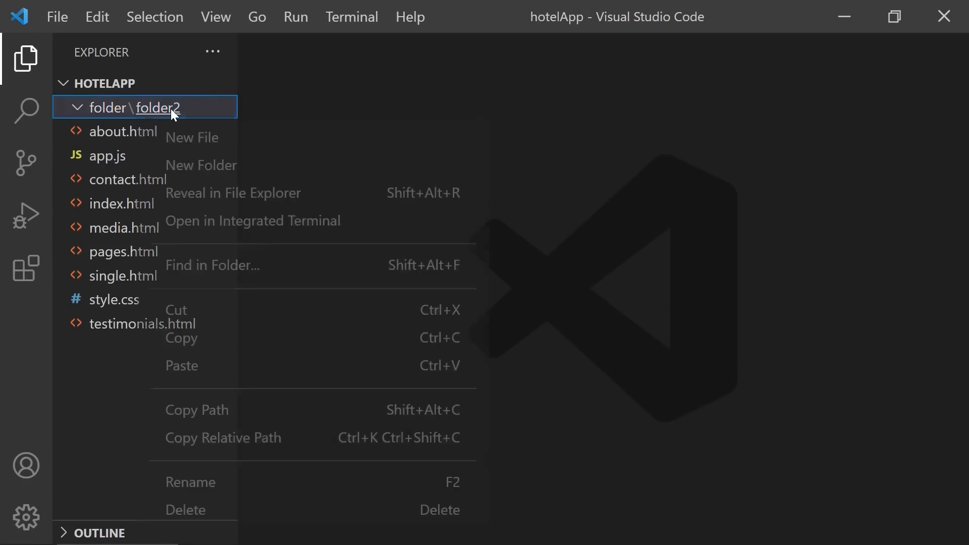
pyautogui.click(192, 138)
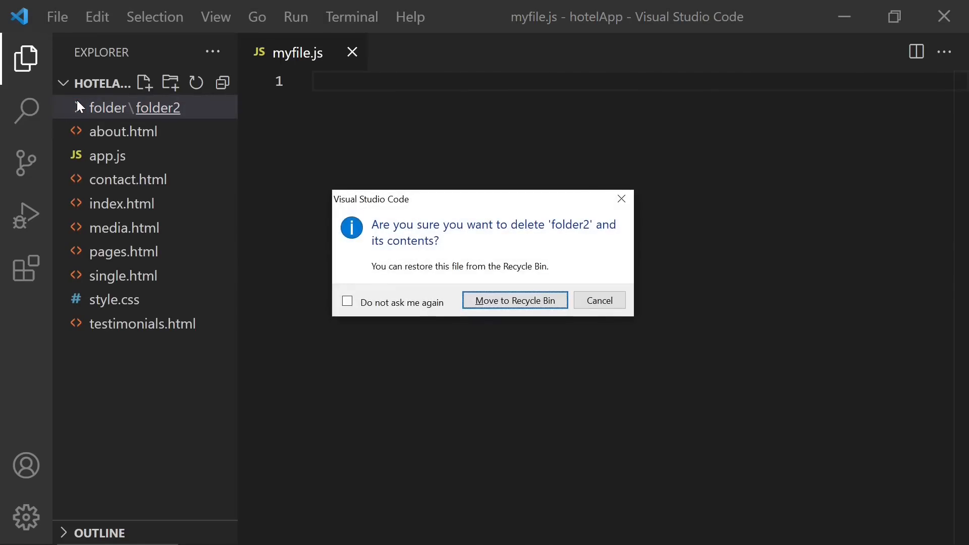
# - Create folder/folder2/myapp.js in one go from the New File prompt and open it
pyautogui.click(514, 301)
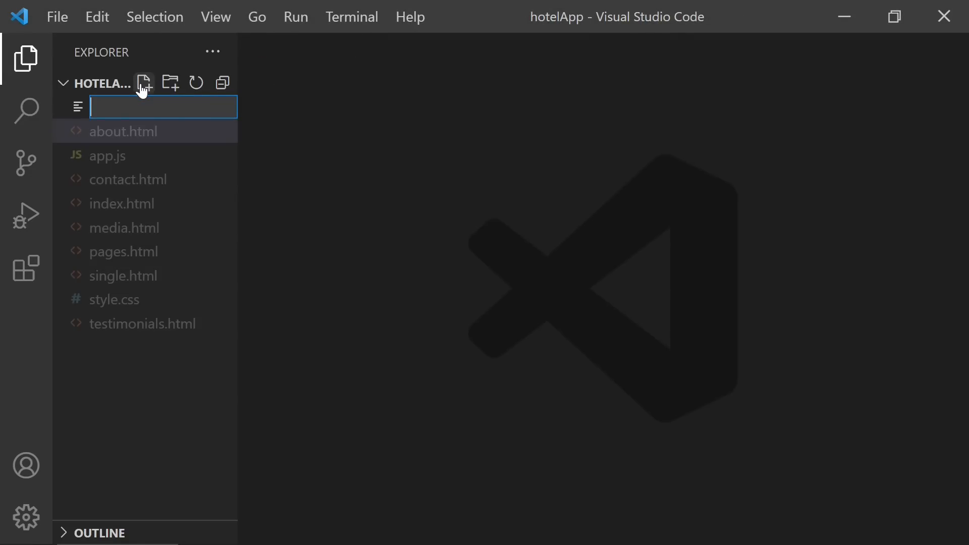
pyautogui.write('folder')
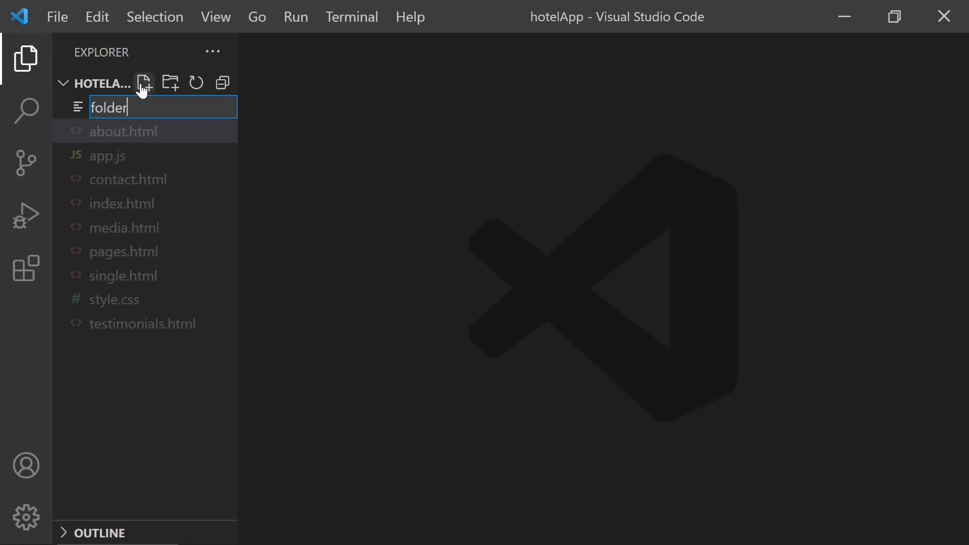
pyautogui.write('/folder2')
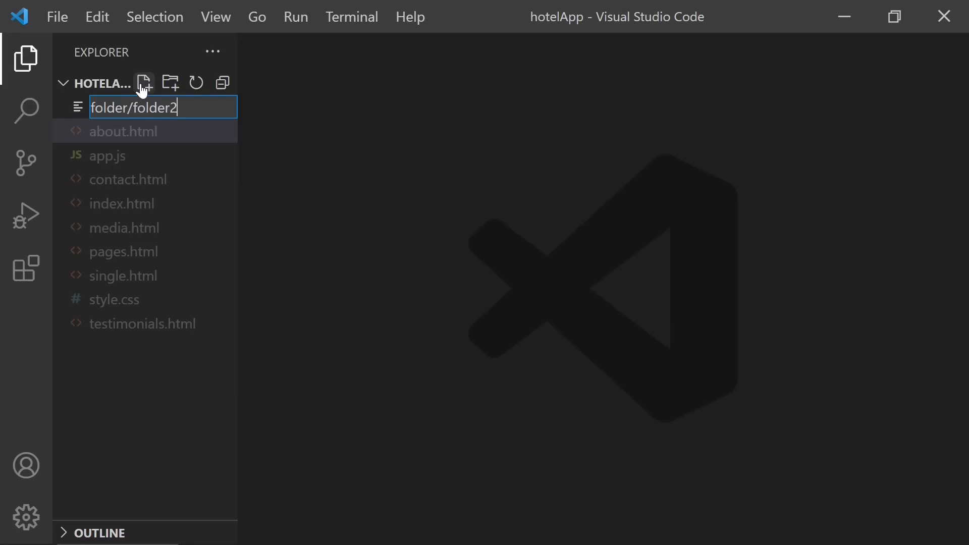
pyautogui.write('/myap')
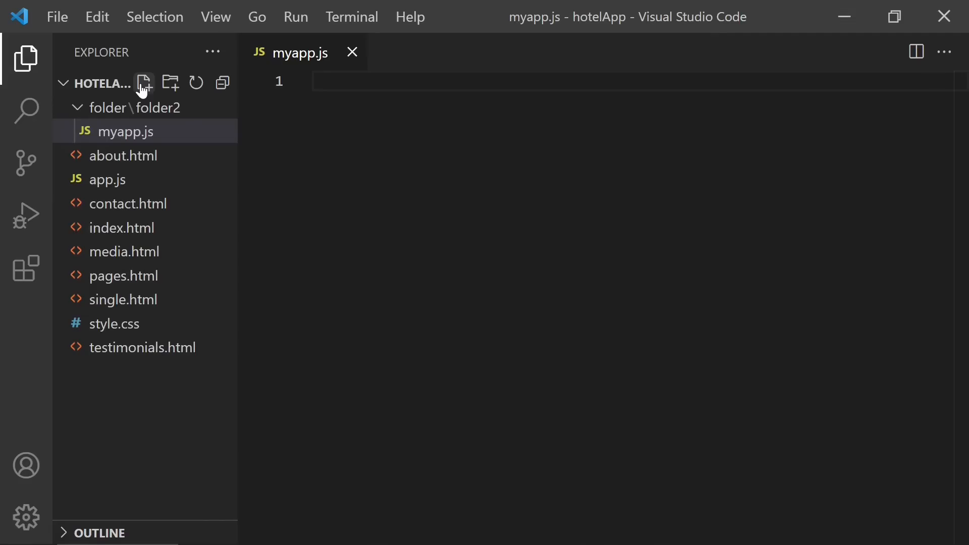
pyautogui.moveTo(158, 107)
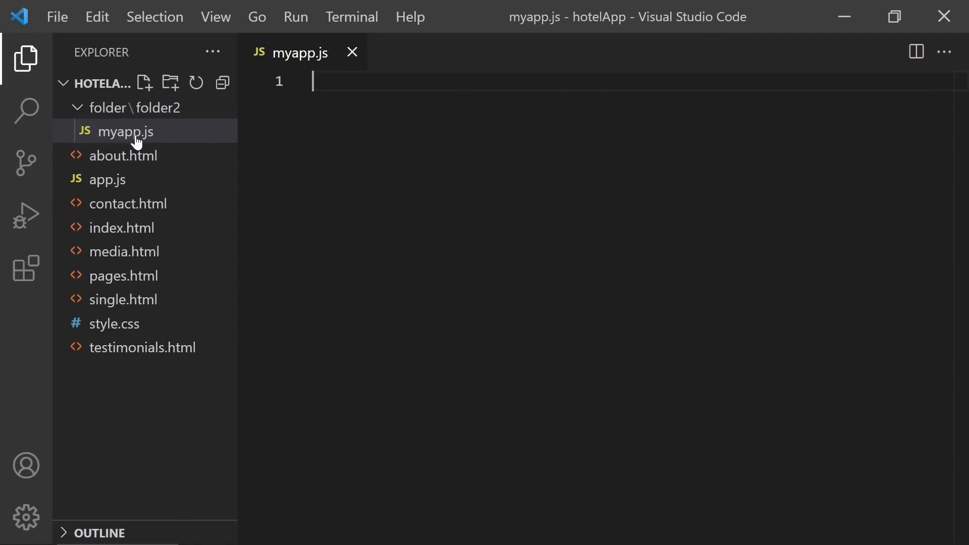
pyautogui.moveTo(352, 52)
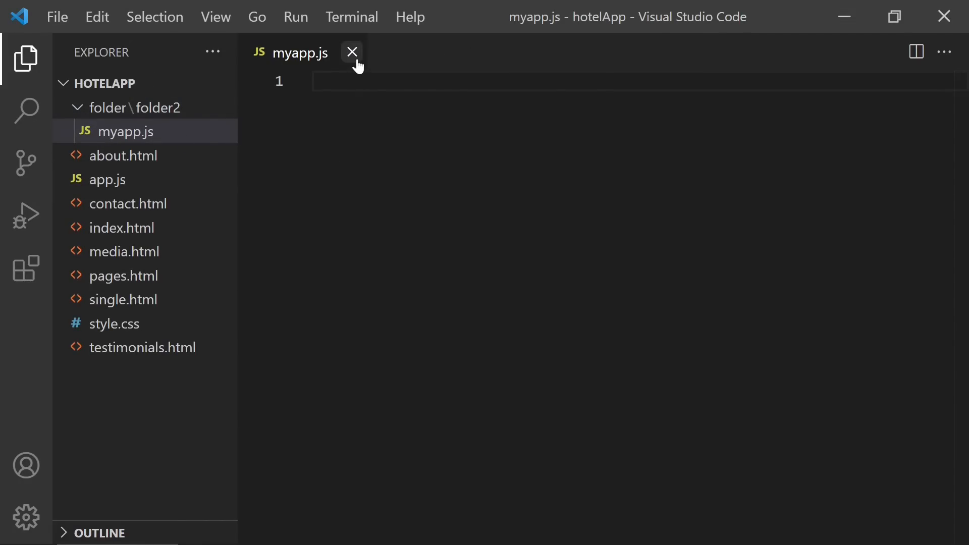
# - Close myapp.js, hide the sidebar, and add mydiv4, mydiv5 and mydiv6 divs below mydiv3 in index.html
pyautogui.click(123, 227)
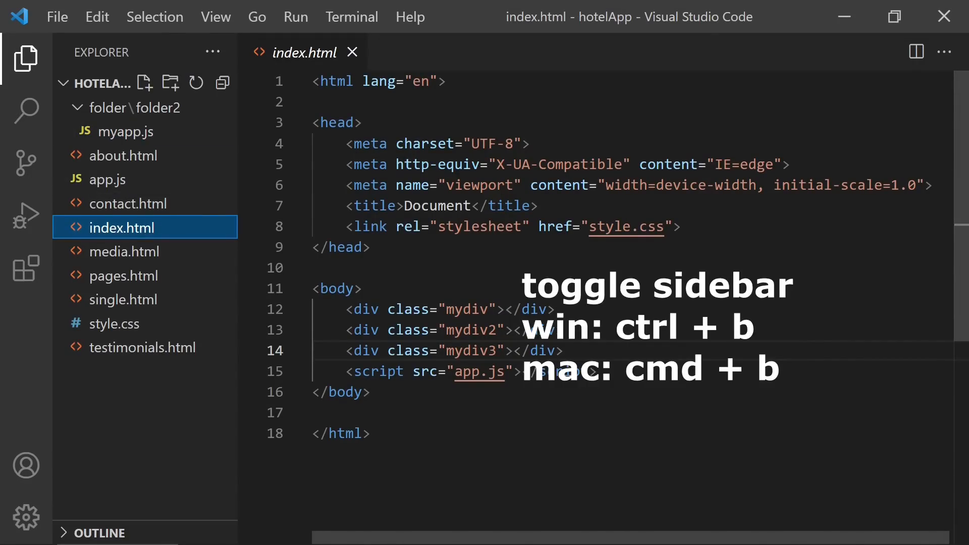
pyautogui.press('ctrl+b')
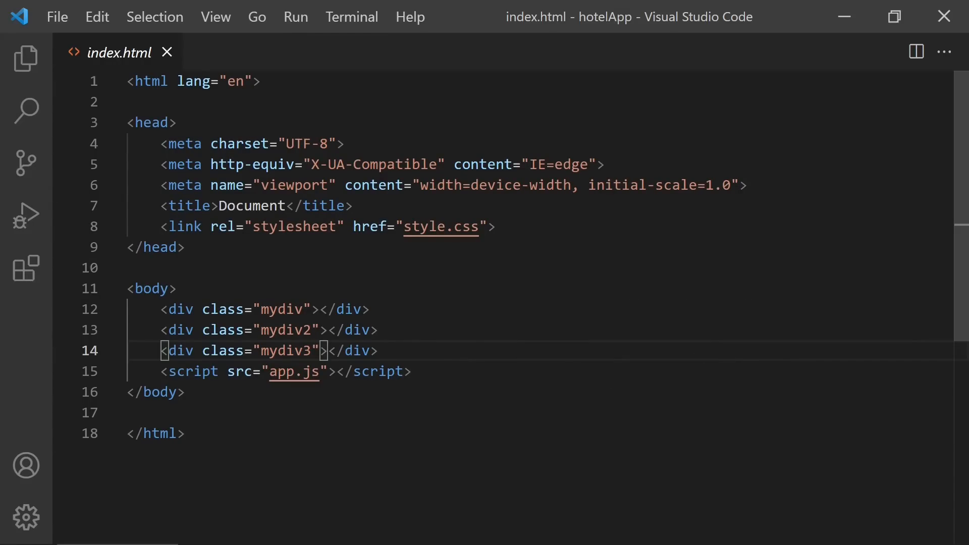
pyautogui.click(25, 58)
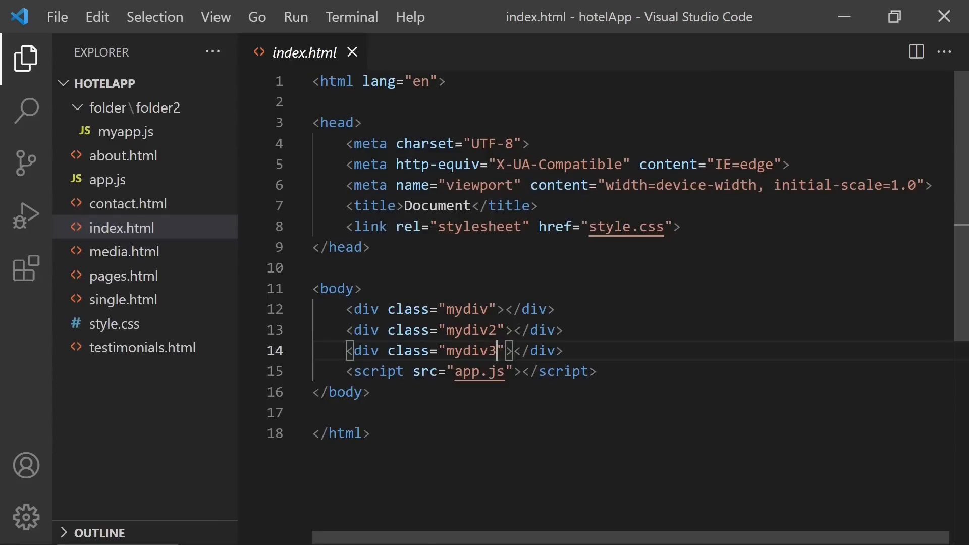
pyautogui.click(25, 59)
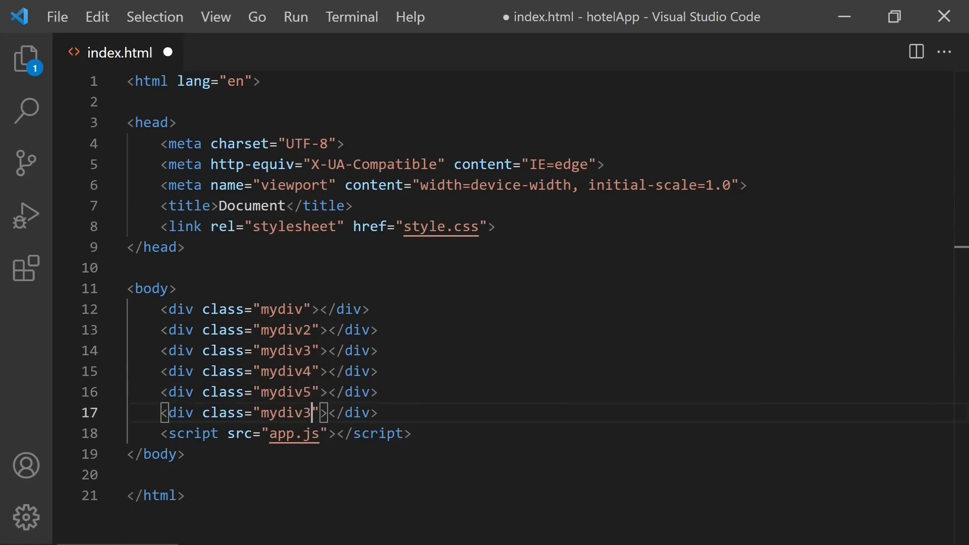
pyautogui.write('6')
pyautogui.write('s')
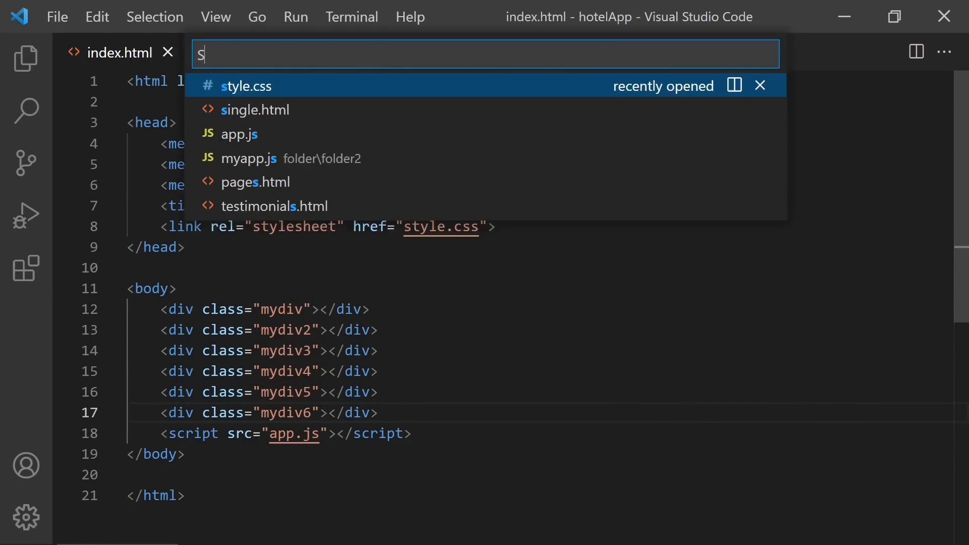
# - Split the editor with index.html left and style.css right, and begin a .mydiv2 { rule
pyautogui.click(245, 85)
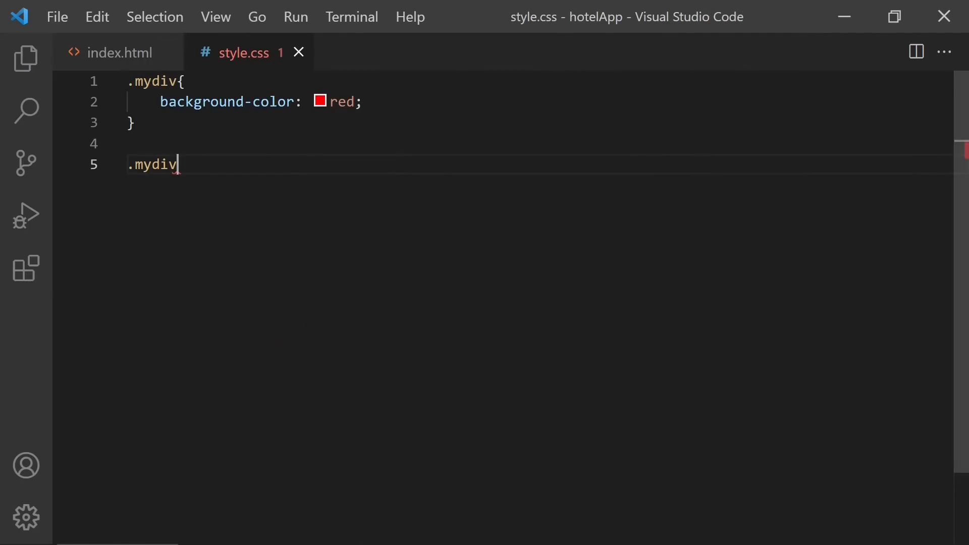
pyautogui.moveTo(179, 164)
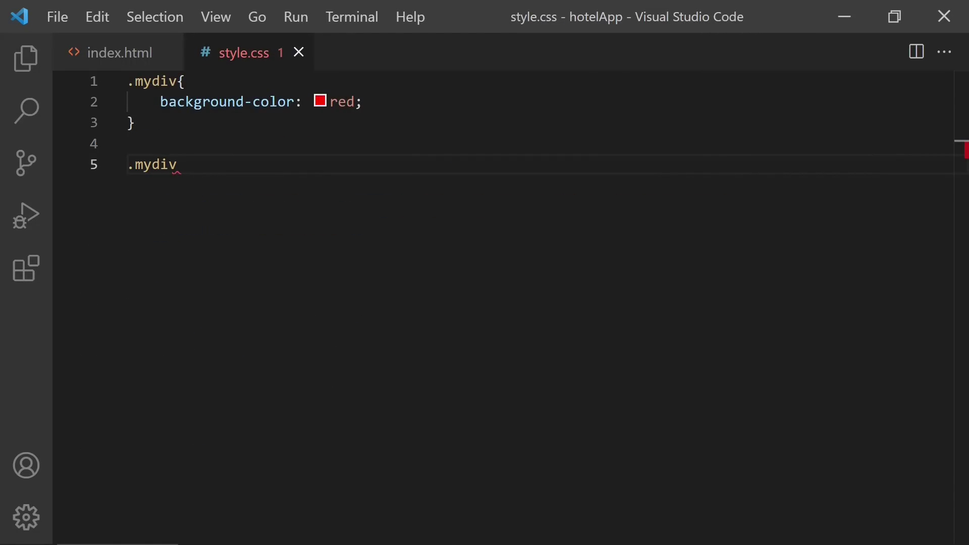
pyautogui.press('ctrl+\\')
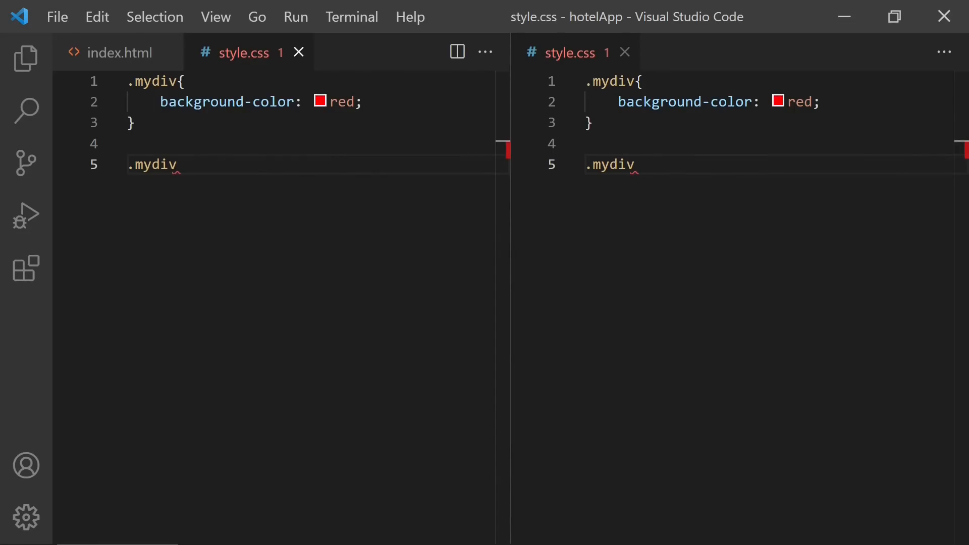
pyautogui.click(120, 53)
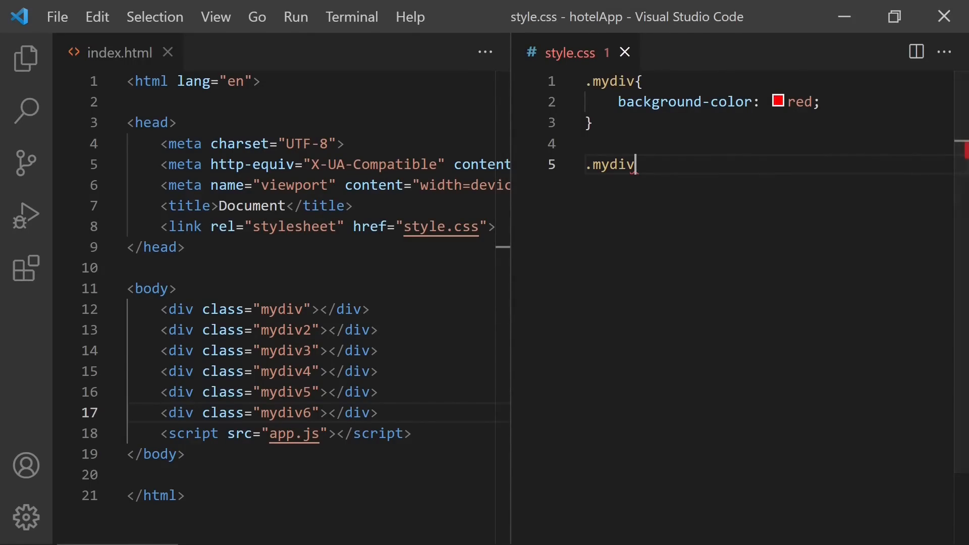
pyautogui.write('2{')
pyautogui.write('color: white;')
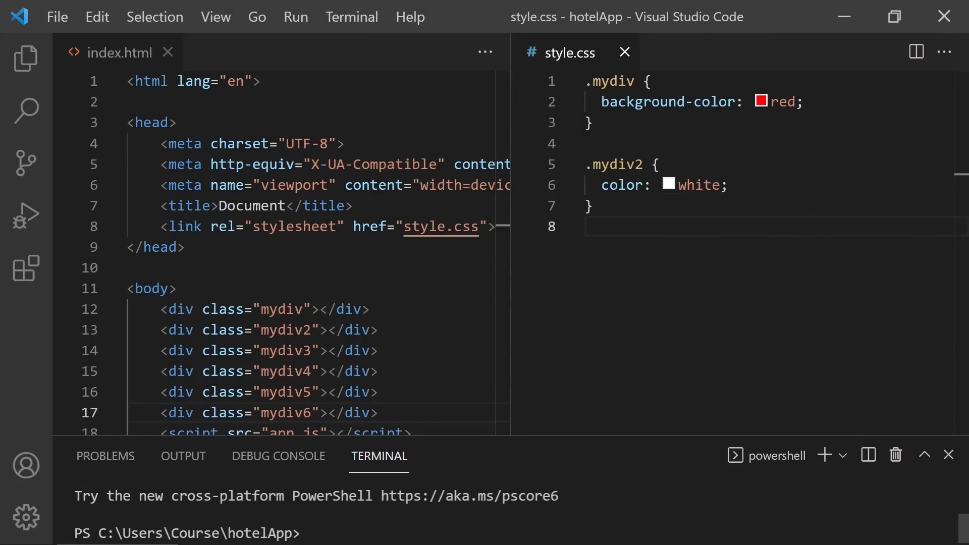
# - Run git init in the terminal to make hotelApp a Git repository, retrying after a typo
pyautogui.write('giit in')
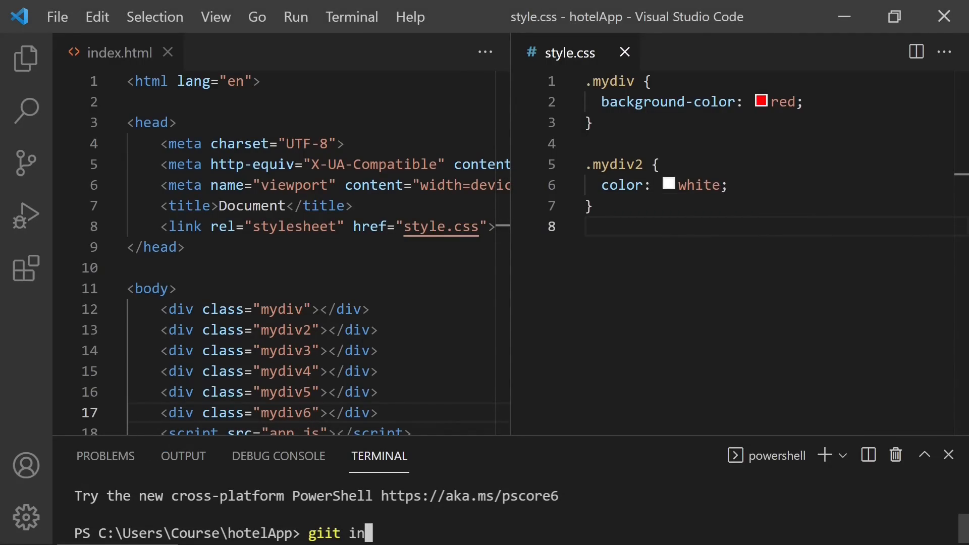
pyautogui.write('it')
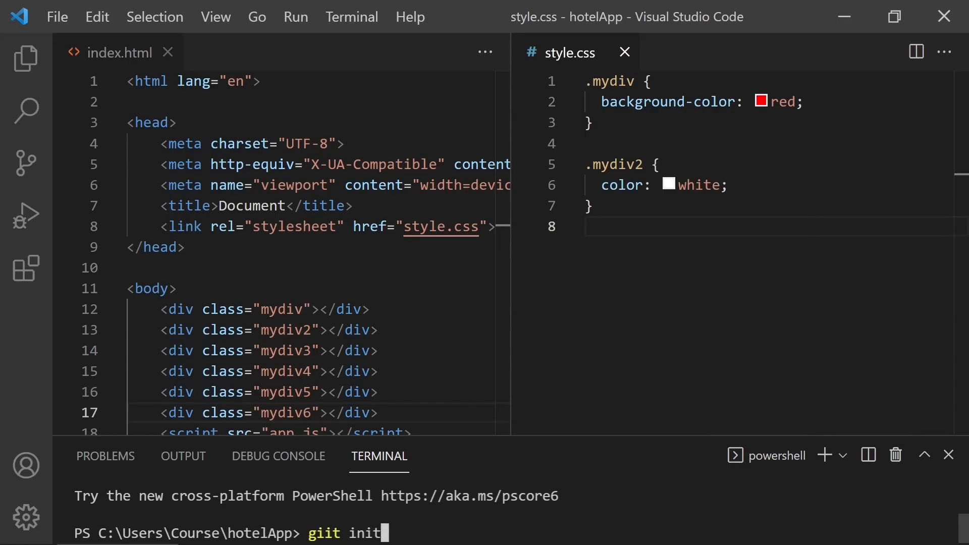
pyautogui.press('Return')
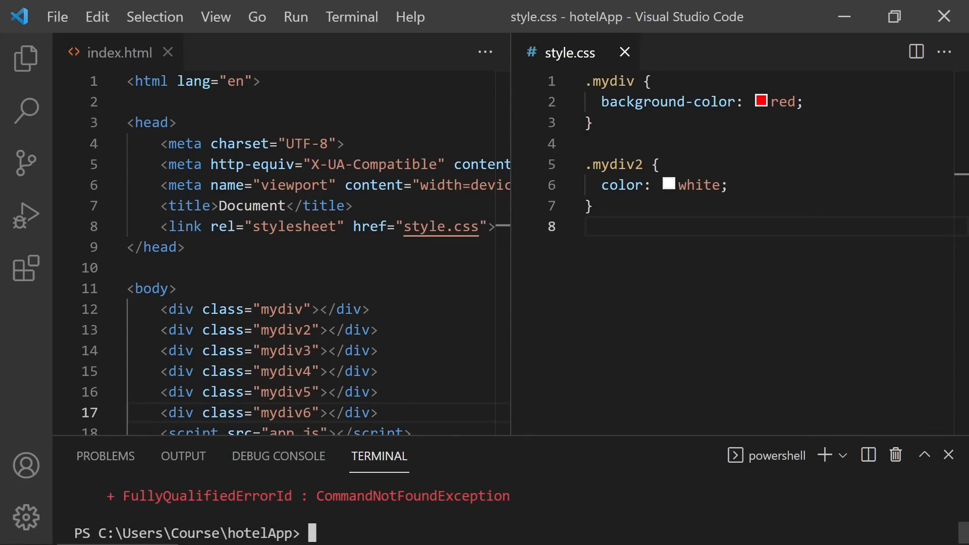
pyautogui.write('git')
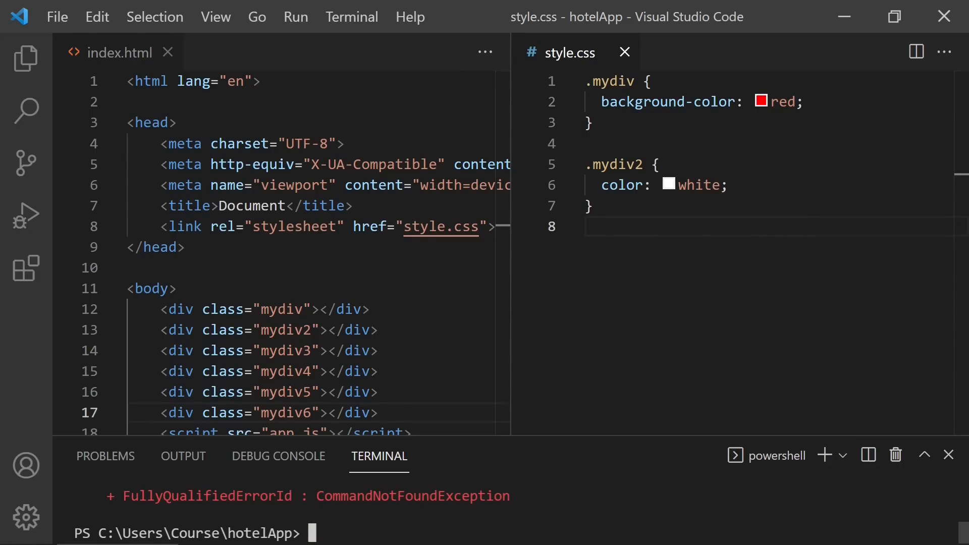
pyautogui.write('giit init')
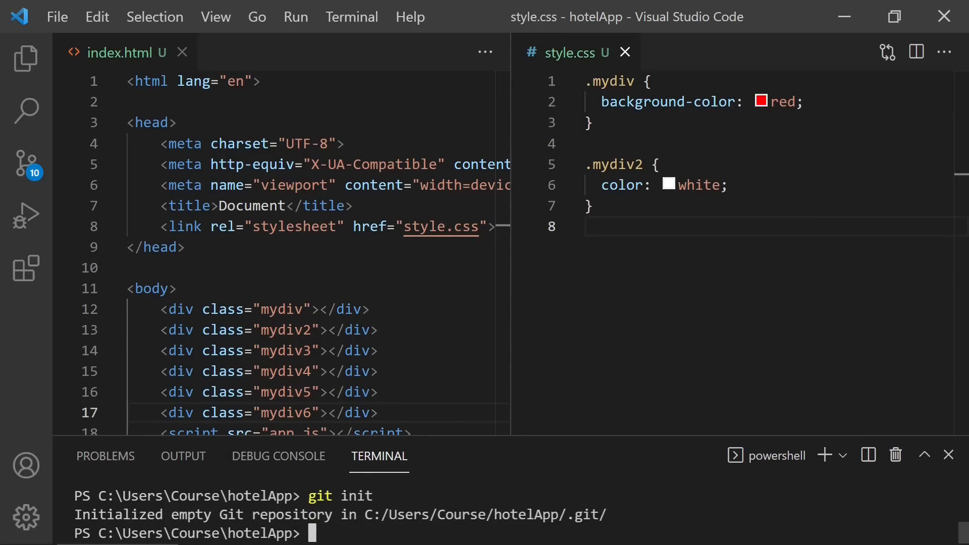
# - Clear the terminal output and put the terminal panel away
pyautogui.write('cl')
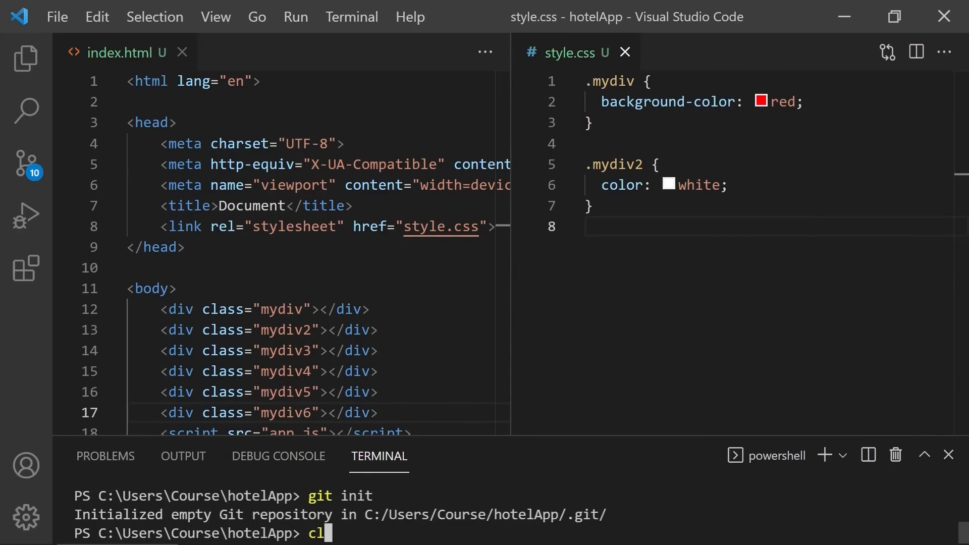
pyautogui.write('ear')
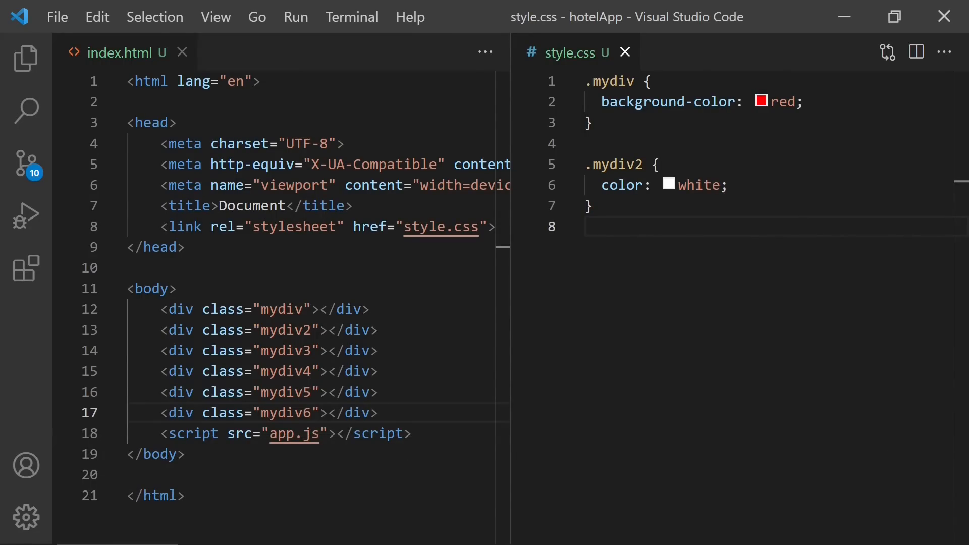
pyautogui.click(625, 51)
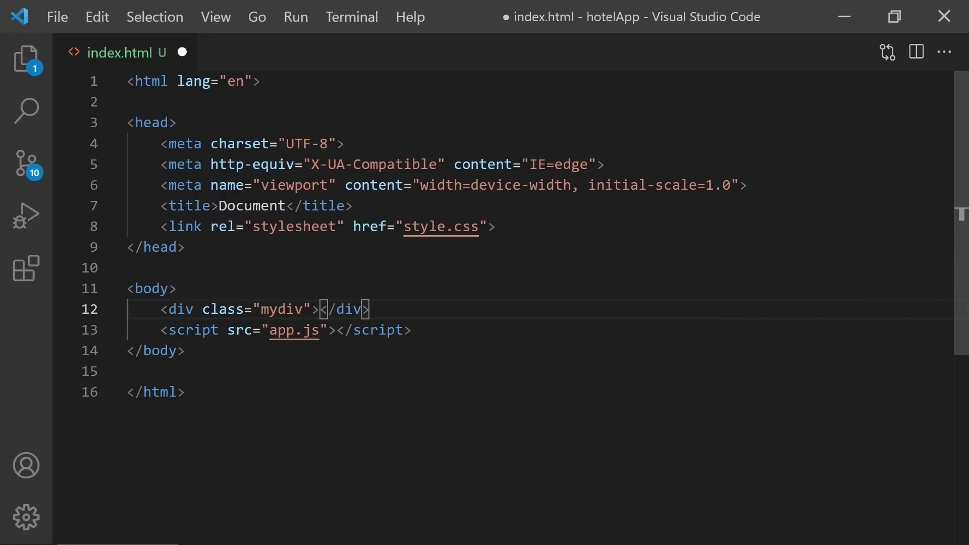
# - Fill the mydiv div with 'Hello Lama Dev' and start a second sentence after it
pyautogui.write('Hello Lam')
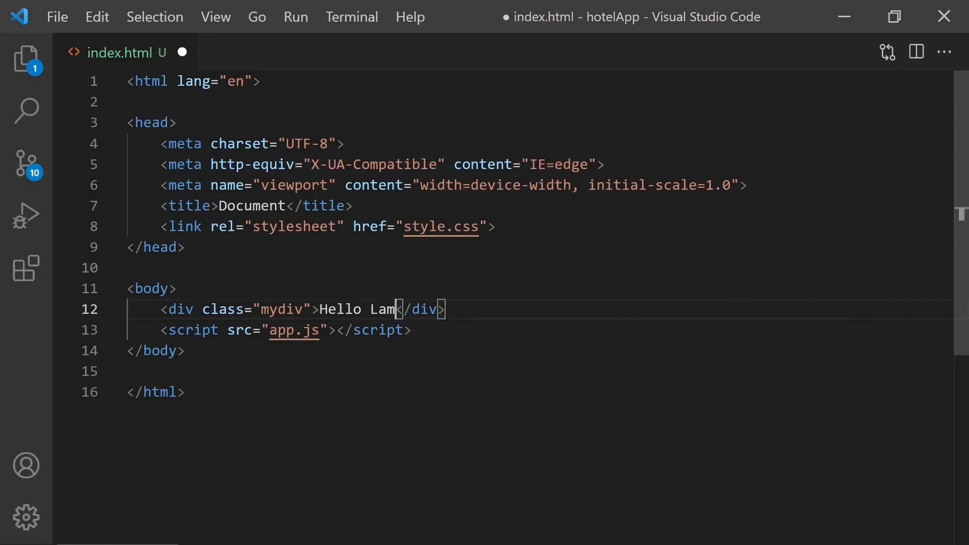
pyautogui.write('a Dev')
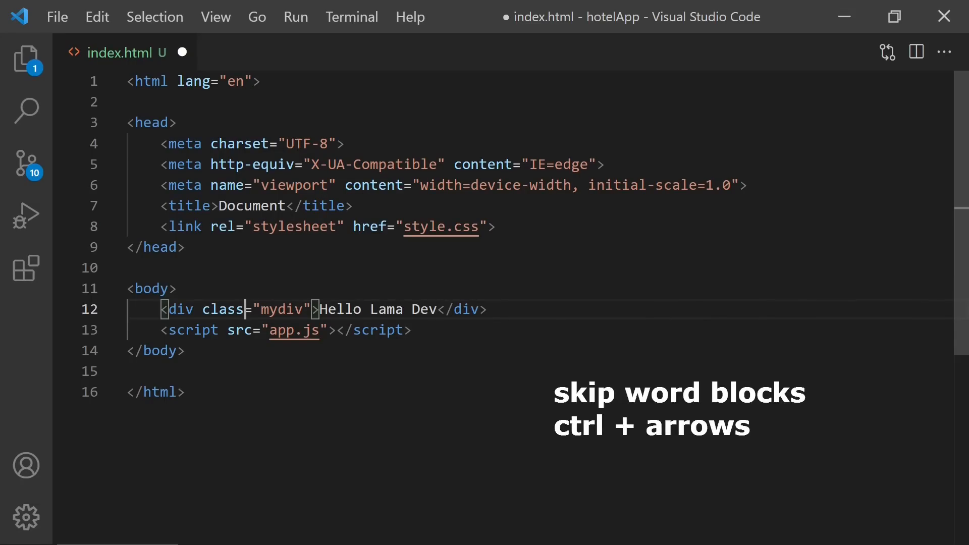
pyautogui.press('ctrl+Right')
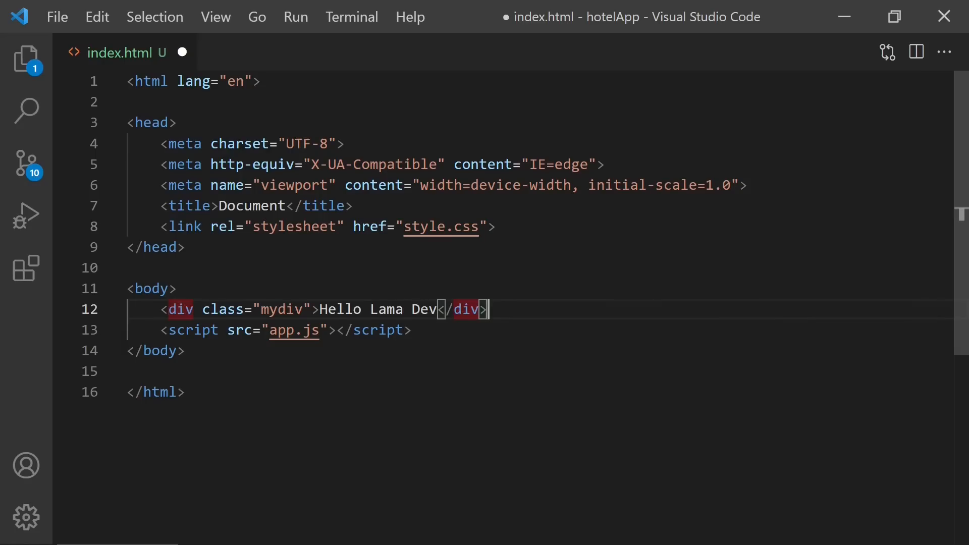
pyautogui.click(312, 309)
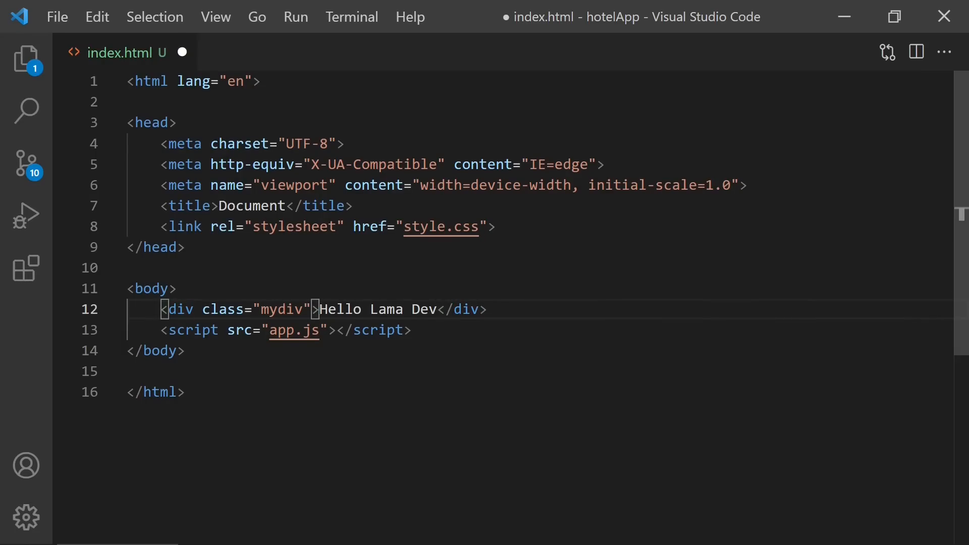
pyautogui.write('. W')
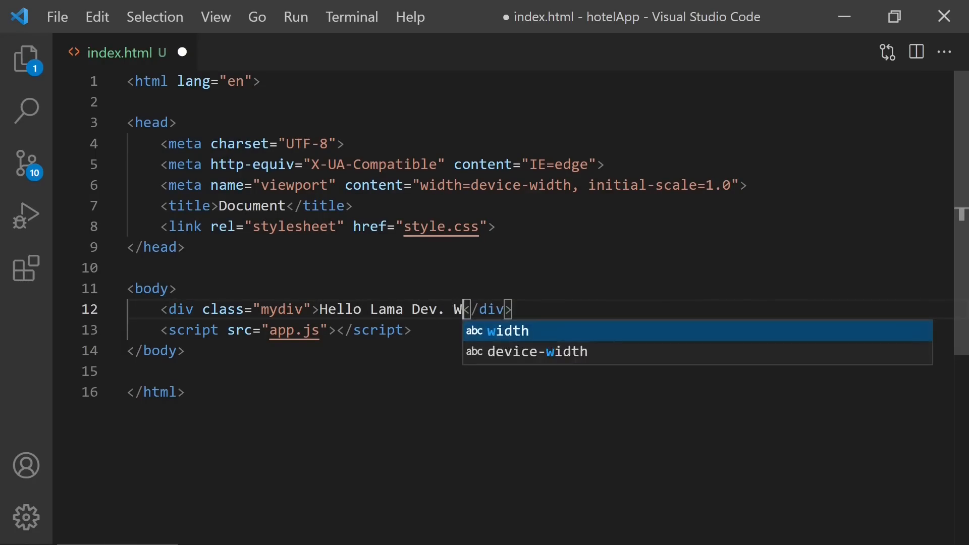
# - Complete 'Hello Lama Dev. Welcome' and select the last words of the greeting
pyautogui.write('elcome')
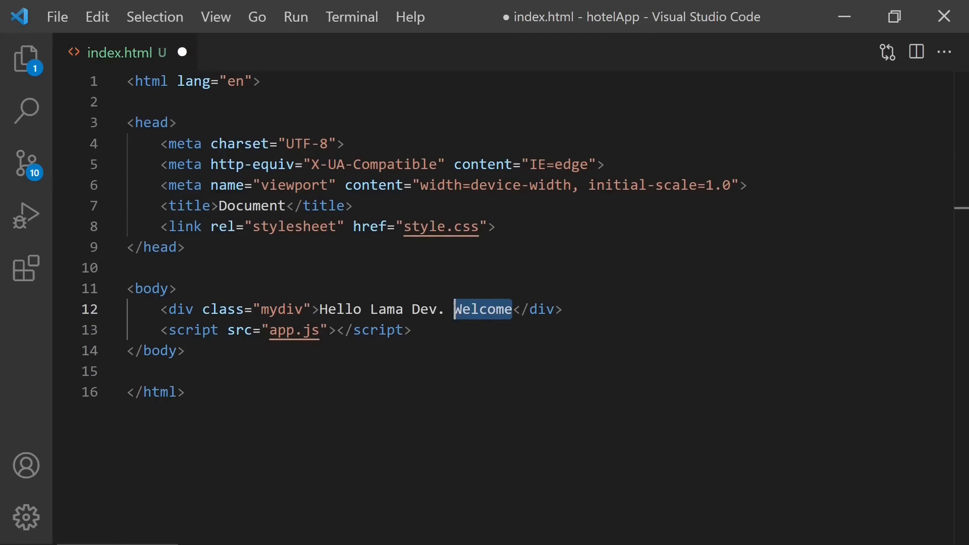
pyautogui.click(455, 309)
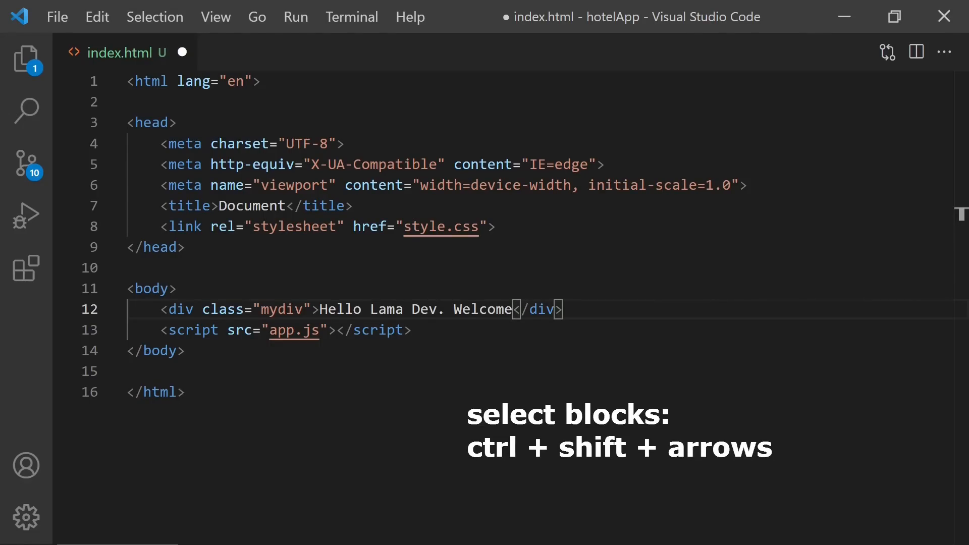
pyautogui.press('ctrl+shift+left')
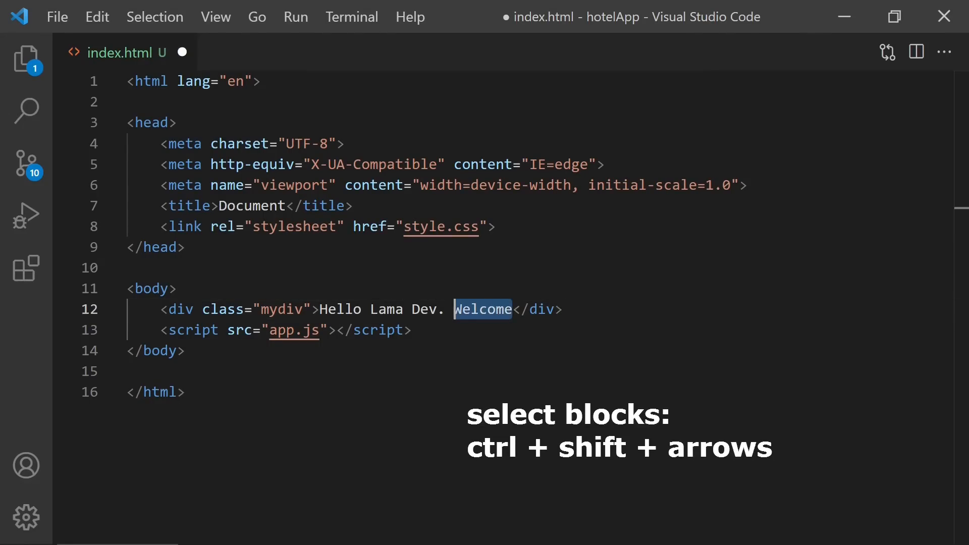
pyautogui.press('ctrl+shift+Left')
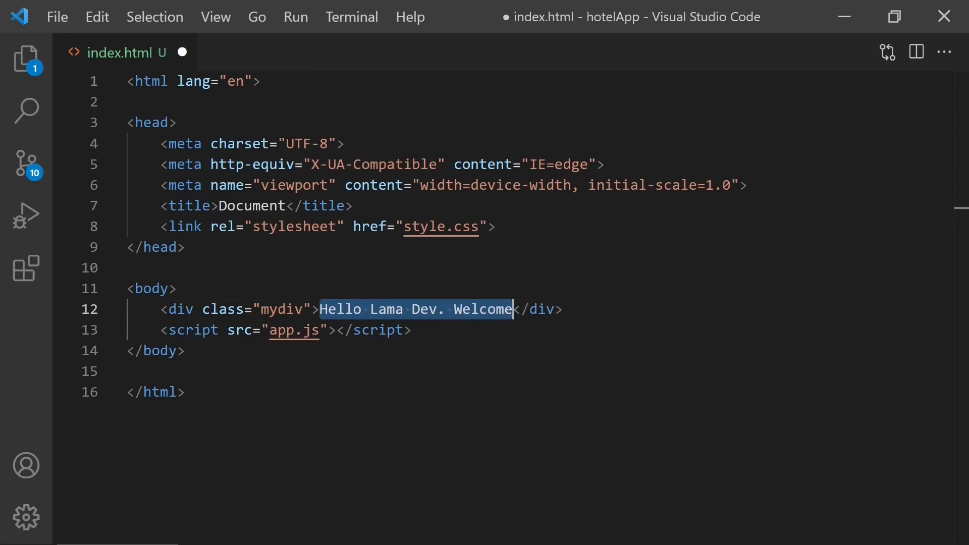
pyautogui.click(151, 122)
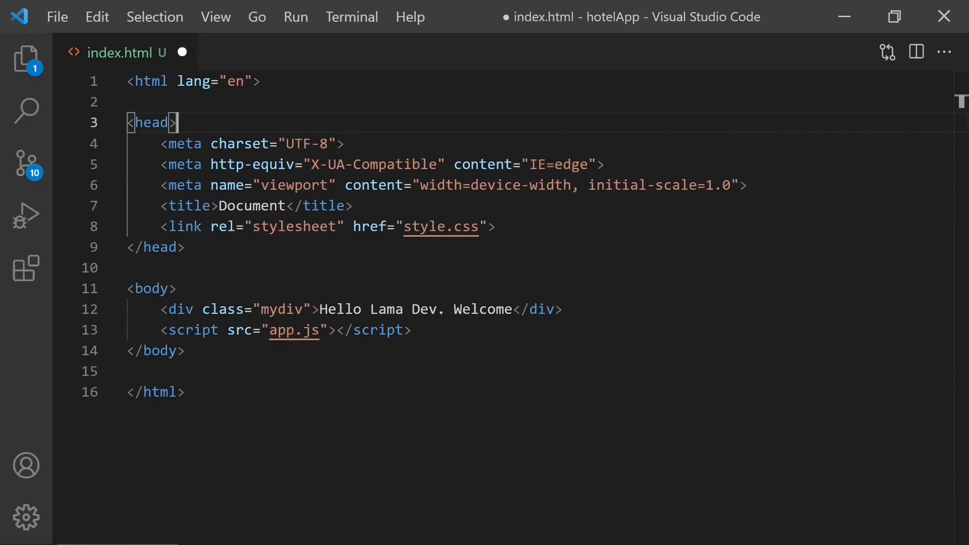
pyautogui.moveTo(178, 122); pyautogui.dragTo(175, 165)
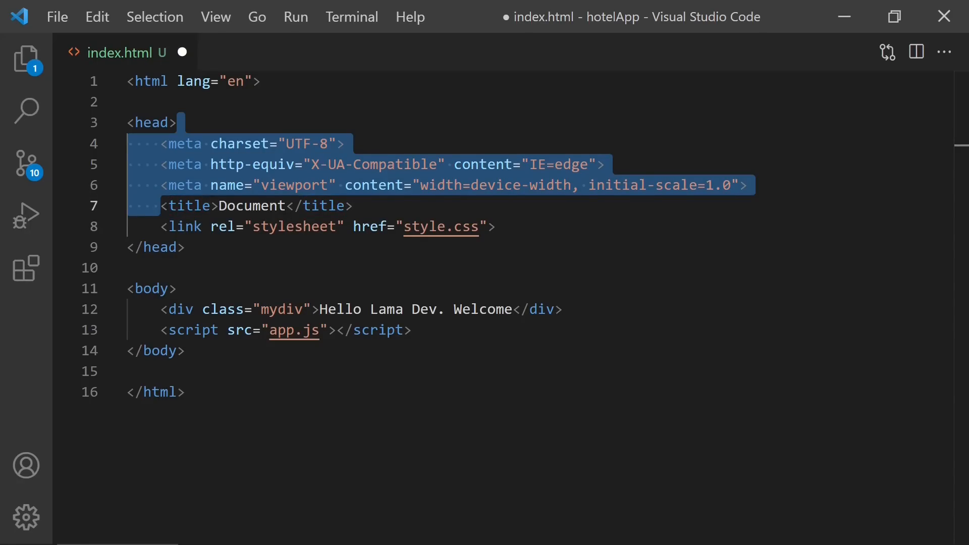
pyautogui.press('Delete')
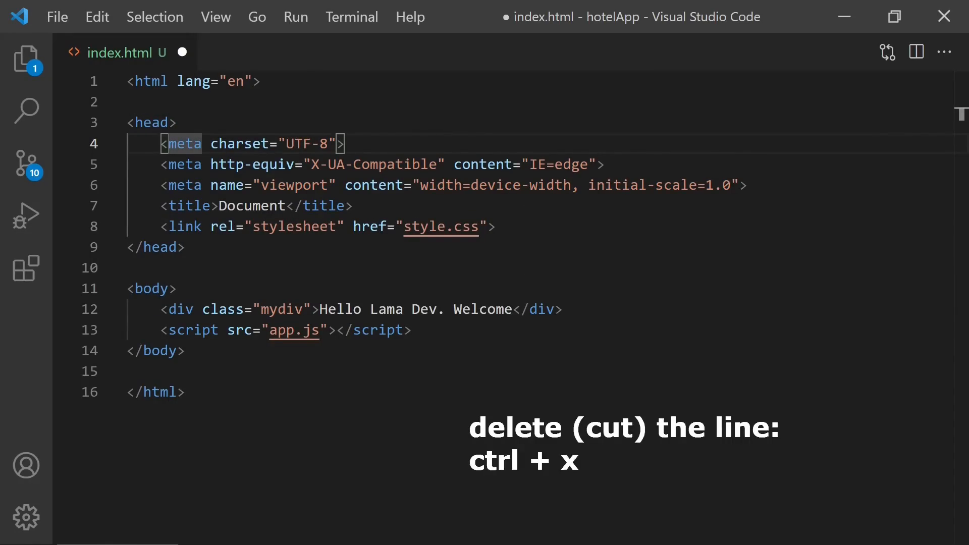
# - Cut the charset meta line from the head and move the caret to the welcome div
pyautogui.press('ctrl+x')
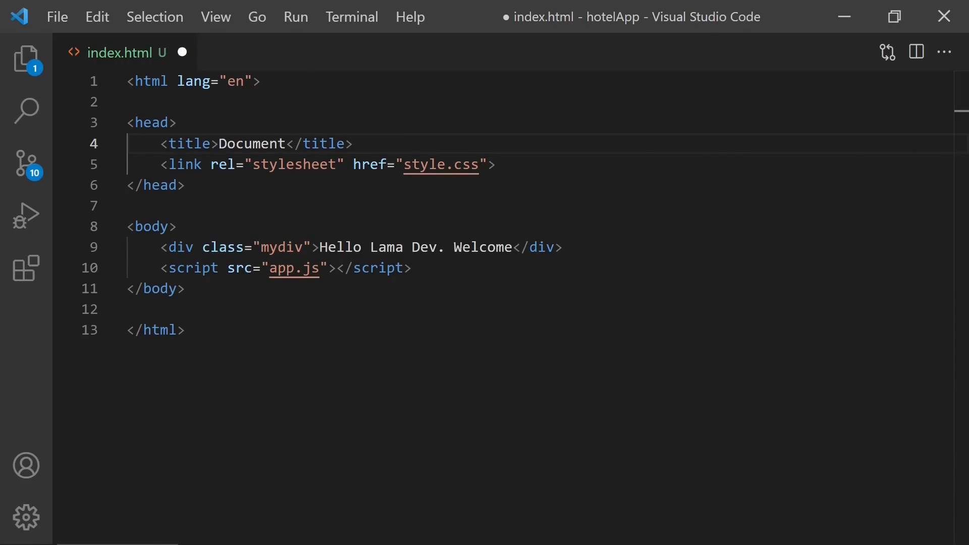
pyautogui.click(130, 144)
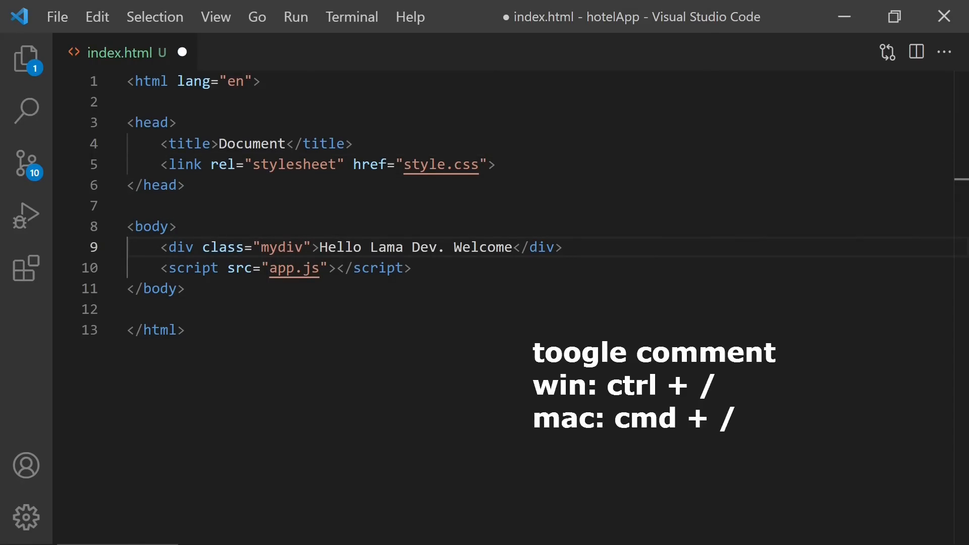
pyautogui.press('ctrl+/')
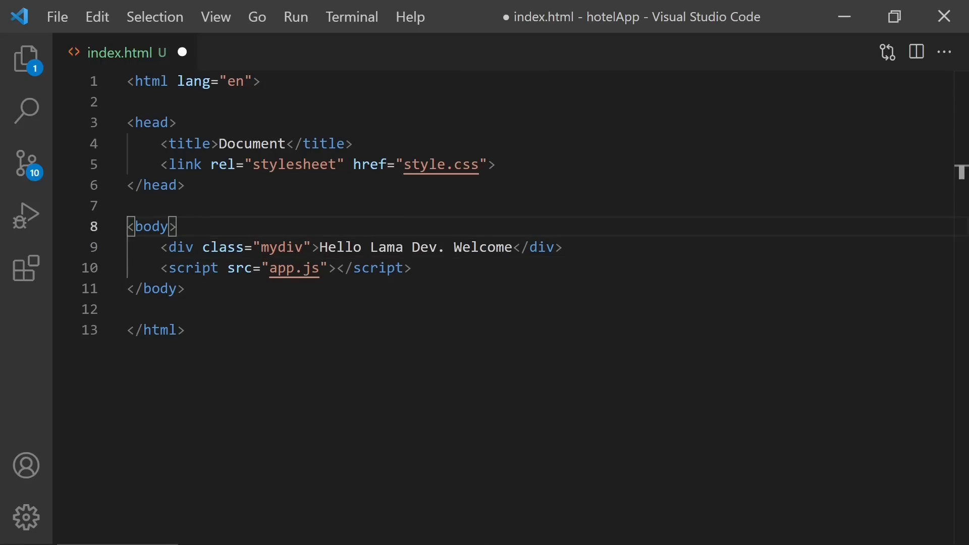
pyautogui.doubleClick(150, 227)
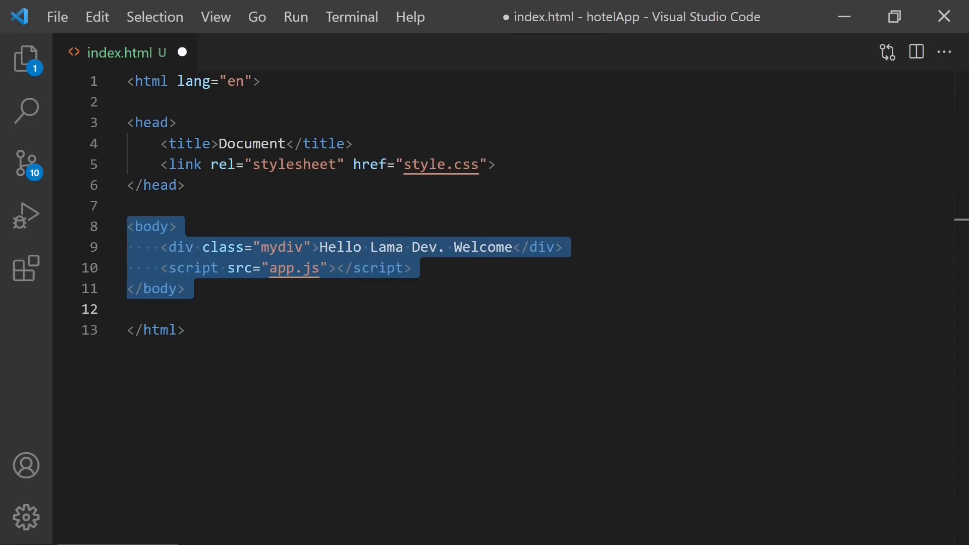
pyautogui.click(131, 309)
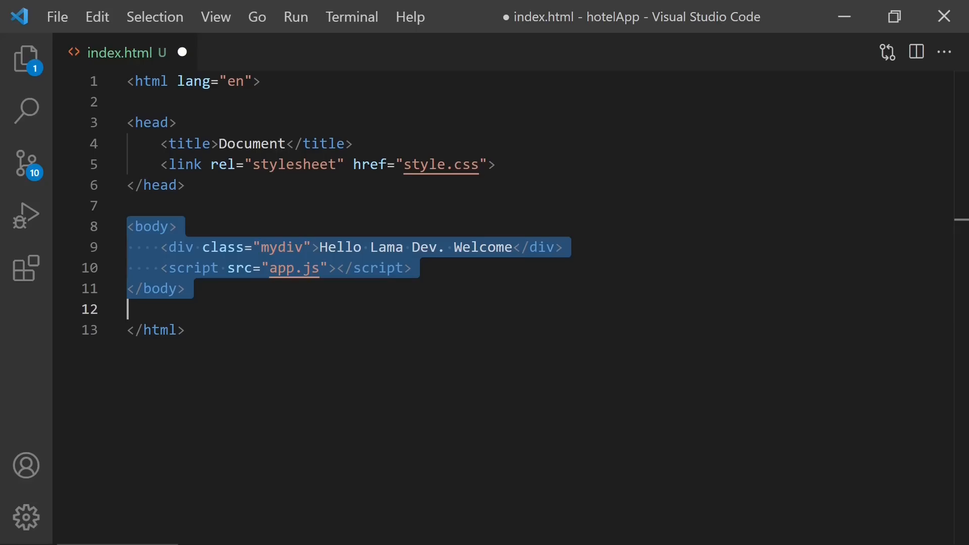
pyautogui.press('Ctrl+/')
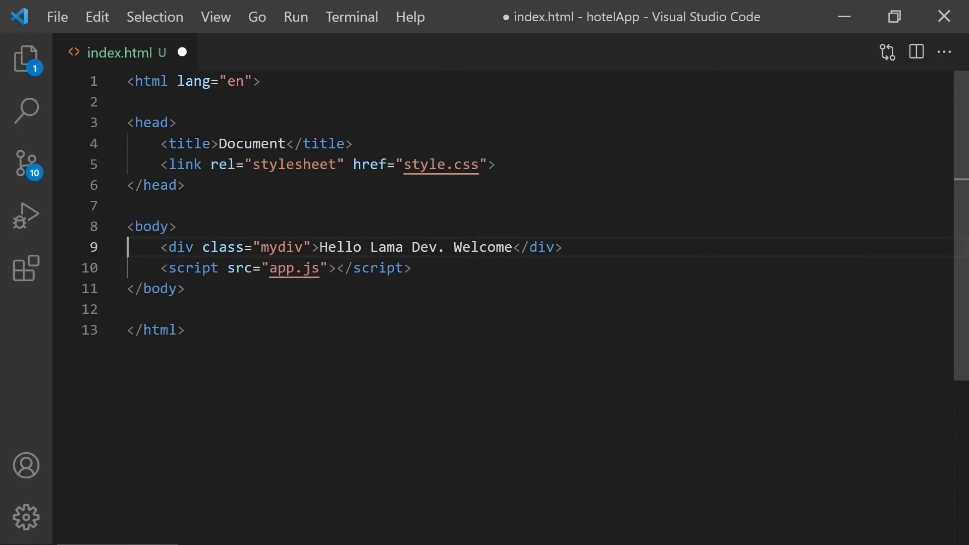
# - Position the caret in the first list item and its icon image source
pyautogui.doubleClick(180, 247)
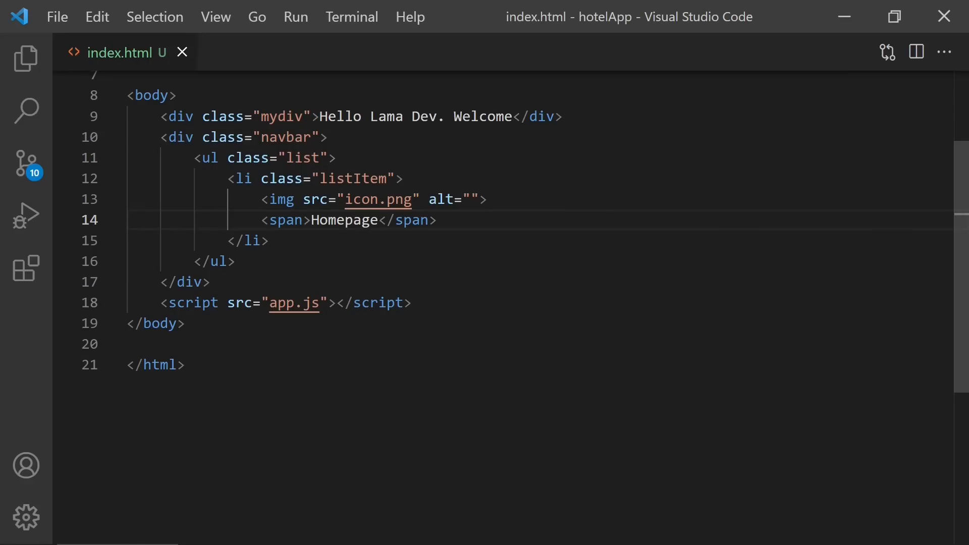
pyautogui.click(231, 241)
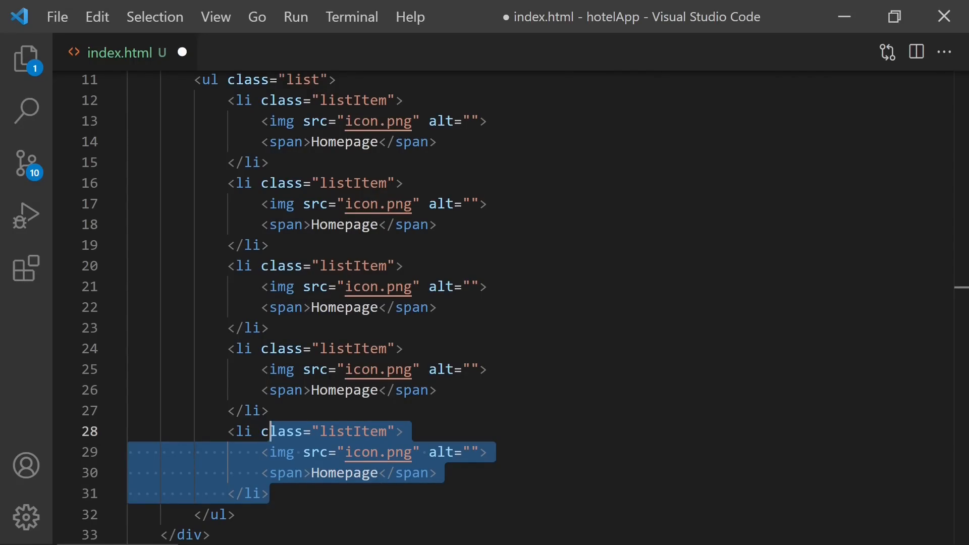
pyautogui.click(281, 100)
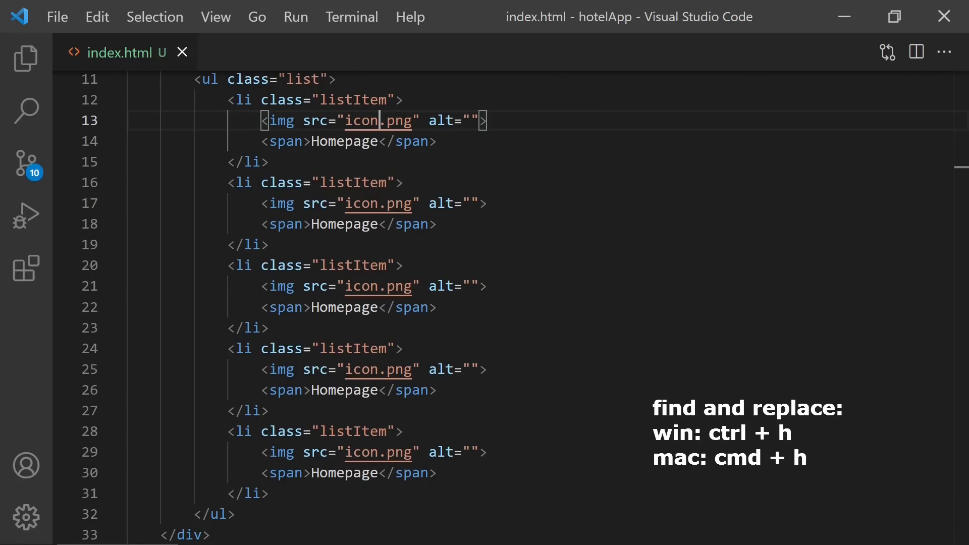
# - Find '.png' and replace every match with '.gif' across the list item images
pyautogui.press('ctrl+h')
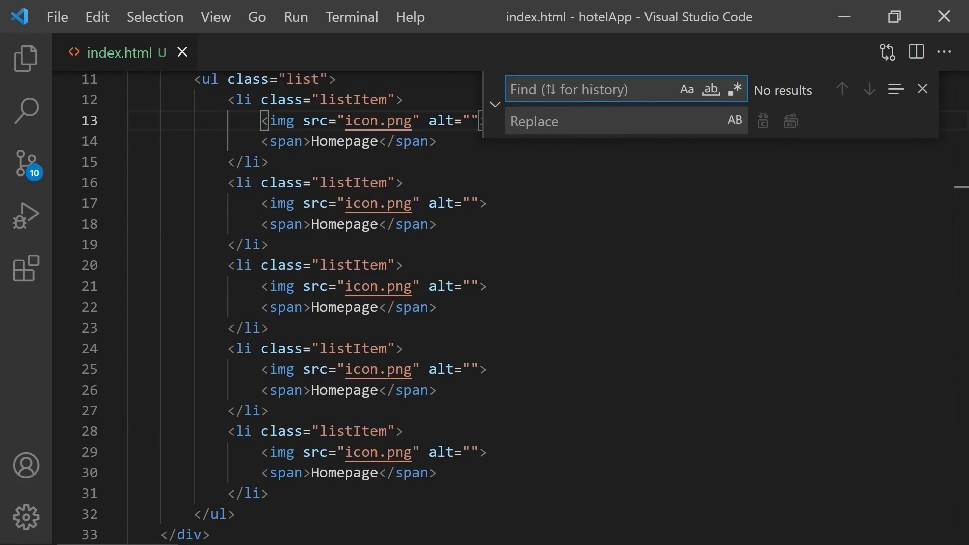
pyautogui.write('.png')
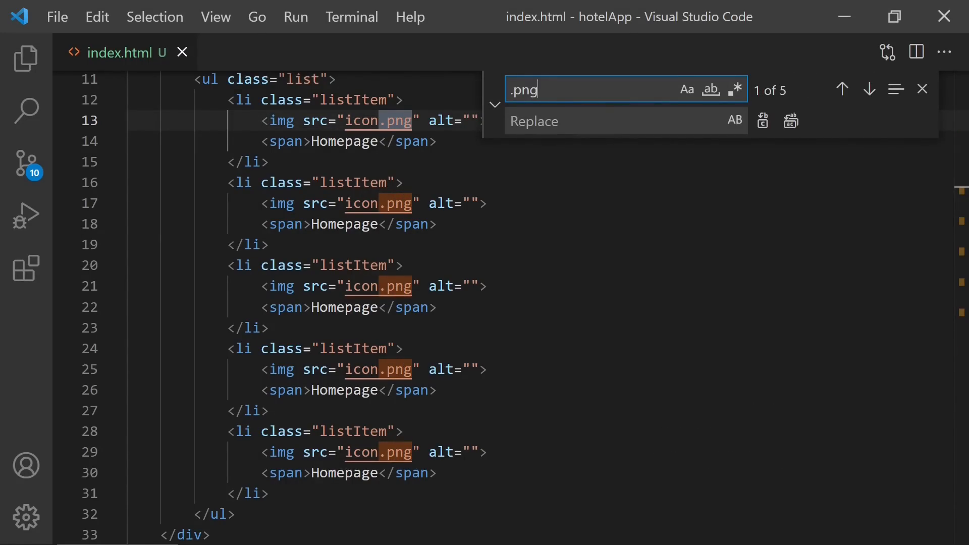
pyautogui.click(618, 121)
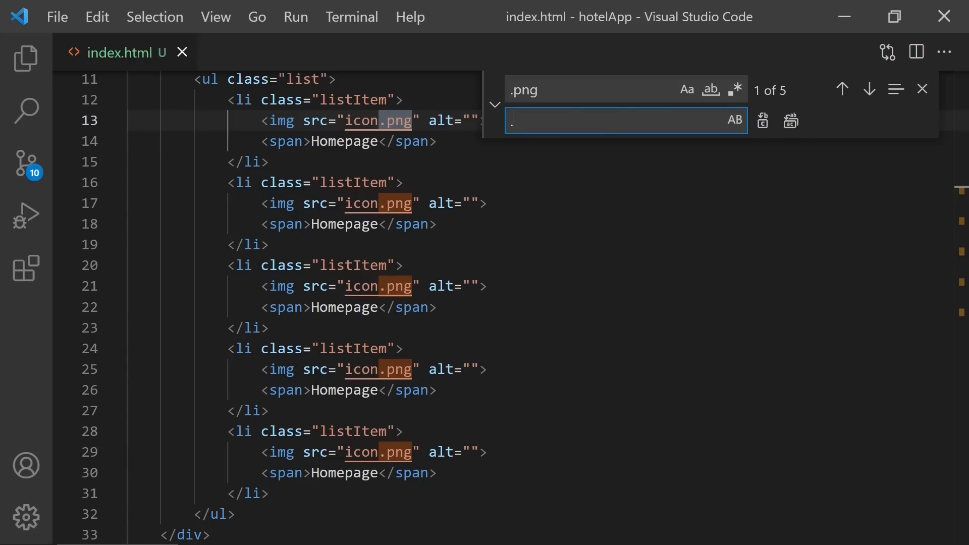
pyautogui.write('.gif')
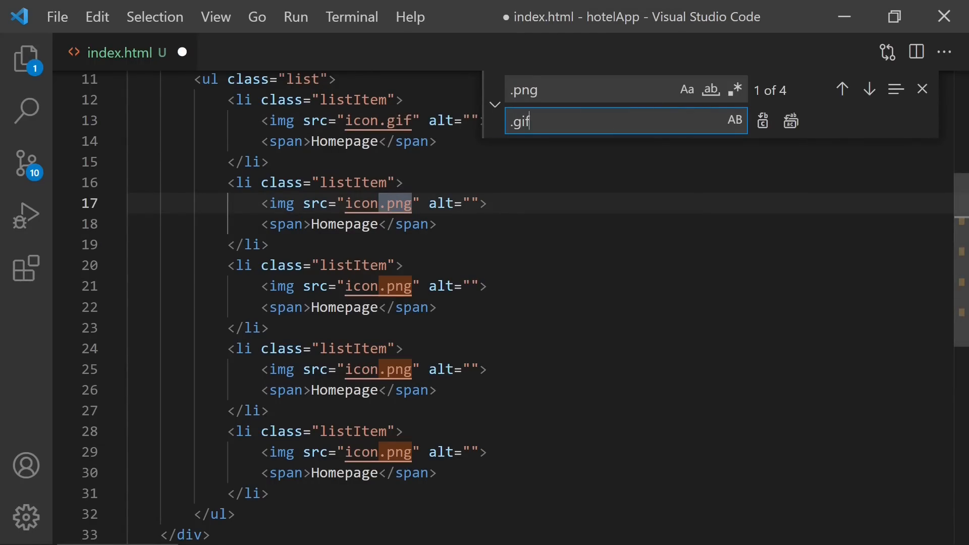
pyautogui.click(763, 120)
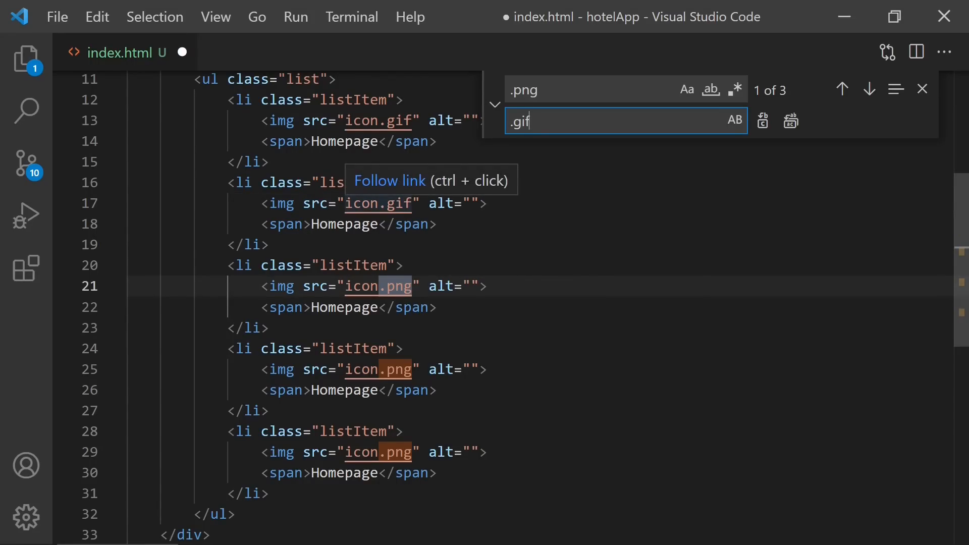
pyautogui.moveTo(763, 120)
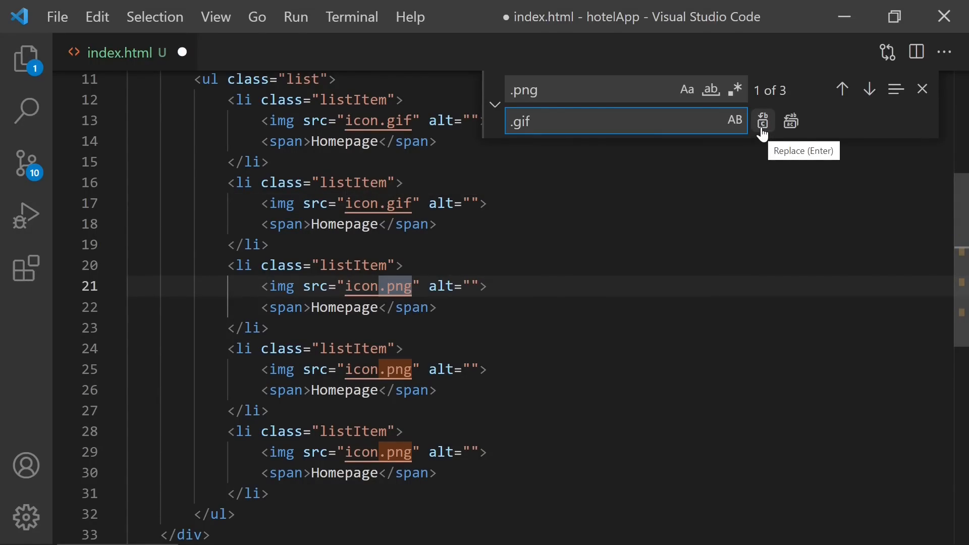
pyautogui.moveTo(792, 122)
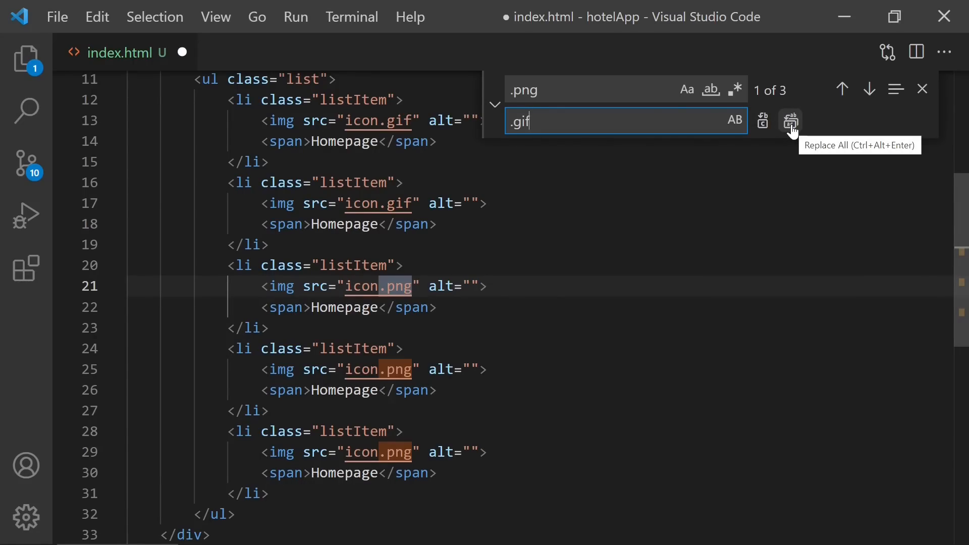
pyautogui.click(791, 121)
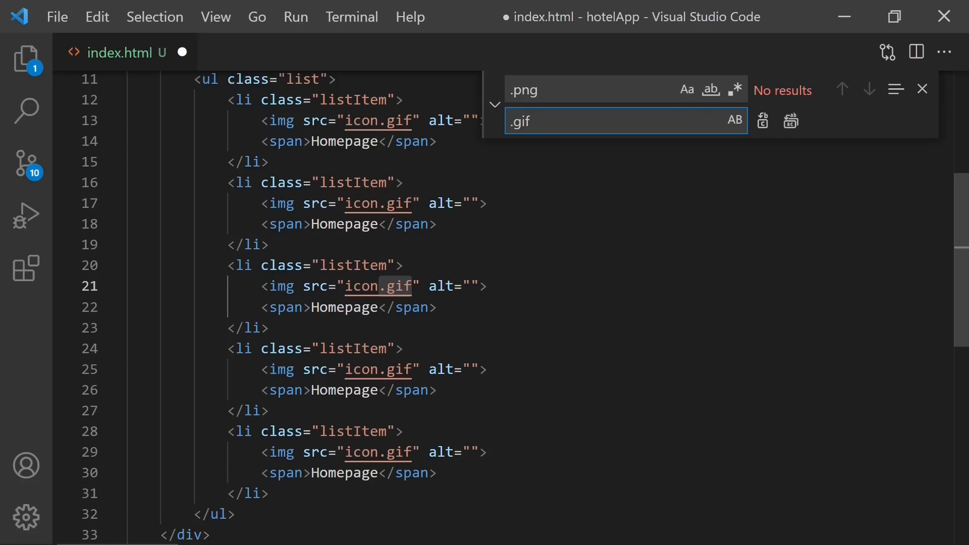
pyautogui.click(922, 89)
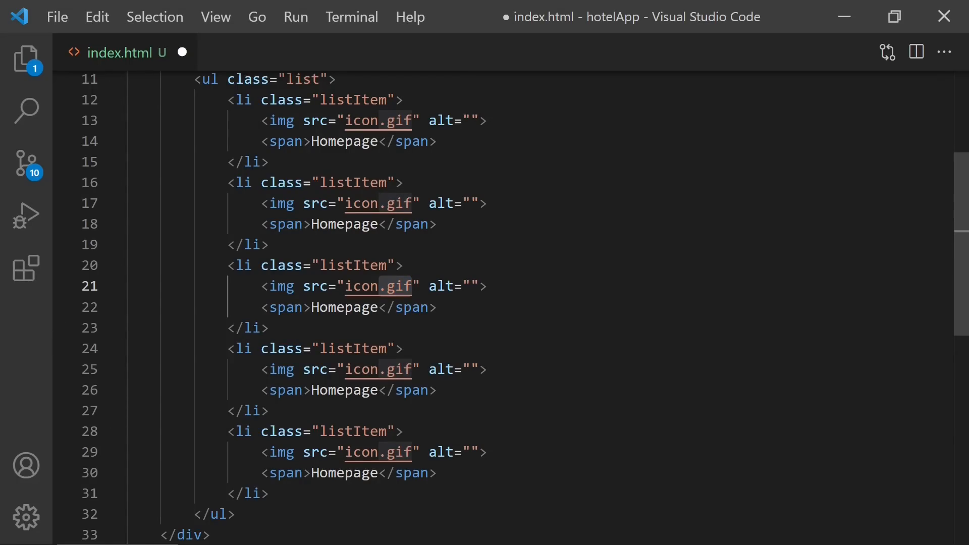
# - Add an image.png source, change all icon.gif extensions back to .png, and save index.html
pyautogui.scroll(-3)
pyautogui.write('<img src="" alt="">')
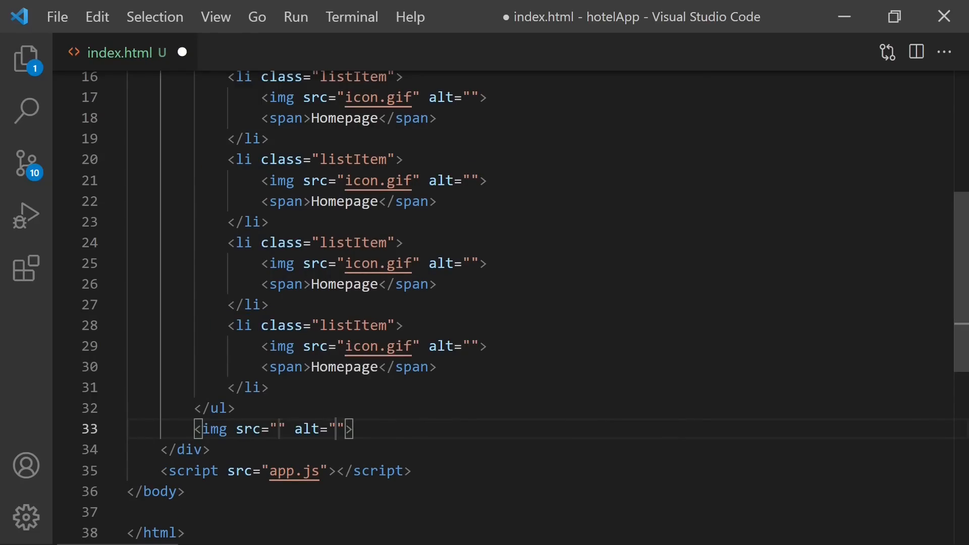
pyautogui.write('image.png')
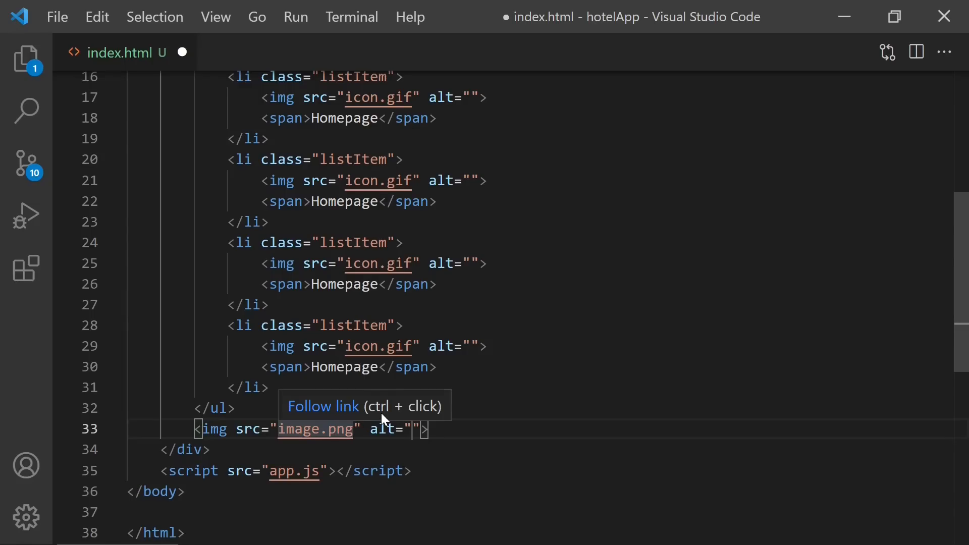
pyautogui.scroll(3)
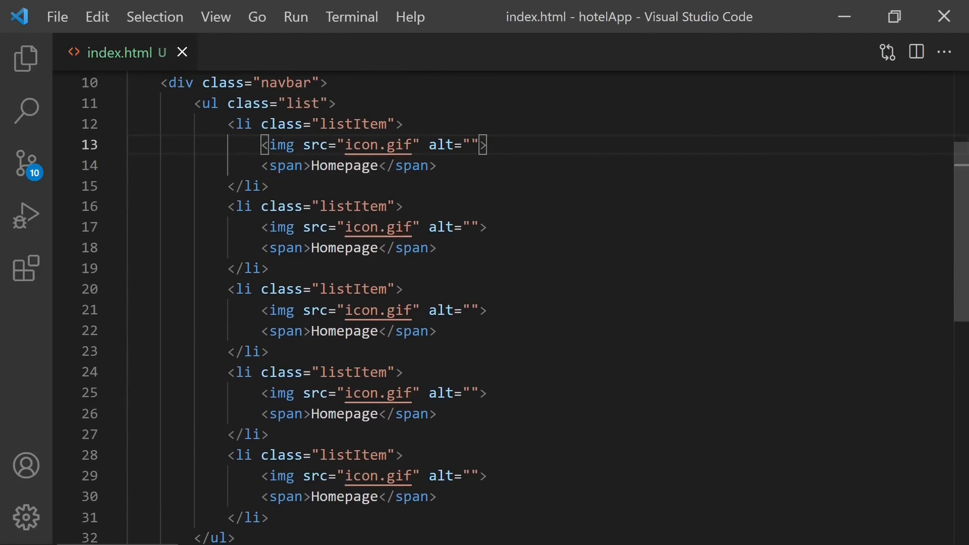
pyautogui.doubleClick(394, 144)
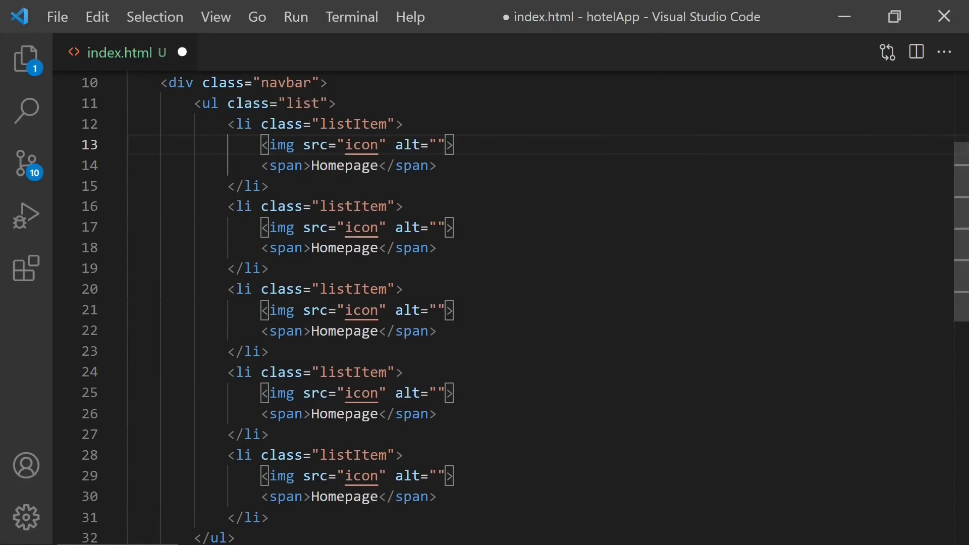
pyautogui.write('.')
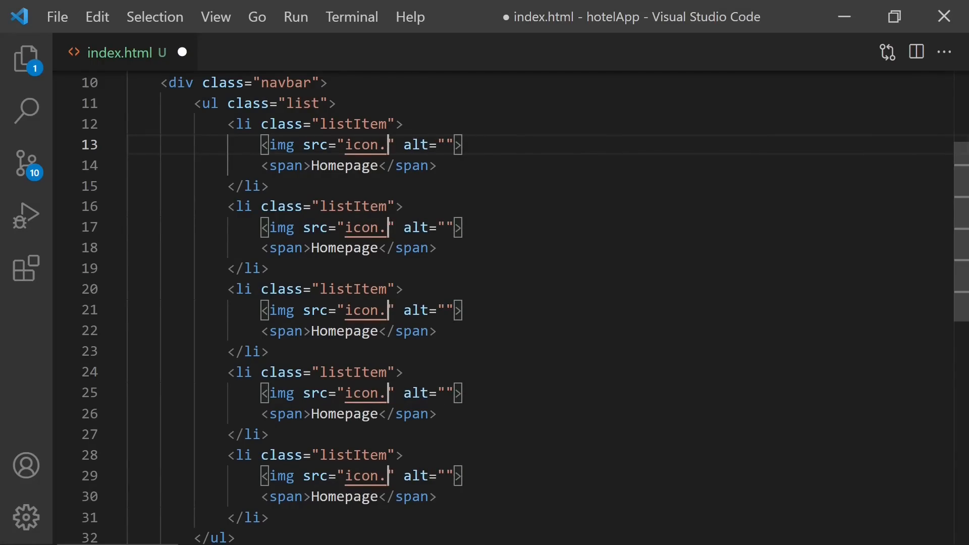
pyautogui.write('png')
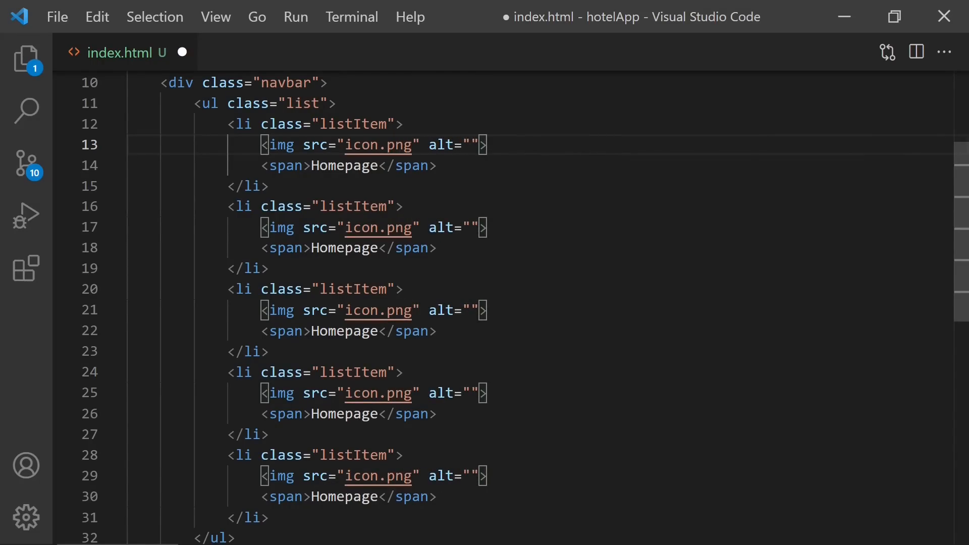
pyautogui.press('ctrl+s')
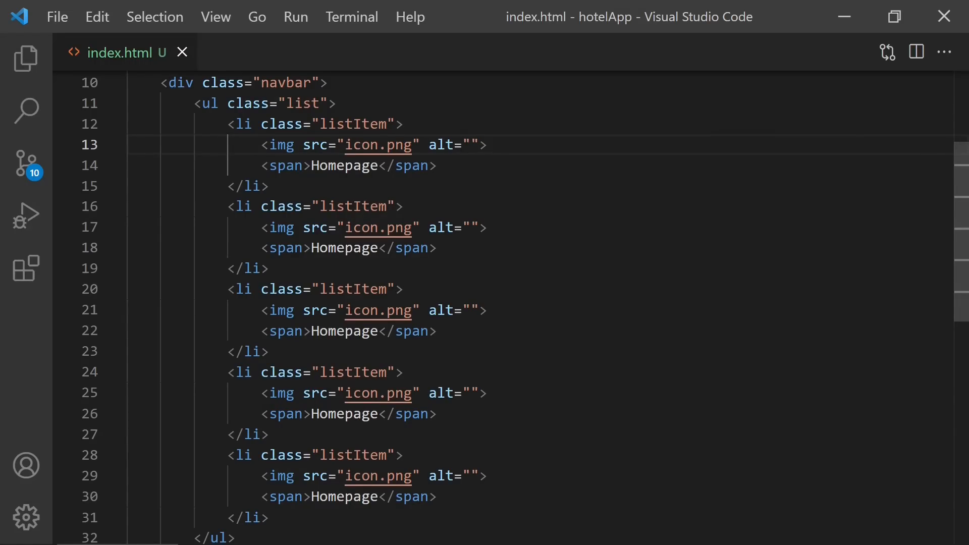
# - Complete the navbar image source as another.png and highlight the png occurrences
pyautogui.scroll(3)
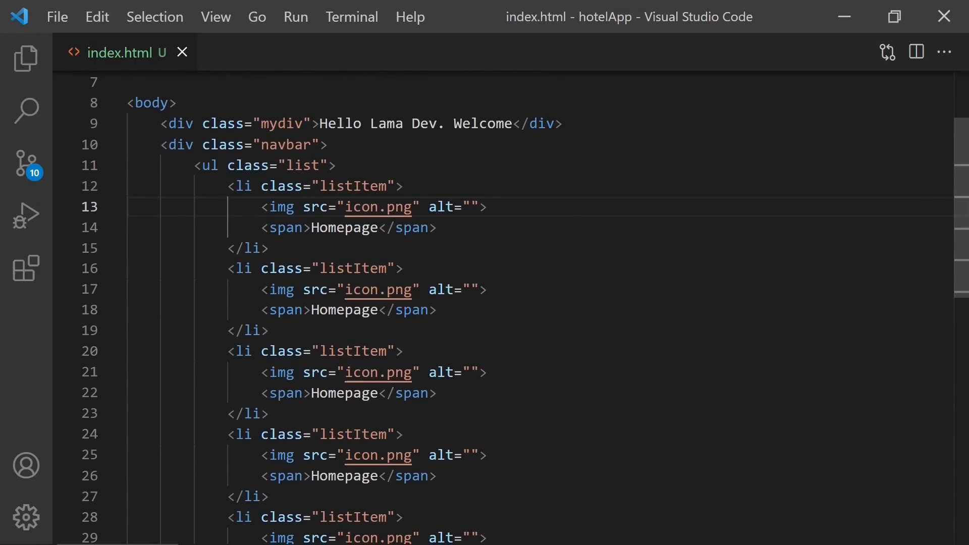
pyautogui.write('img src="another." alt="">')
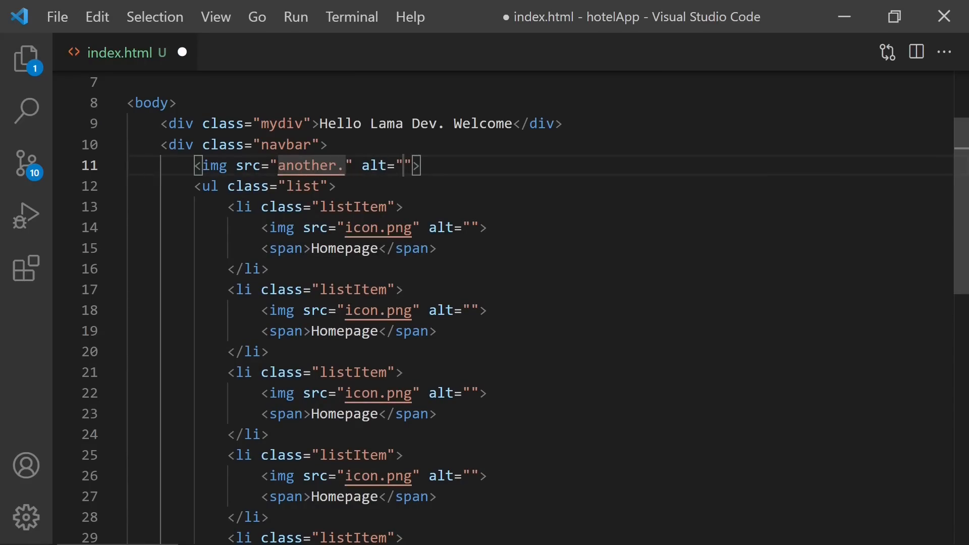
pyautogui.write('png')
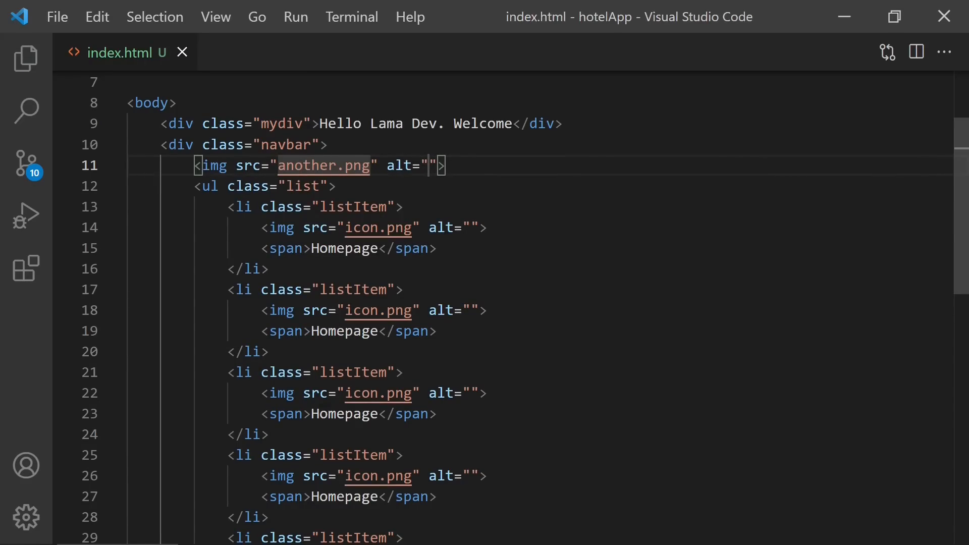
pyautogui.scroll(-3)
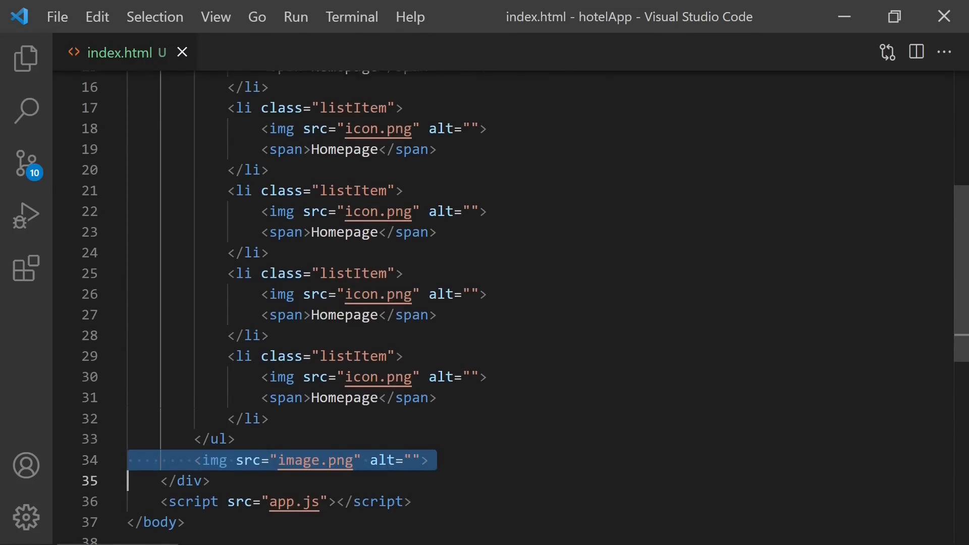
pyautogui.scroll(3)
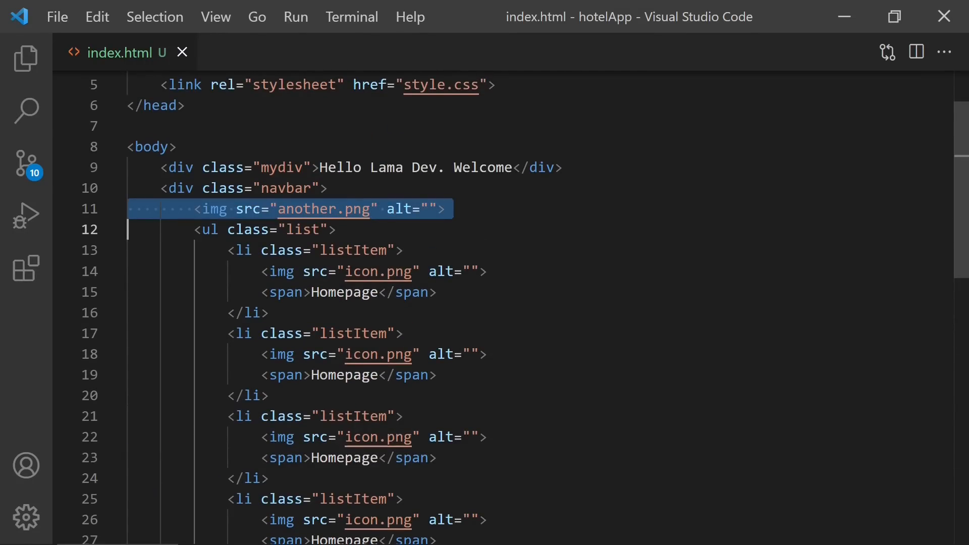
pyautogui.scroll(-3)
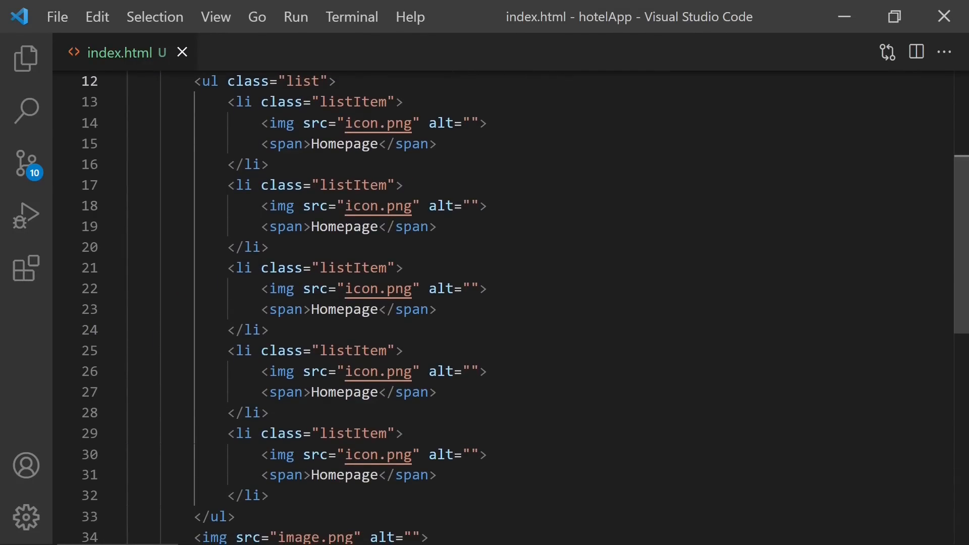
pyautogui.doubleClick(395, 123)
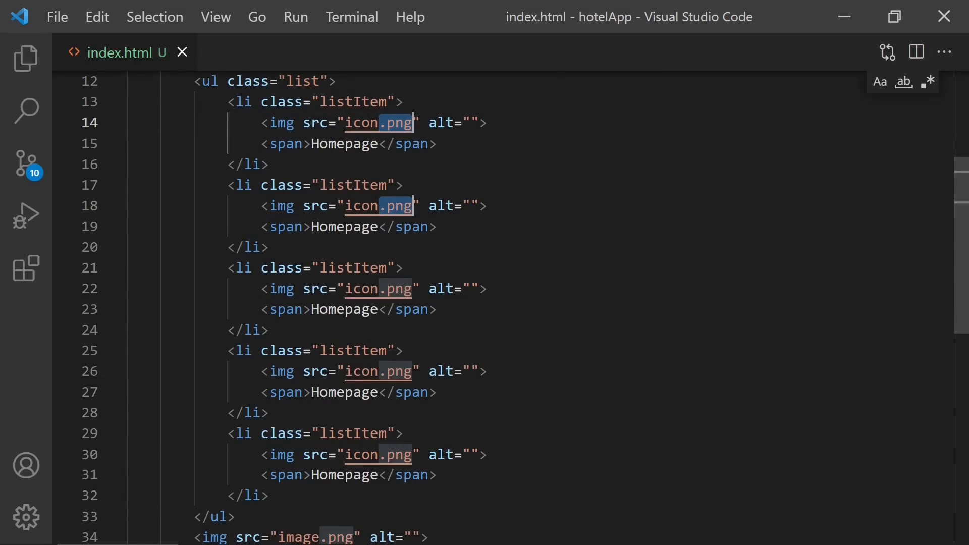
pyautogui.scroll(3)
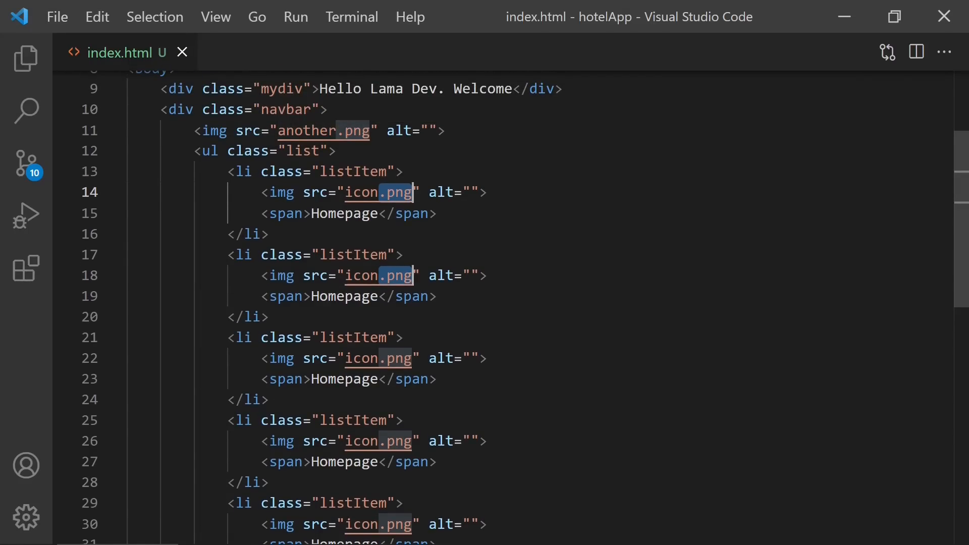
pyautogui.scroll(-3)
pyautogui.write('if')
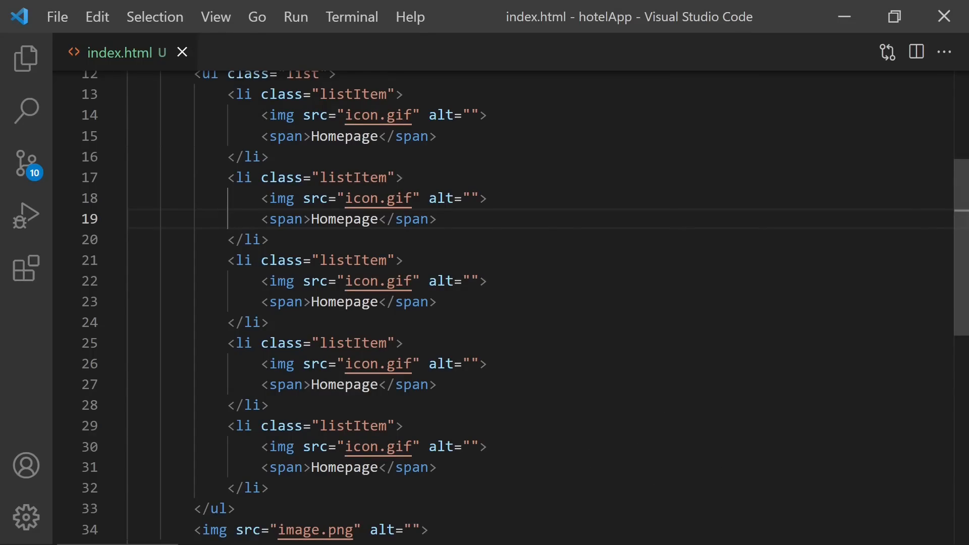
# - Add trial title text at multiple cursors after the item icons, then remove it again
pyautogui.click(489, 115)
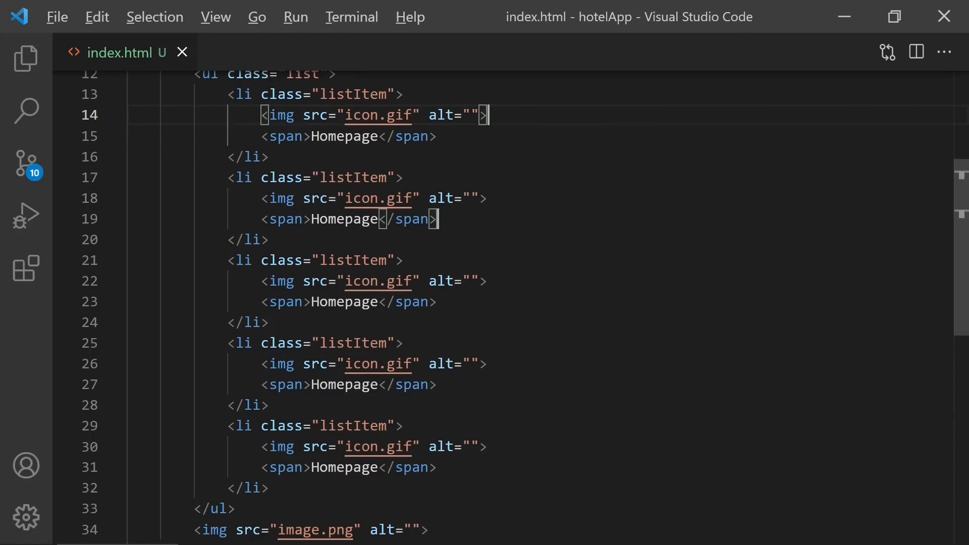
pyautogui.click(489, 363)
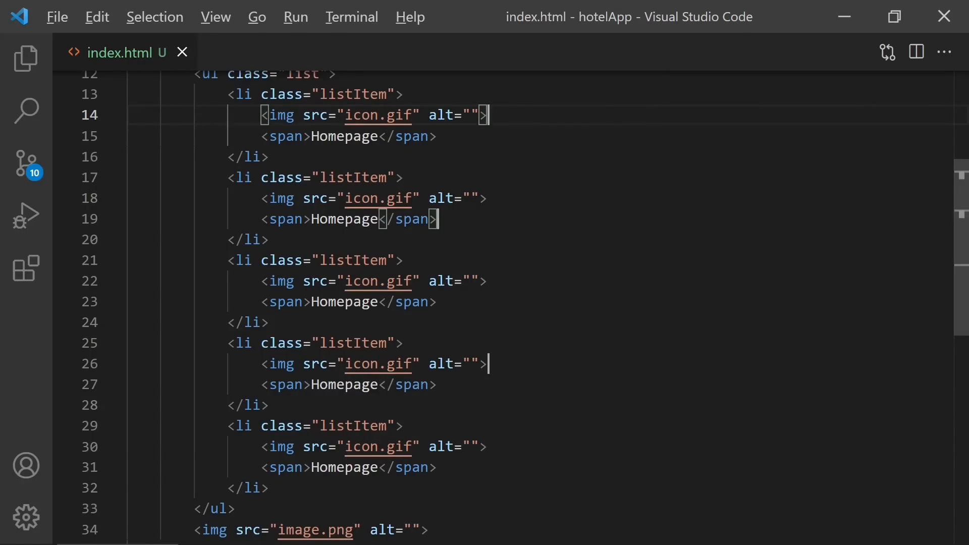
pyautogui.write('sadhasjdkhasdjkh')
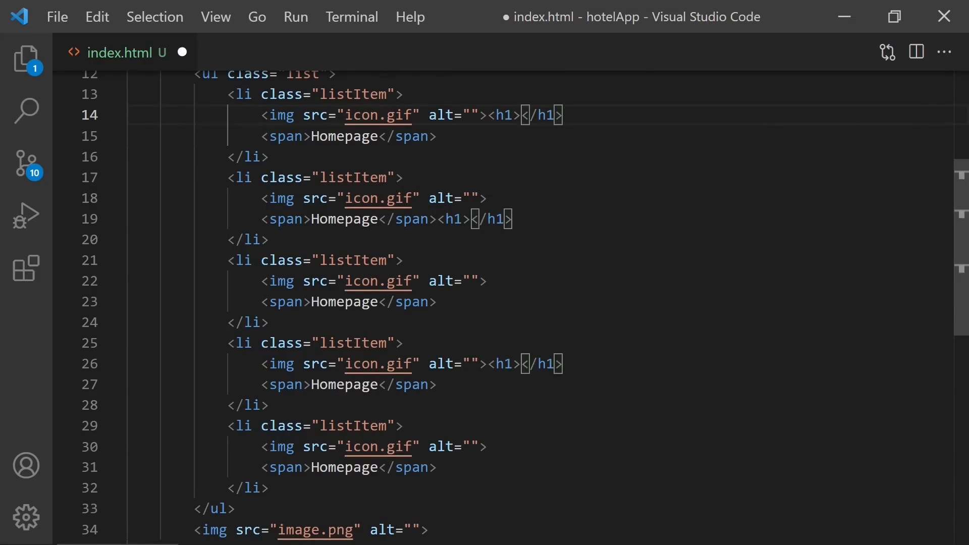
pyautogui.write('This is title</h1>')
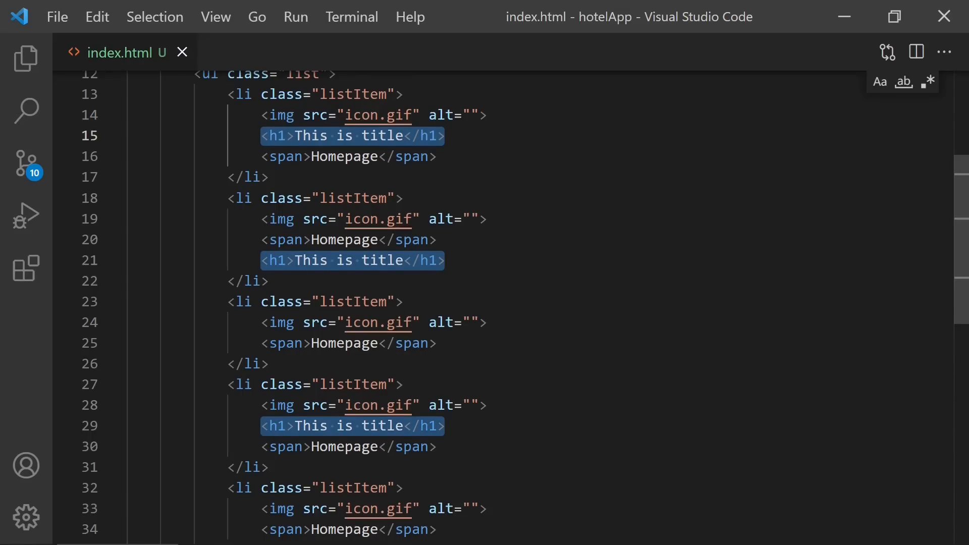
pyautogui.press('Delete')
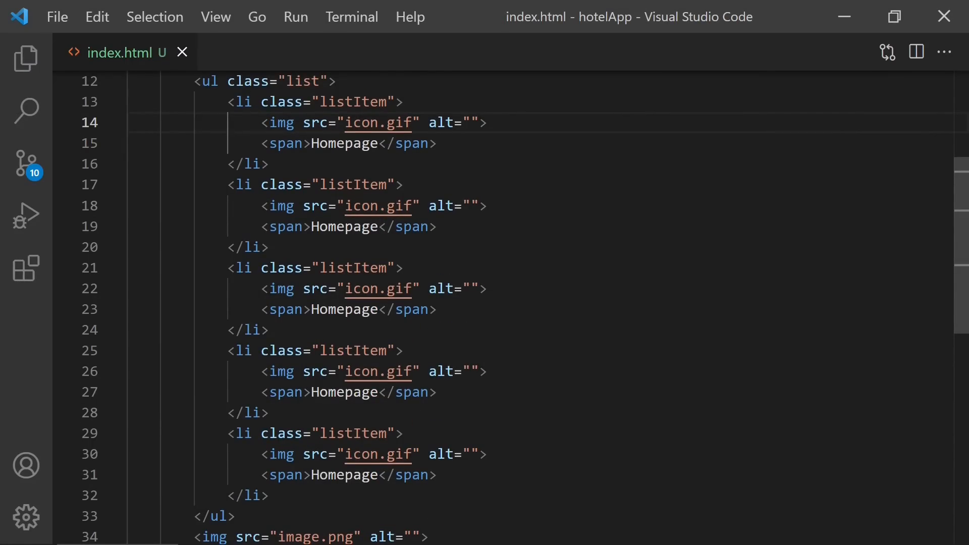
pyautogui.moveTo(521, 57)
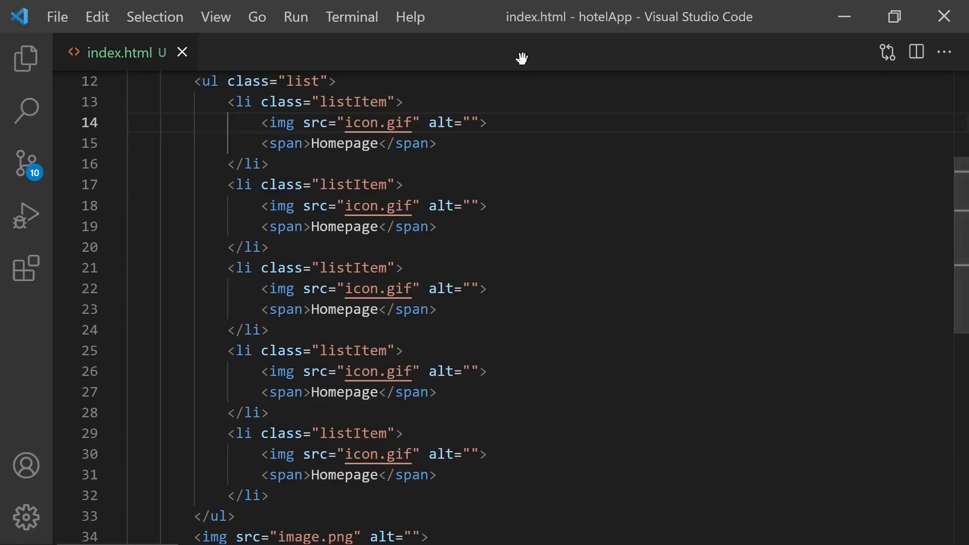
# - Move the first list item's image line down one line and back up
pyautogui.click(486, 122)
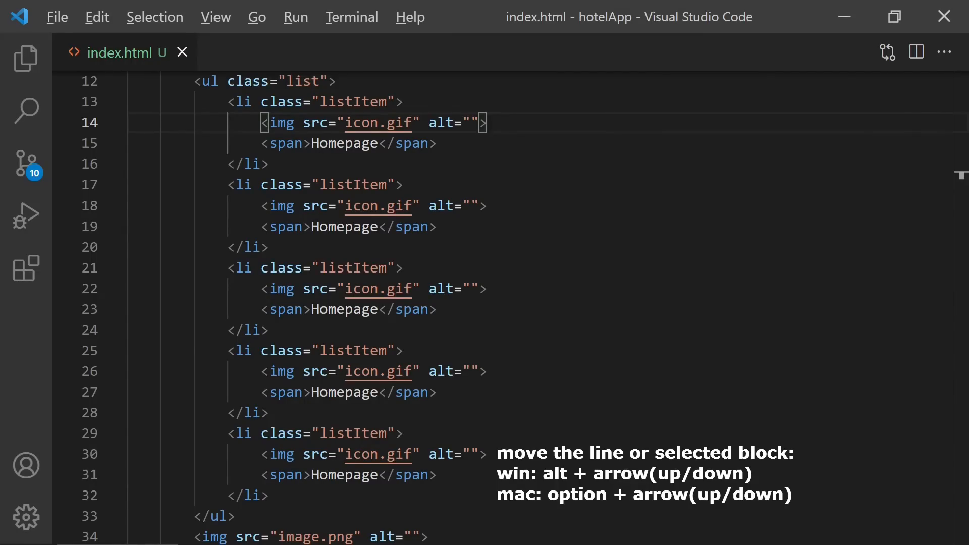
pyautogui.press('alt+down')
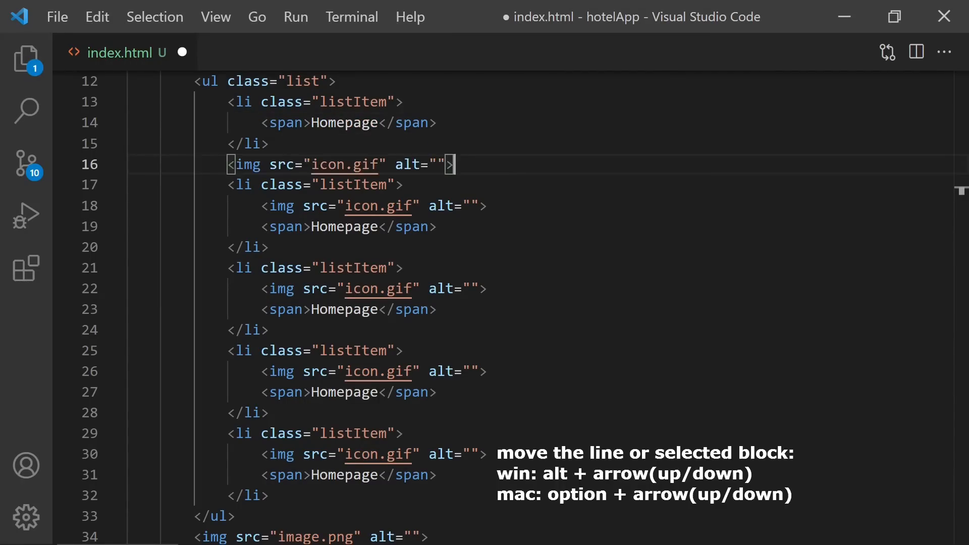
pyautogui.press('alt+up')
pyautogui.write('a')
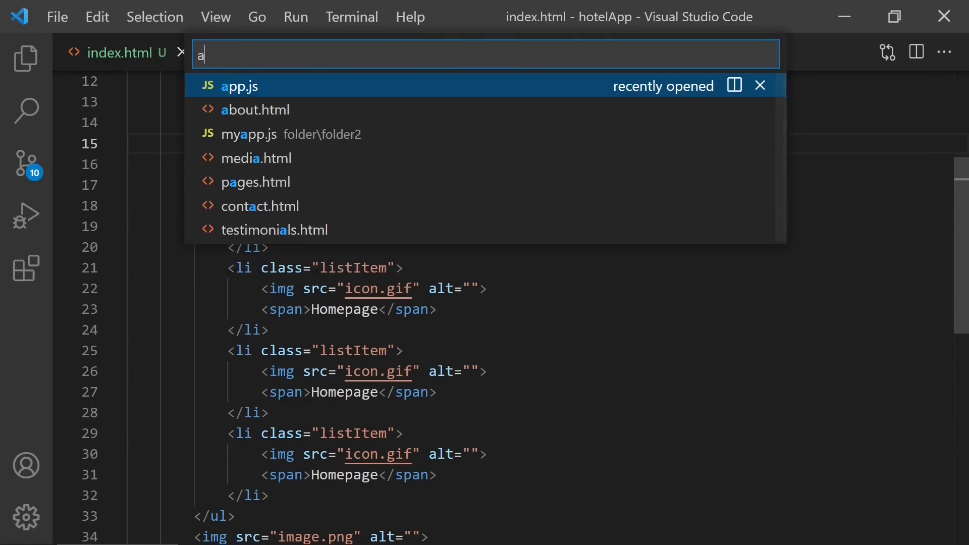
# - Open app.js, fix the if/else braces and format the whole file with Shift+Alt+F
pyautogui.click(238, 84)
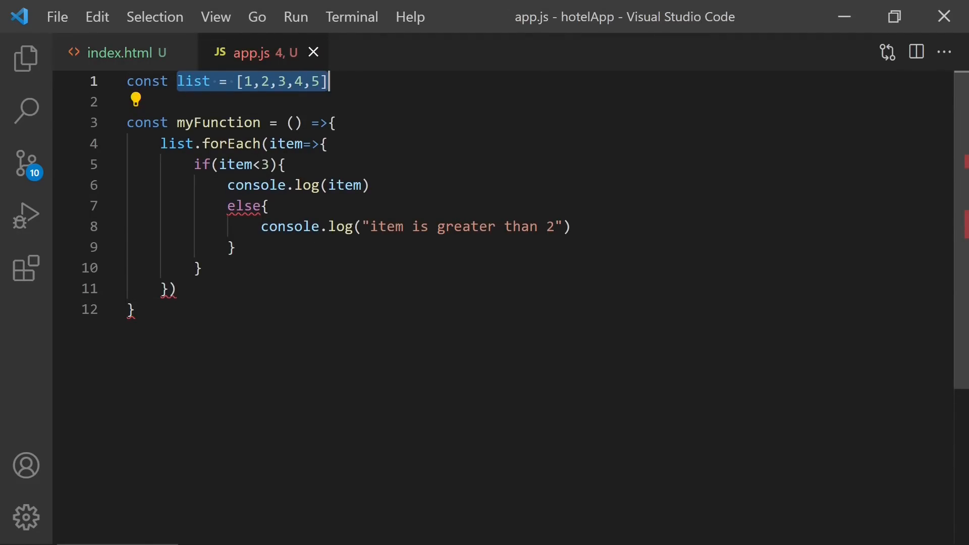
pyautogui.click(247, 144)
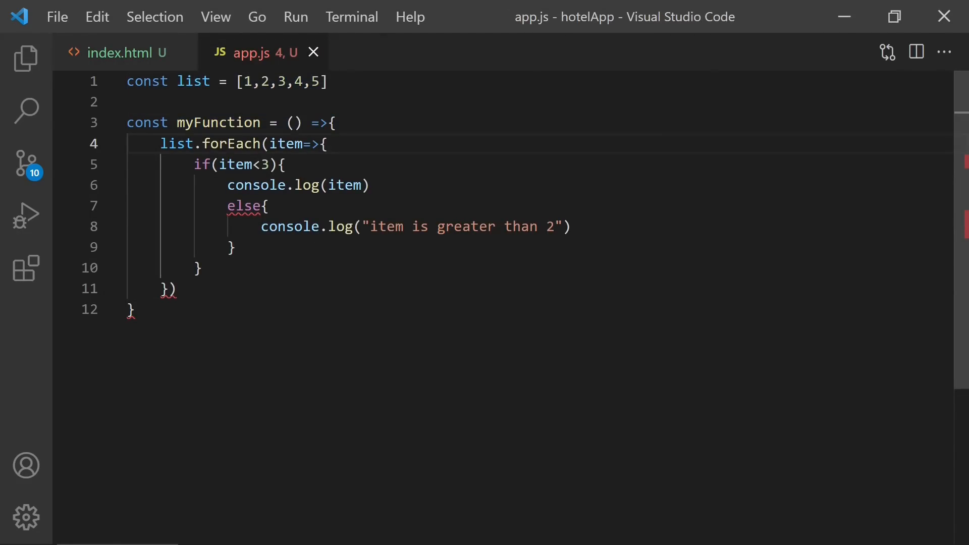
pyautogui.click(235, 246)
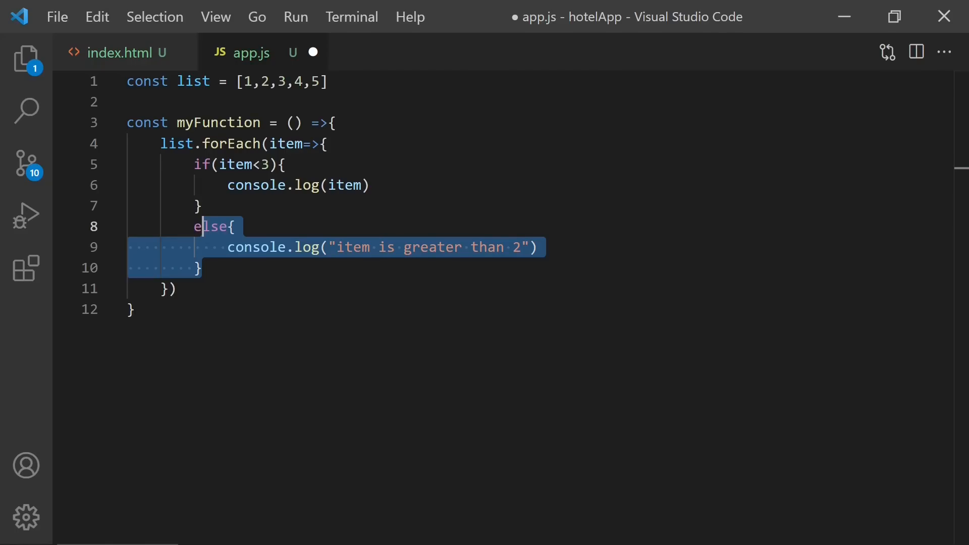
pyautogui.press('shift+alt+f')
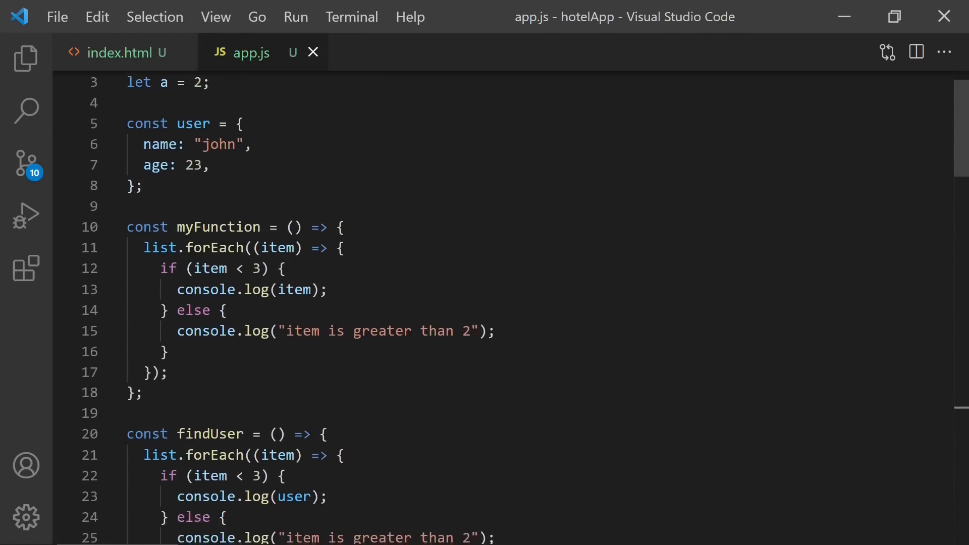
# - List the symbols of app.js with Ctrl+Shift+O and jump to the fetchData function
pyautogui.scroll(-3)
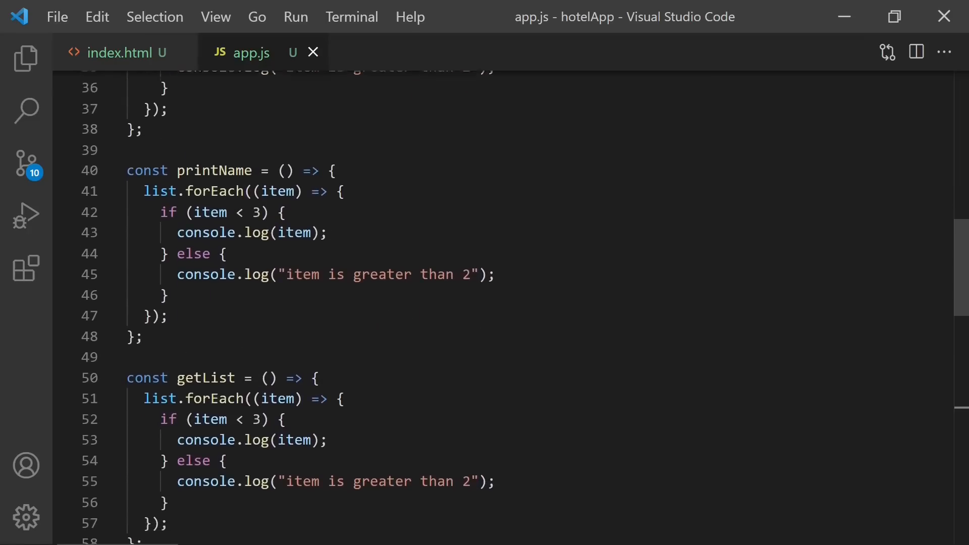
pyautogui.scroll(3)
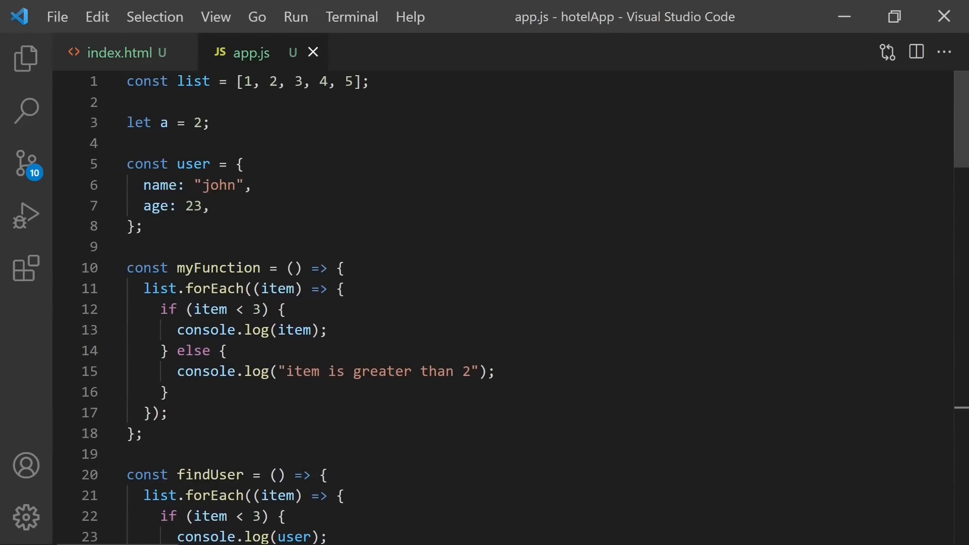
pyautogui.scroll(-3)
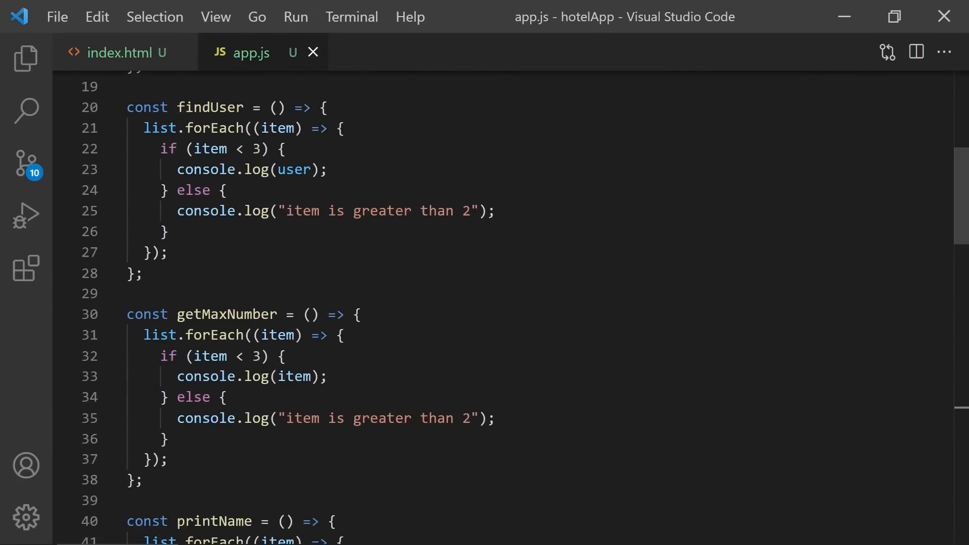
pyautogui.scroll(-3)
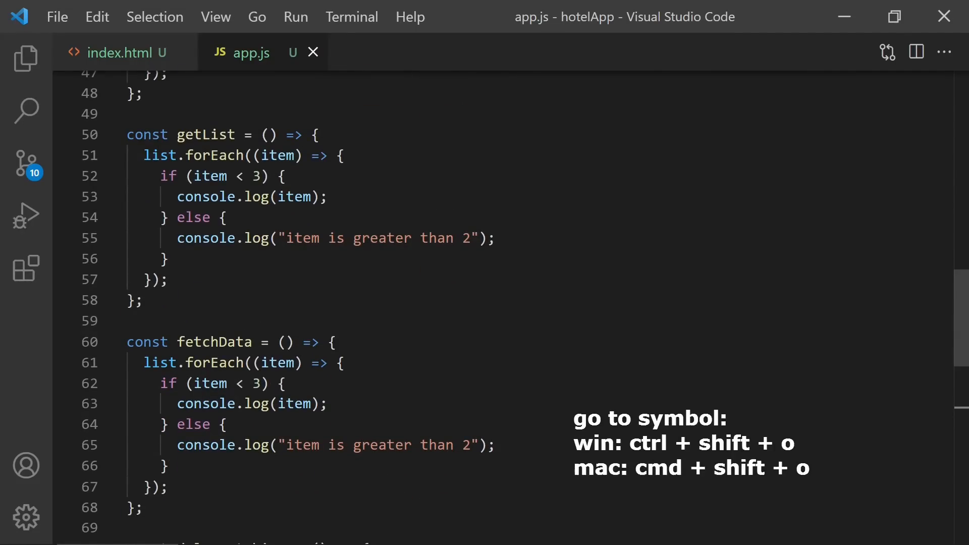
pyautogui.press('ctrl+shift+o')
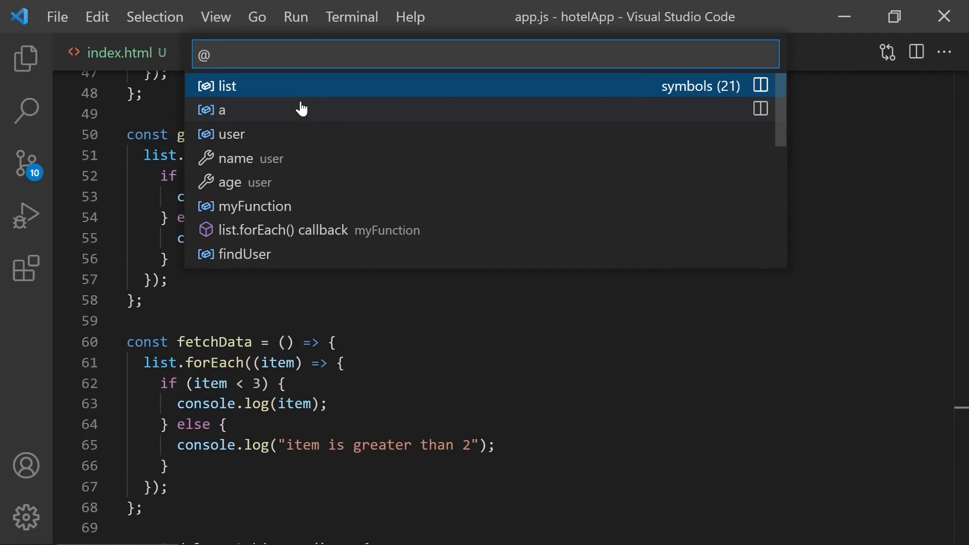
pyautogui.moveTo(279, 134)
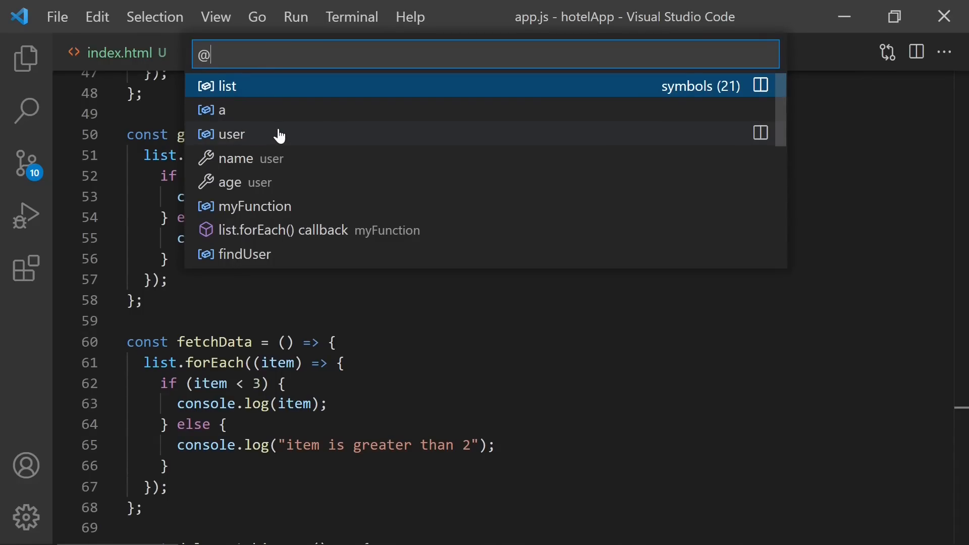
pyautogui.scroll(-3)
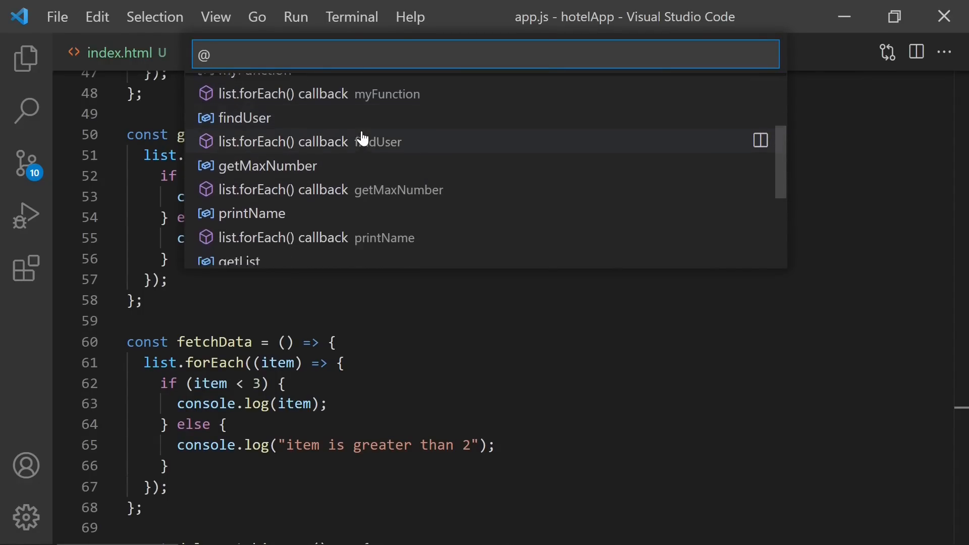
pyautogui.scroll(-3)
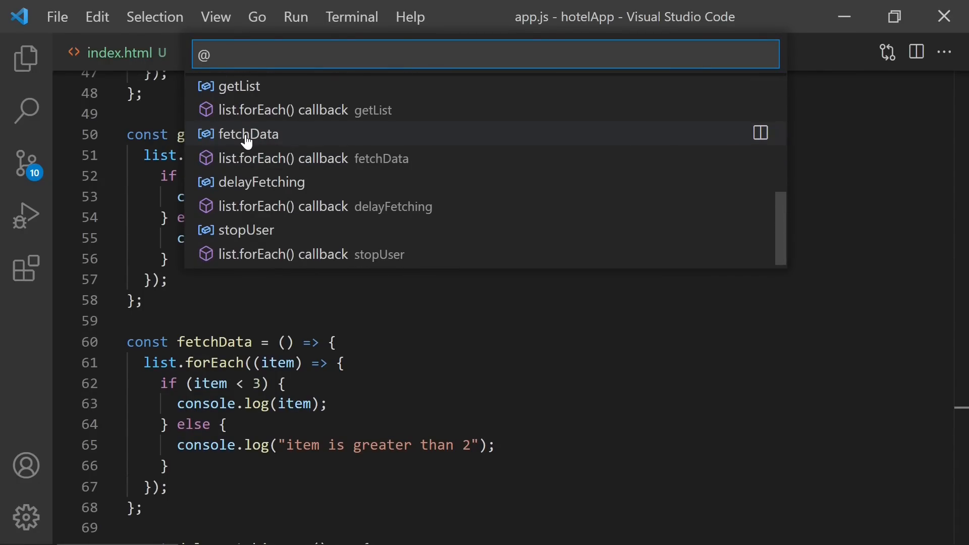
pyautogui.click(246, 134)
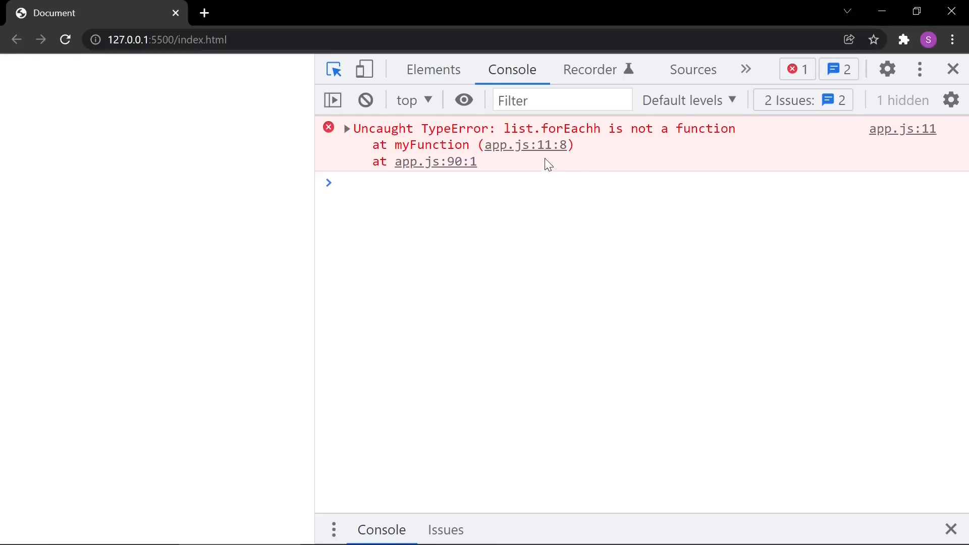
pyautogui.moveTo(547, 165)
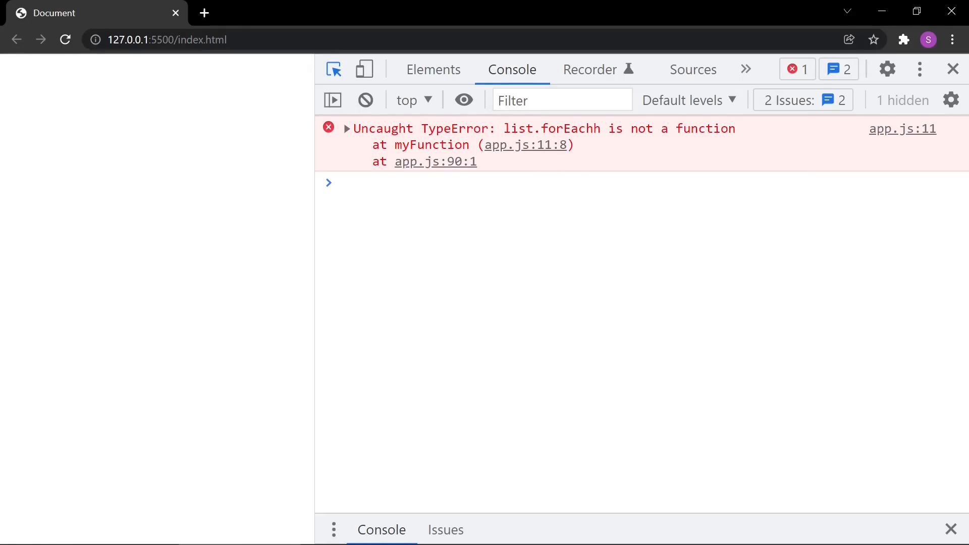
pyautogui.moveTo(536, 273)
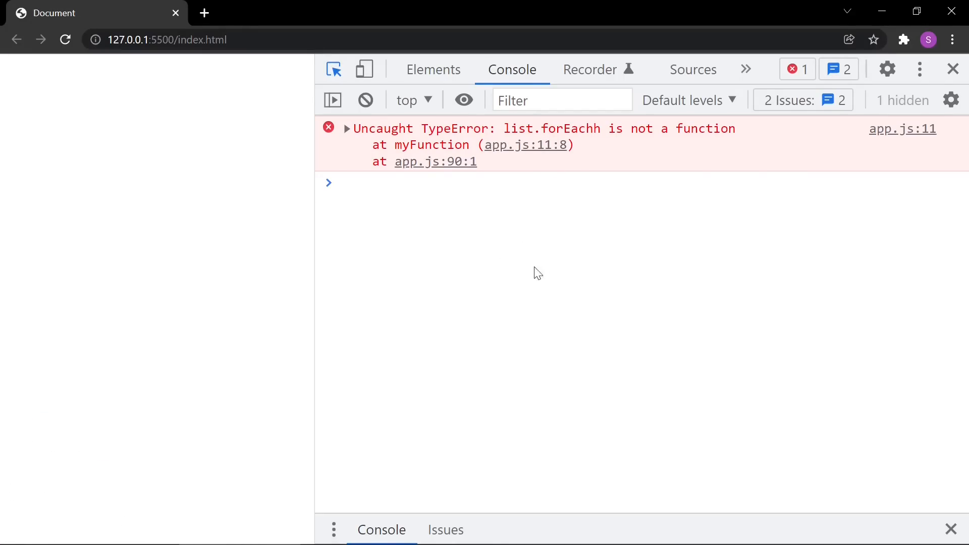
pyautogui.moveTo(567, 235)
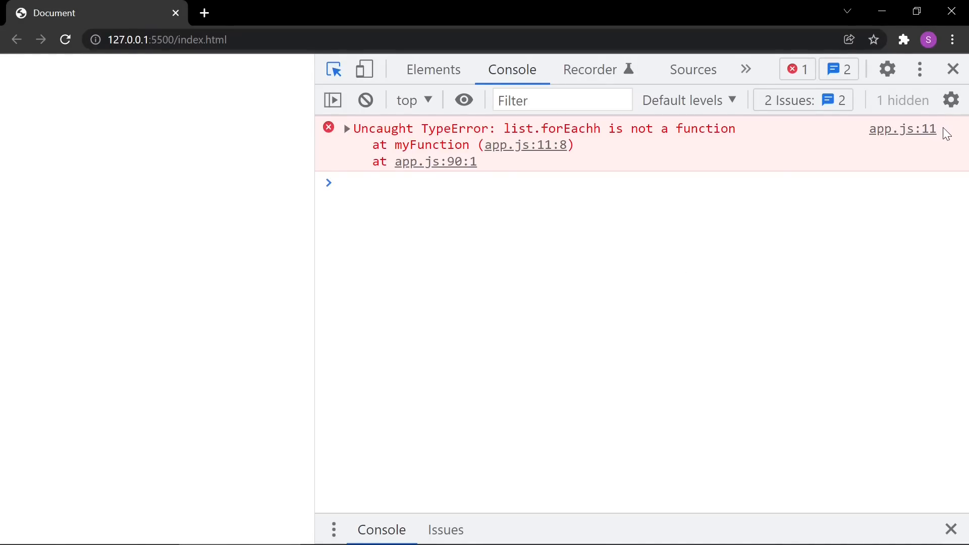
pyautogui.moveTo(923, 131)
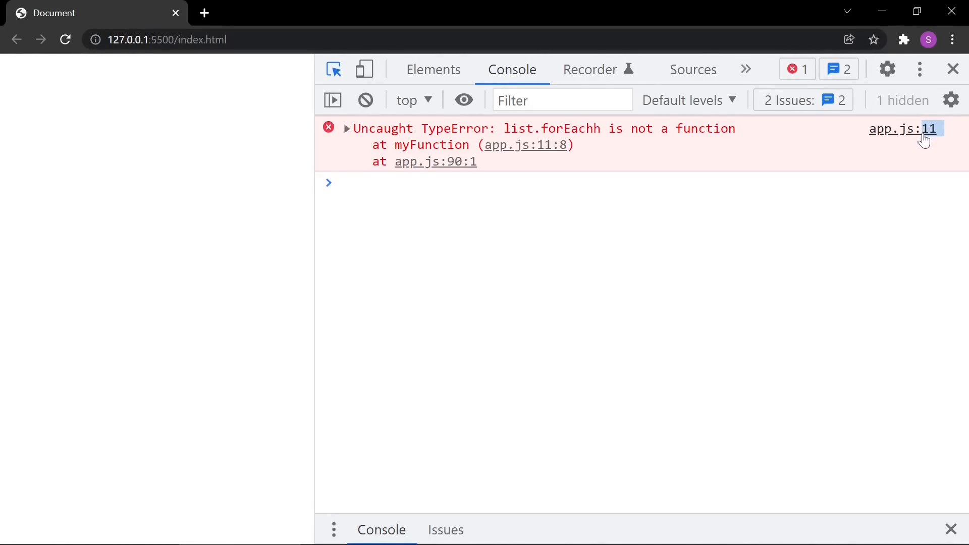
# - Follow the TypeError's app.js:11 source link from the DevTools console
pyautogui.click(903, 128)
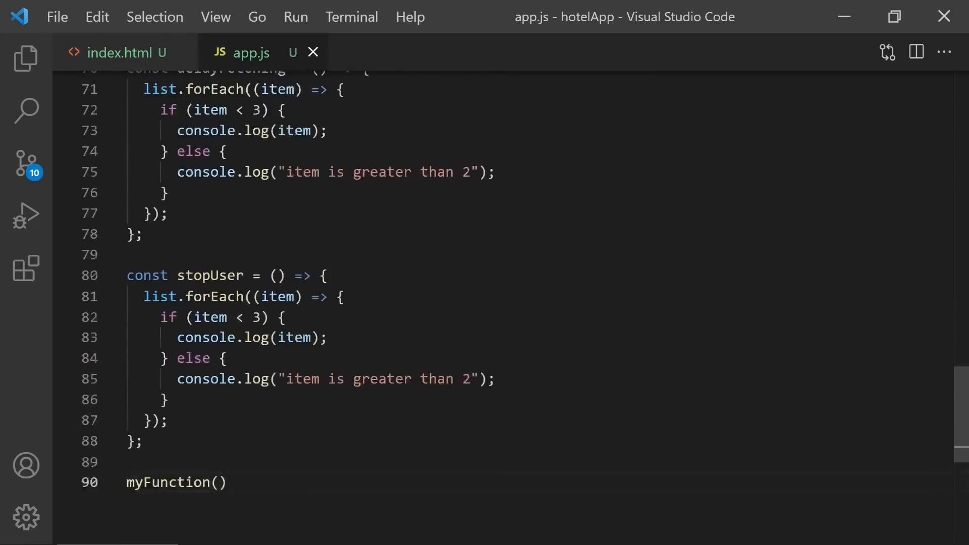
# - Go to line 11 of app.js via the Ctrl+G line prompt
pyautogui.scroll(3)
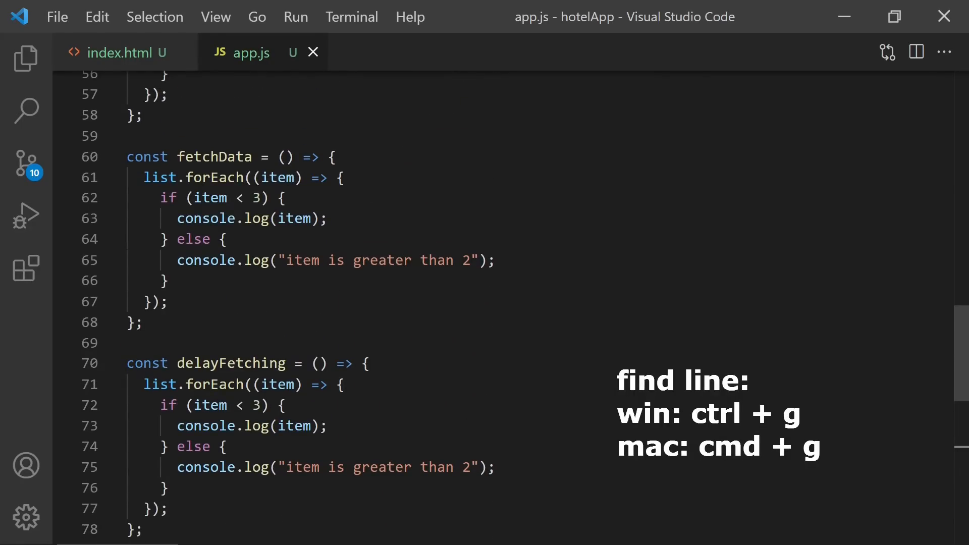
pyautogui.press('ctrl+g')
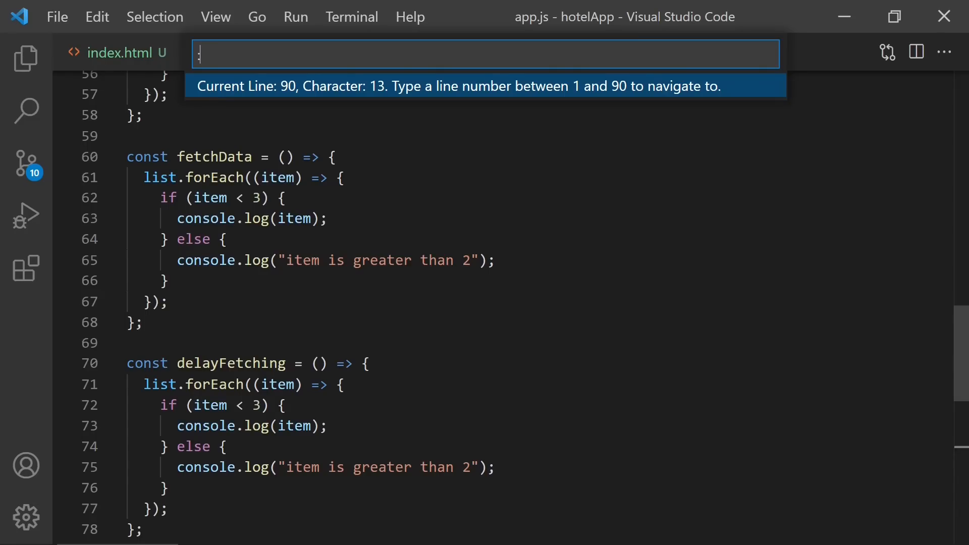
pyautogui.write('11')
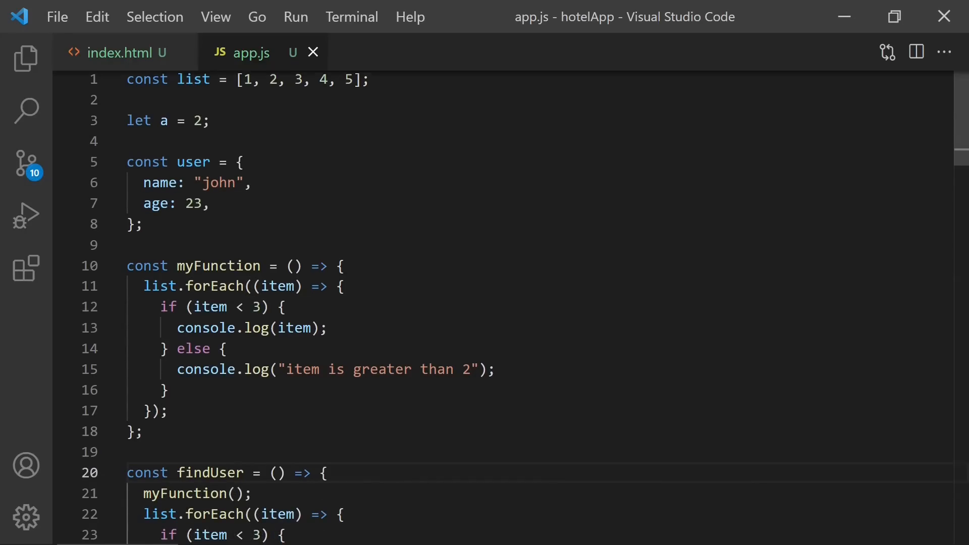
pyautogui.scroll(-3)
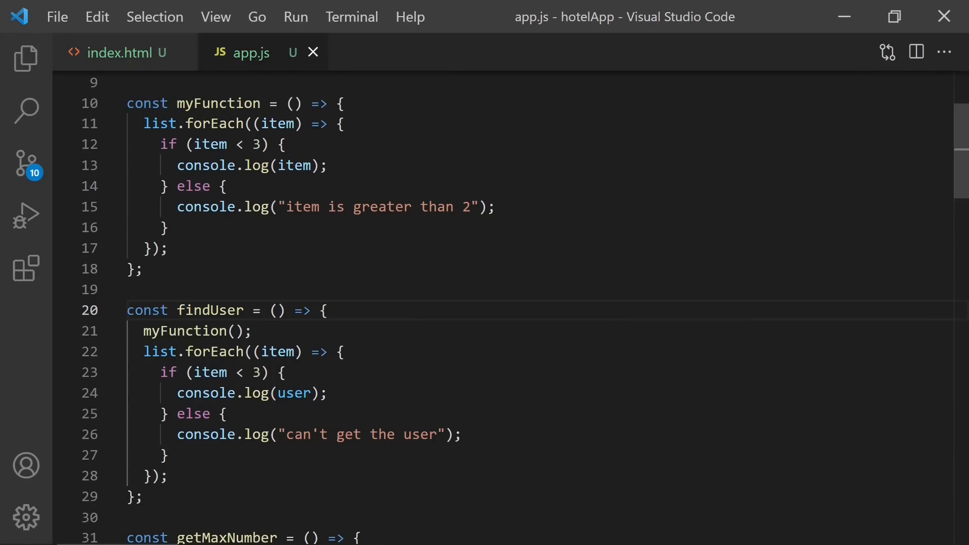
pyautogui.scroll(-3)
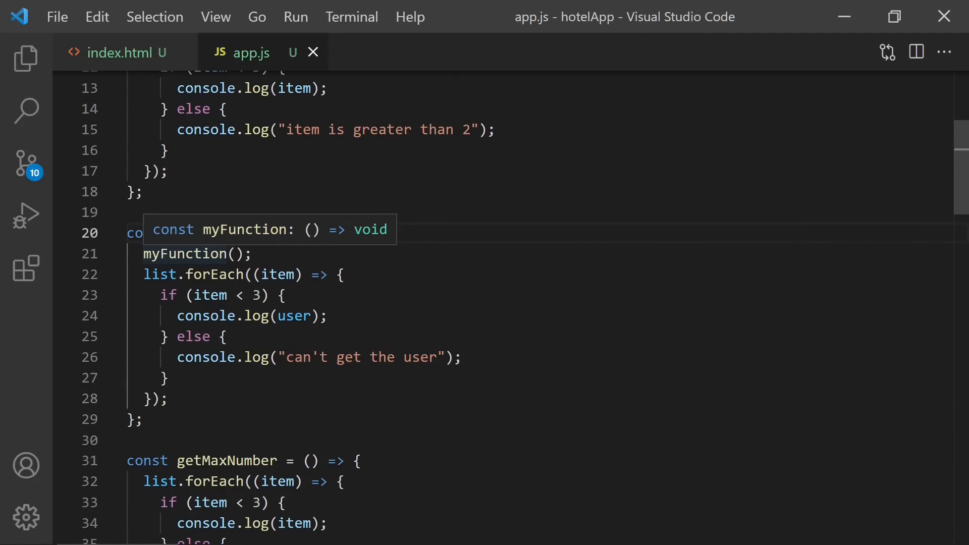
pyautogui.moveTo(186, 254)
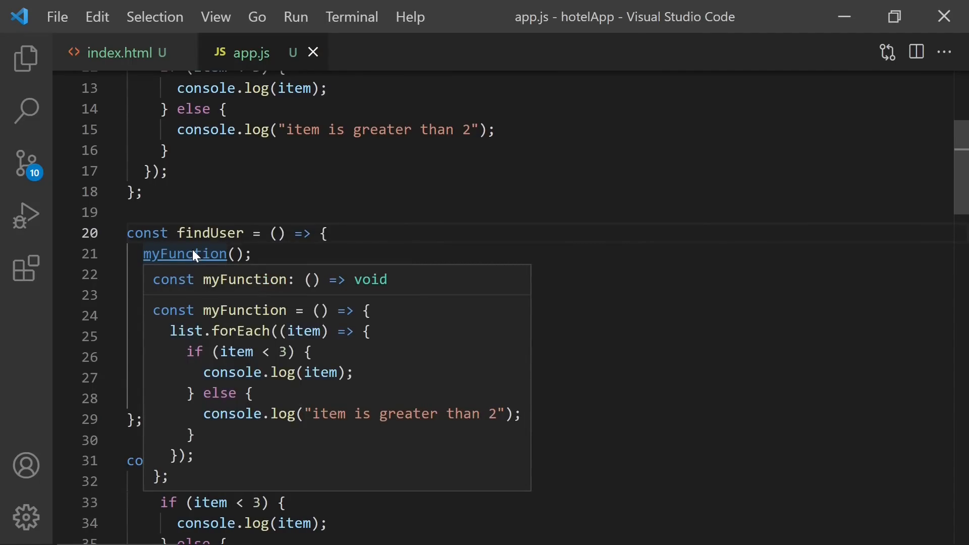
pyautogui.moveTo(315, 388)
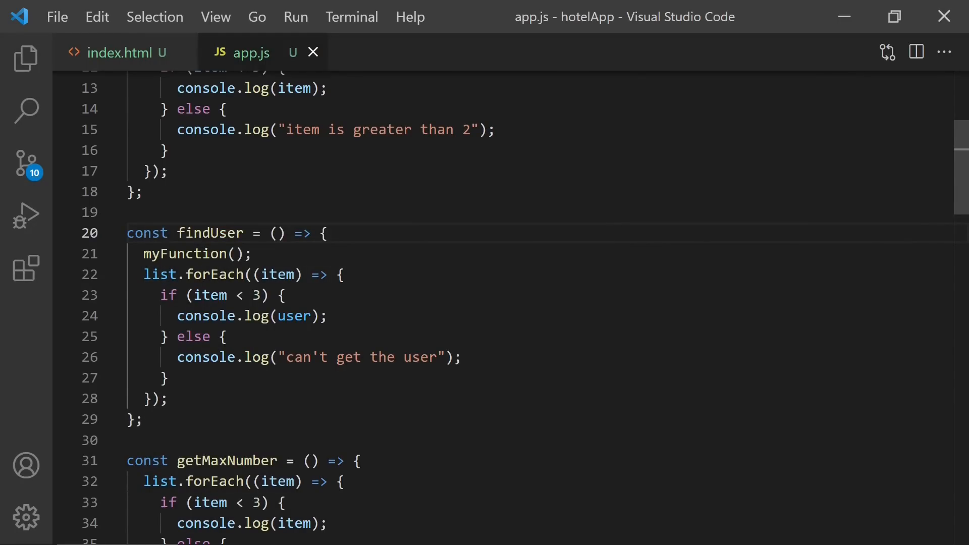
pyautogui.moveTo(296, 315)
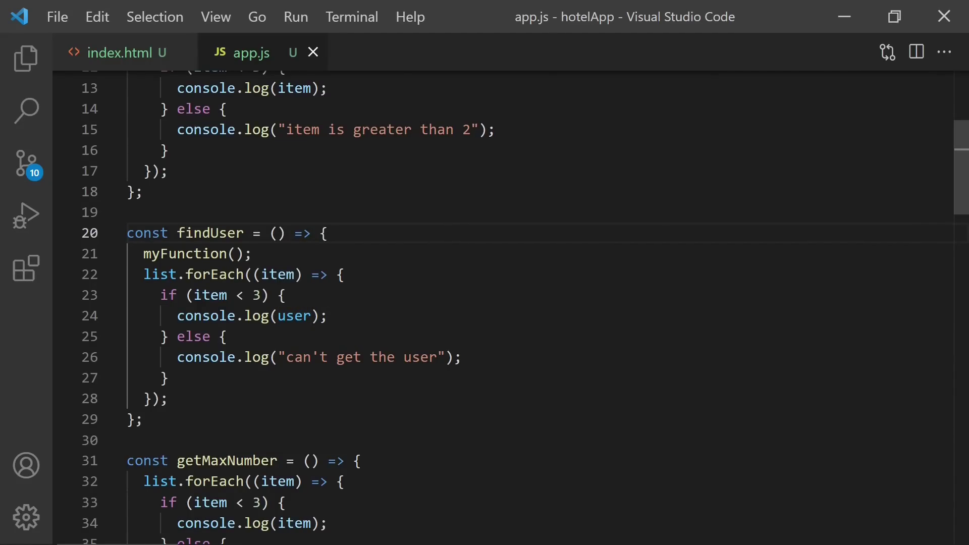
pyautogui.moveTo(294, 317)
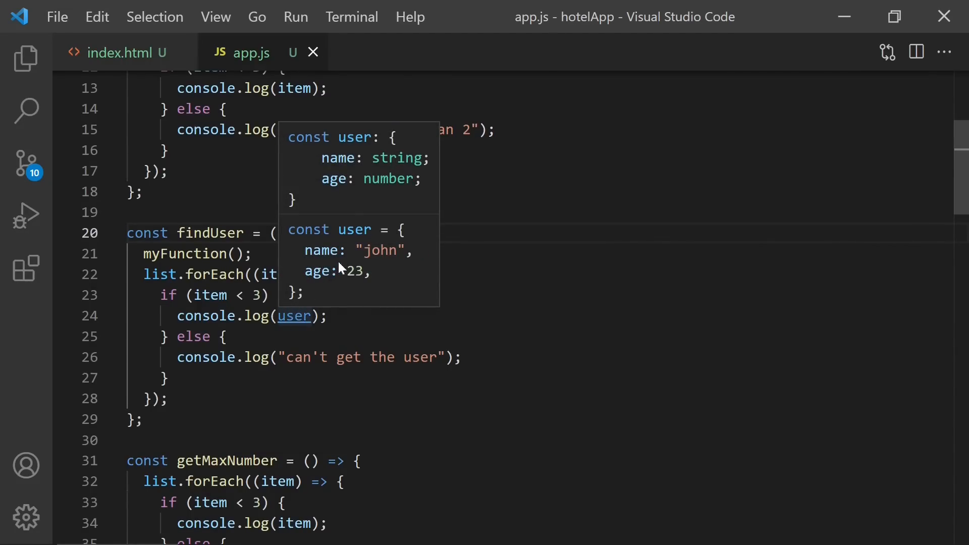
pyautogui.moveTo(370, 283)
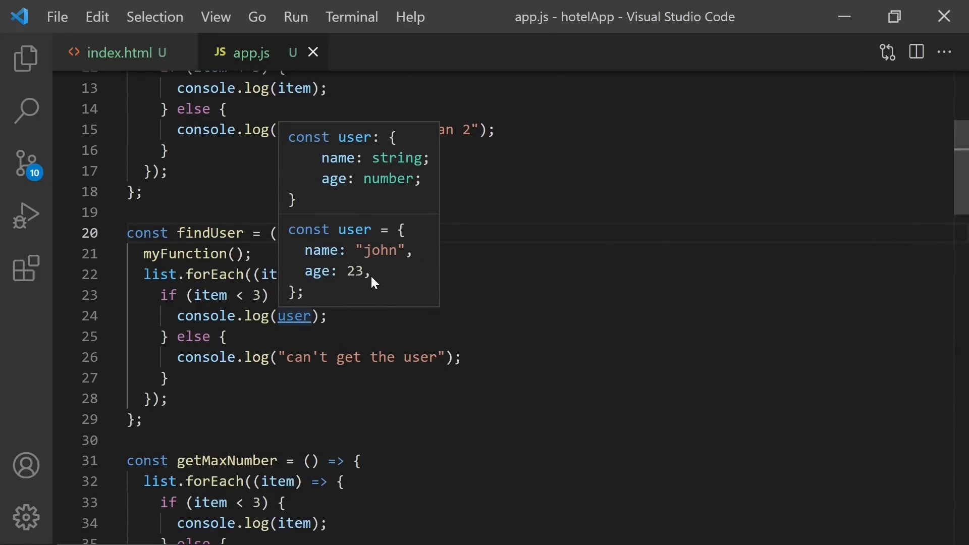
pyautogui.moveTo(296, 316)
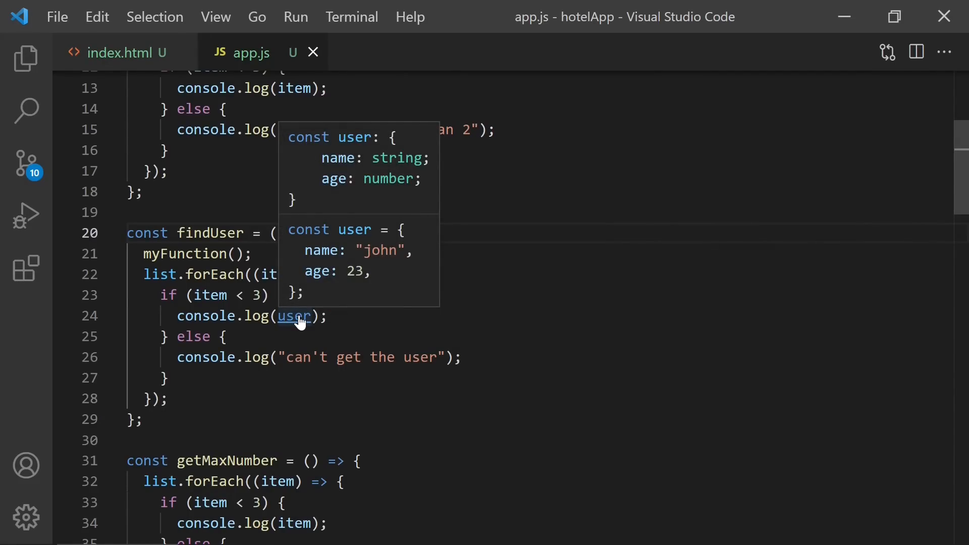
pyautogui.scroll(3)
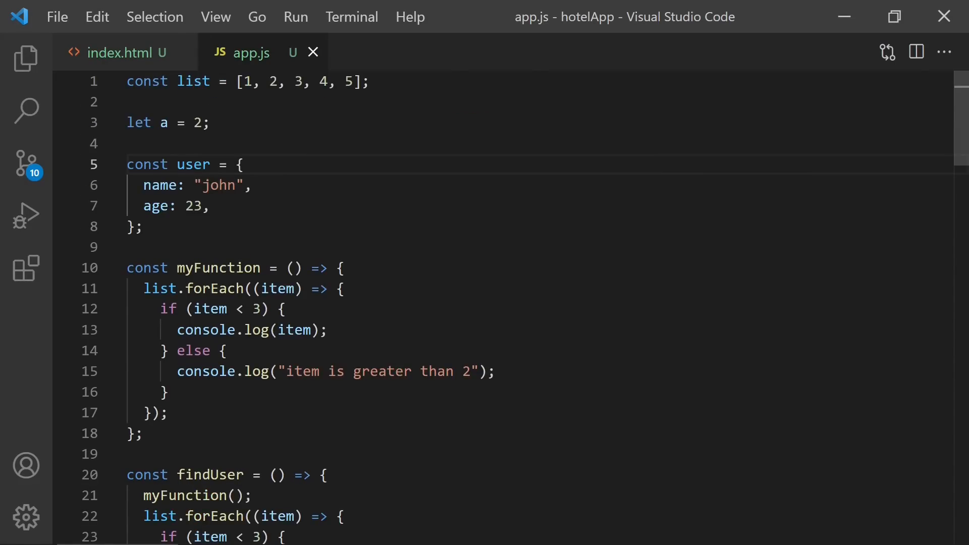
pyautogui.click(177, 165)
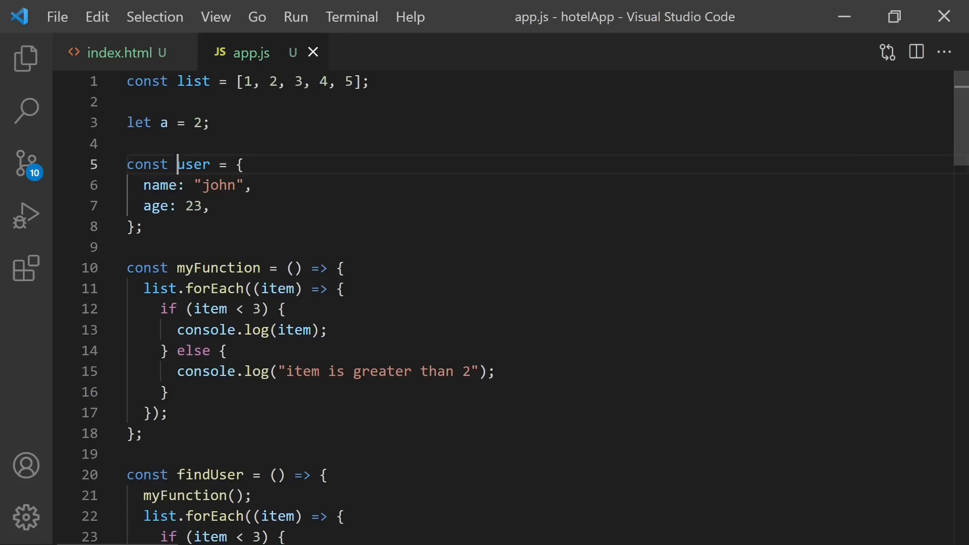
pyautogui.scroll(-3)
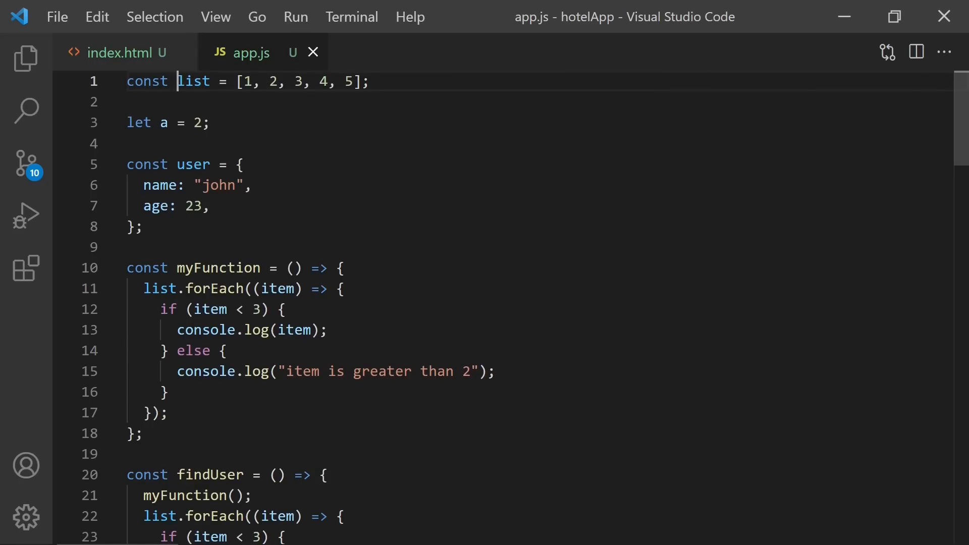
pyautogui.click(117, 53)
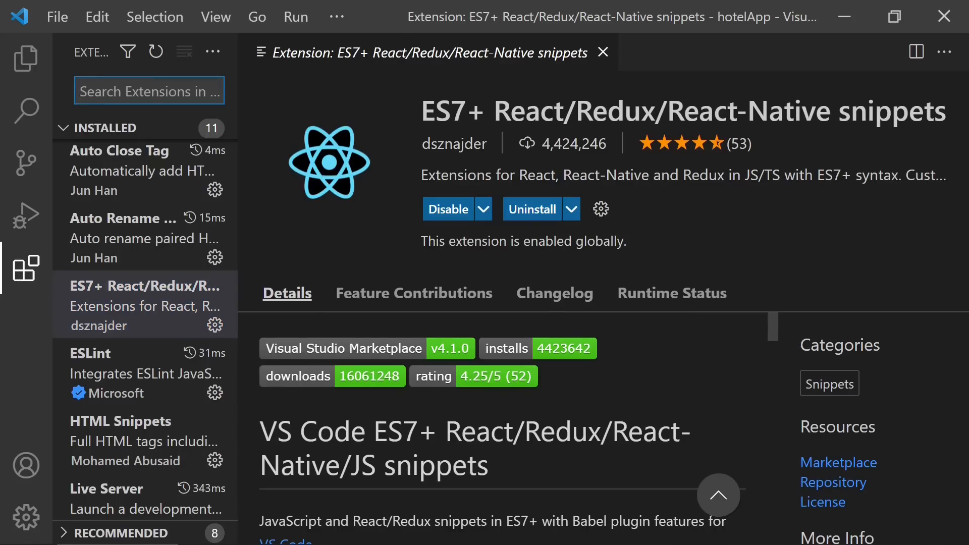
# - Search extensions for 'styled co', view the ES7+ React snippets page, then close all editors
pyautogui.write('styled co')
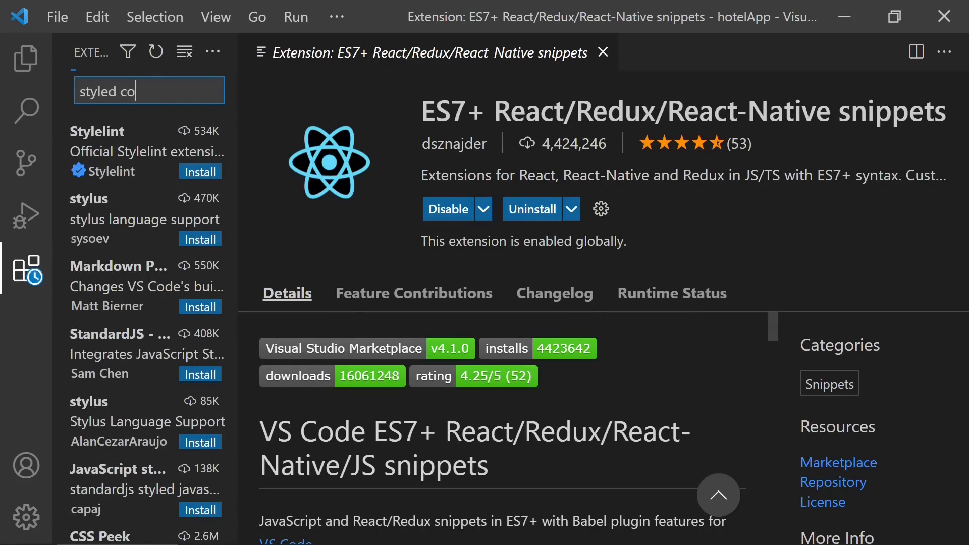
pyautogui.click(143, 285)
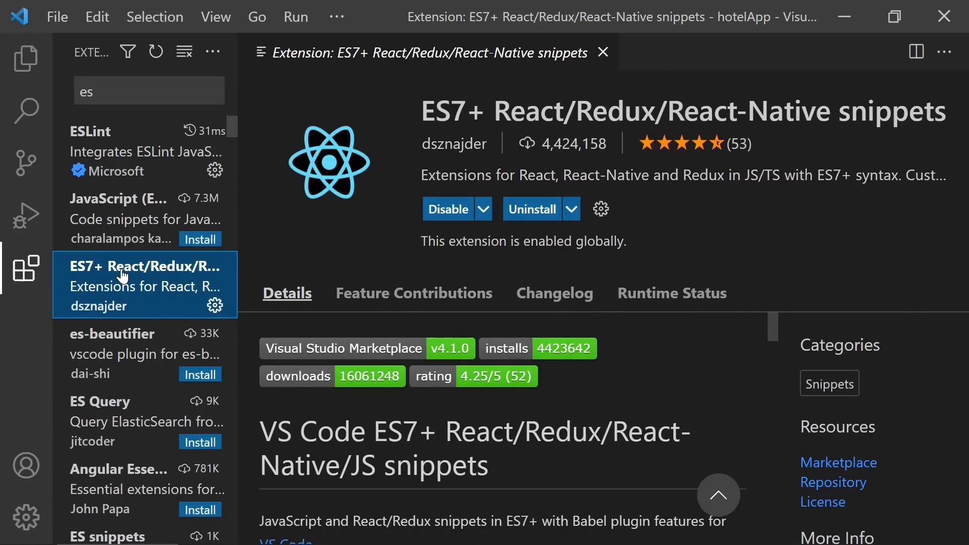
pyautogui.moveTo(155, 16)
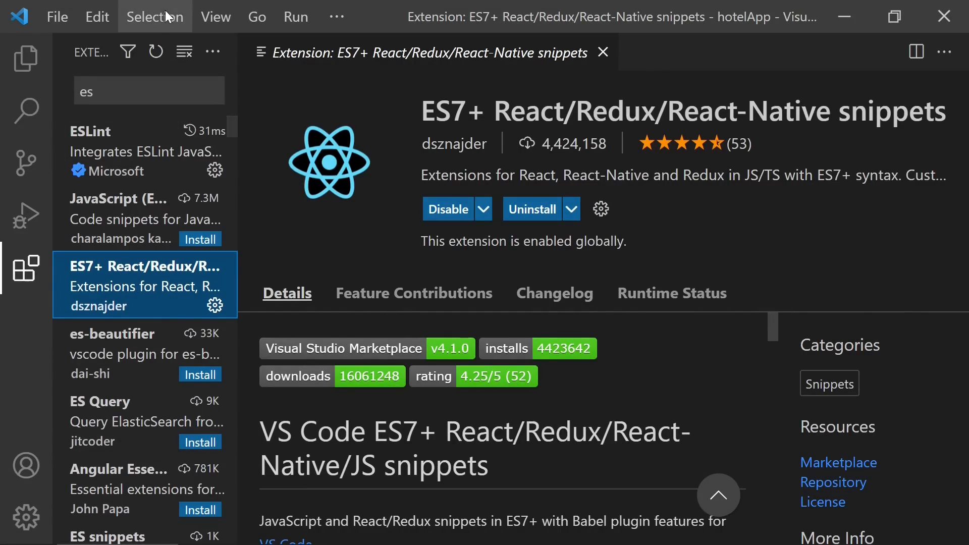
pyautogui.click(602, 51)
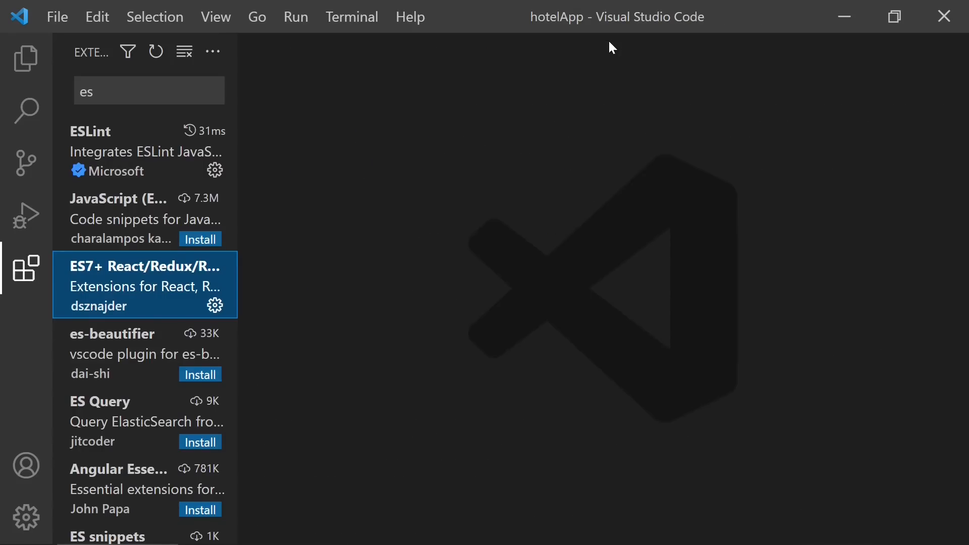